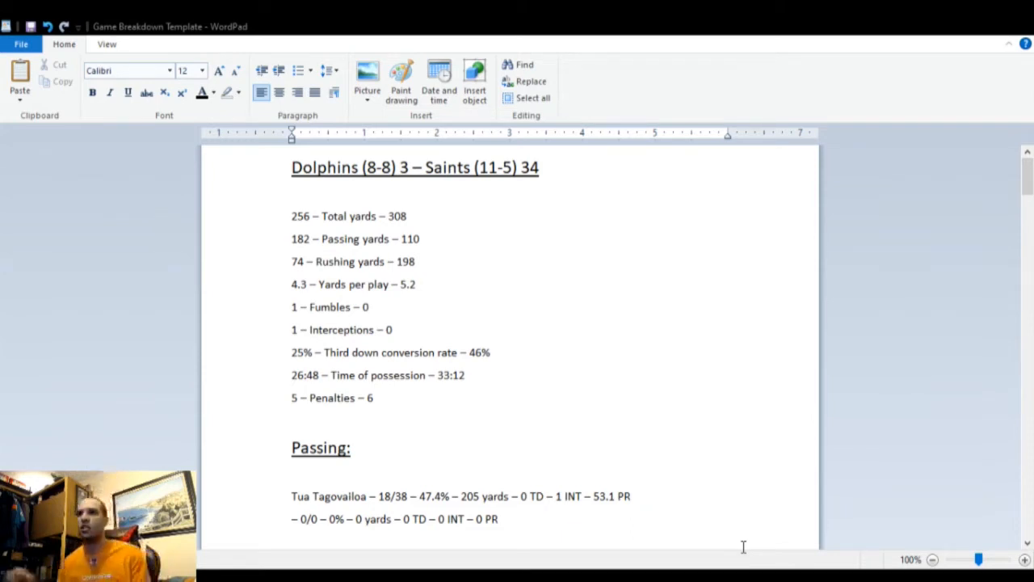
pyautogui.moveTo(477, 227)
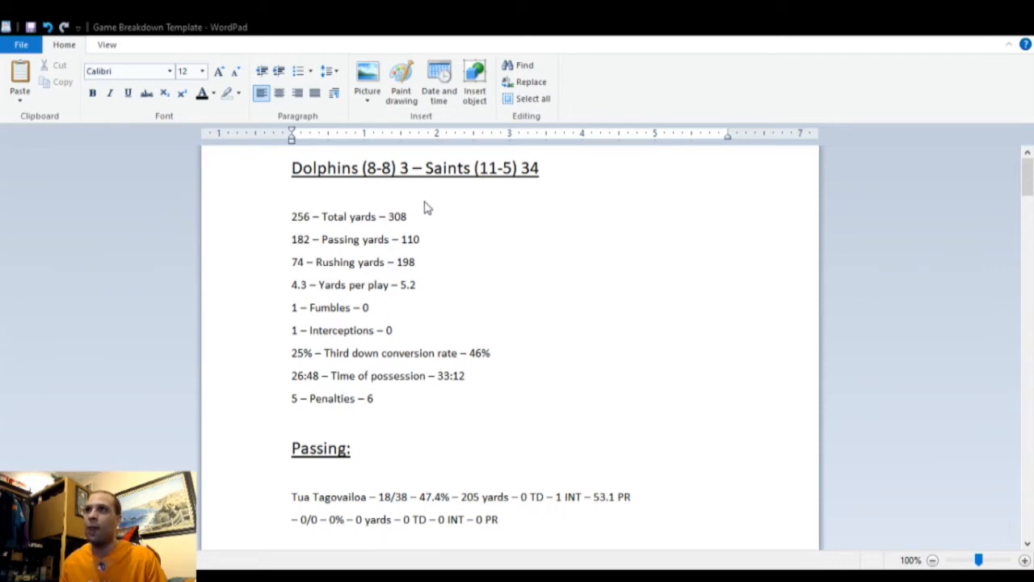
pyautogui.moveTo(404, 197)
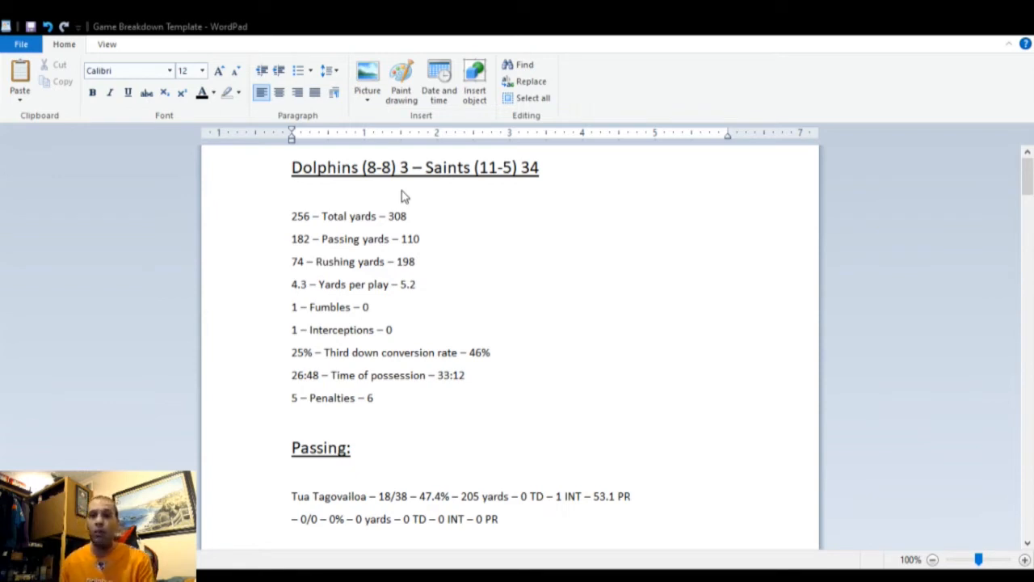
pyautogui.moveTo(488, 214)
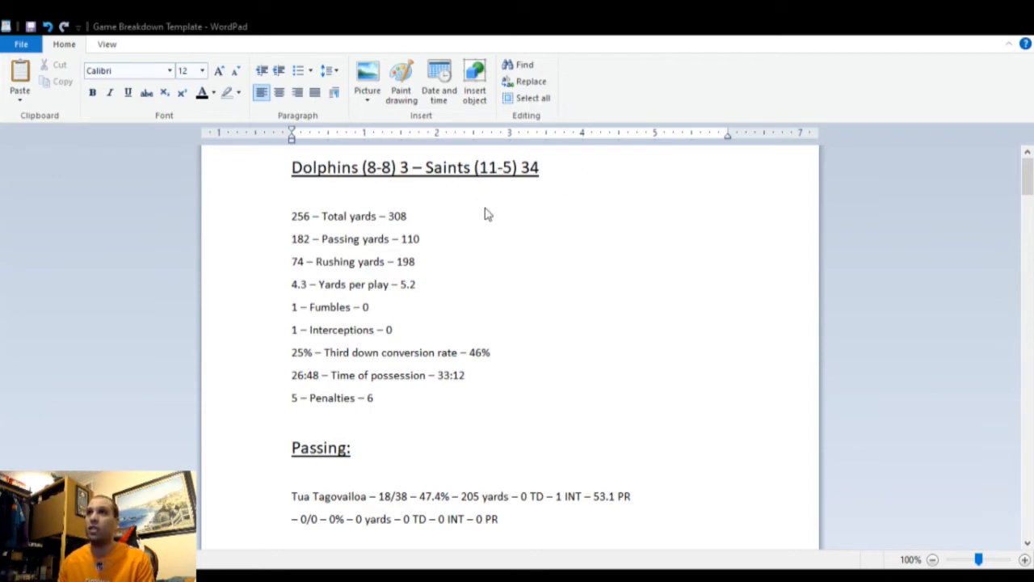
pyautogui.moveTo(498, 192)
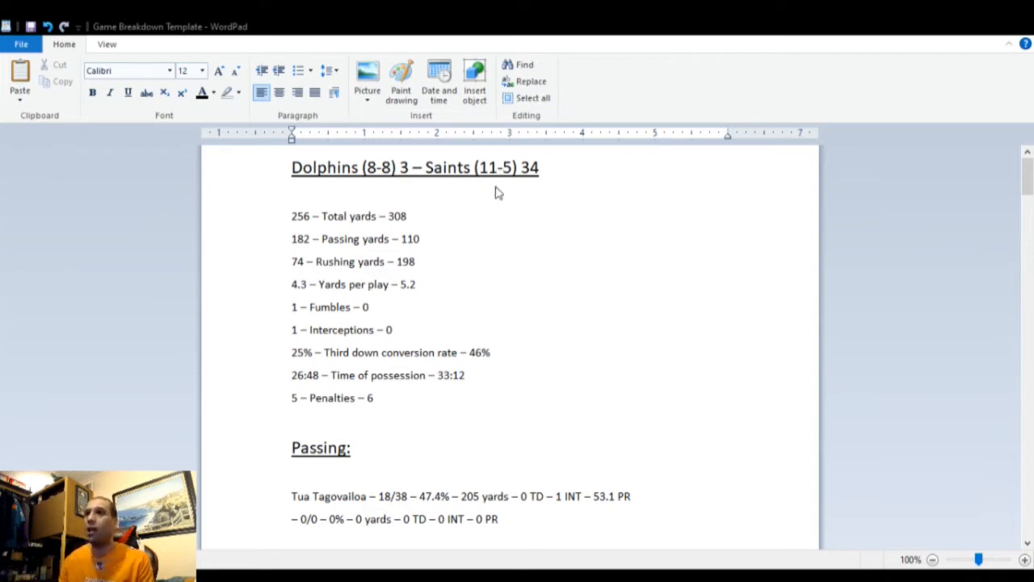
pyautogui.moveTo(536, 201)
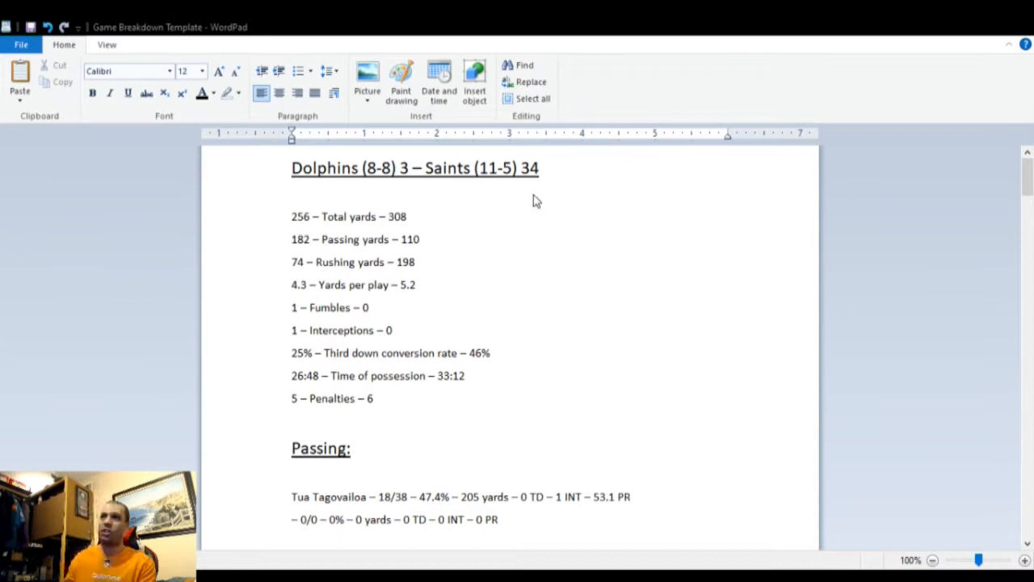
pyautogui.moveTo(460, 207)
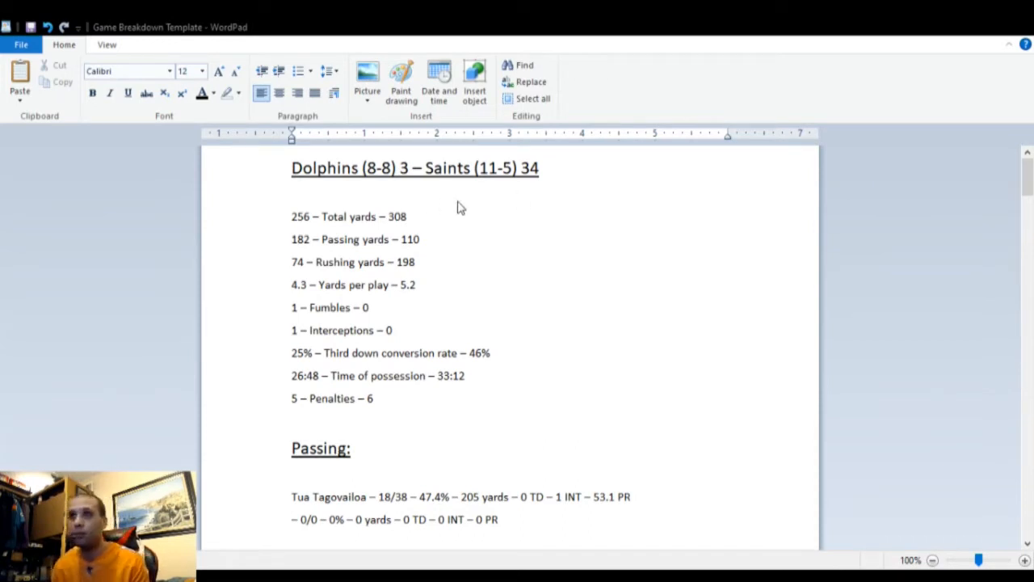
pyautogui.moveTo(450, 249)
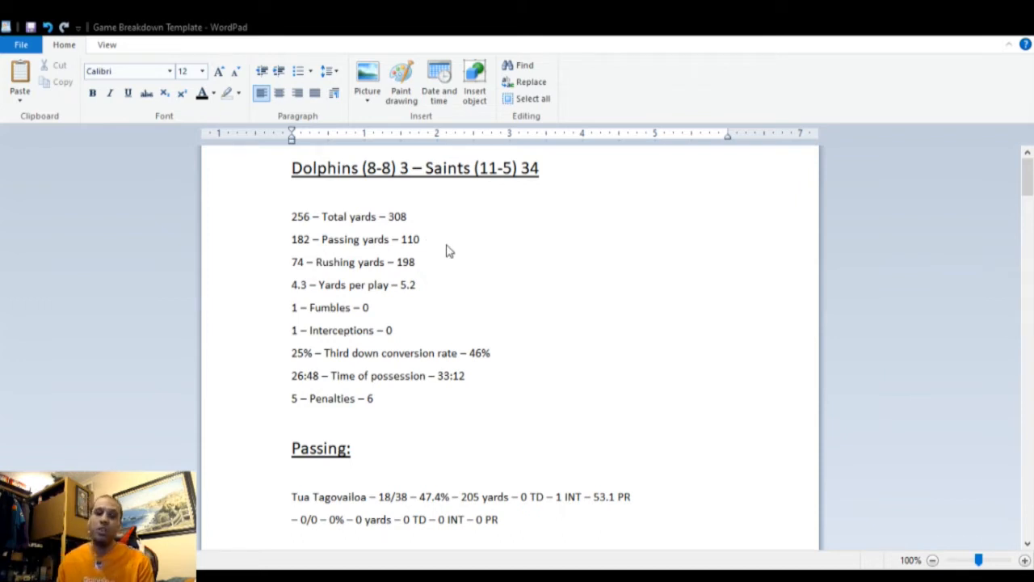
pyautogui.moveTo(451, 248)
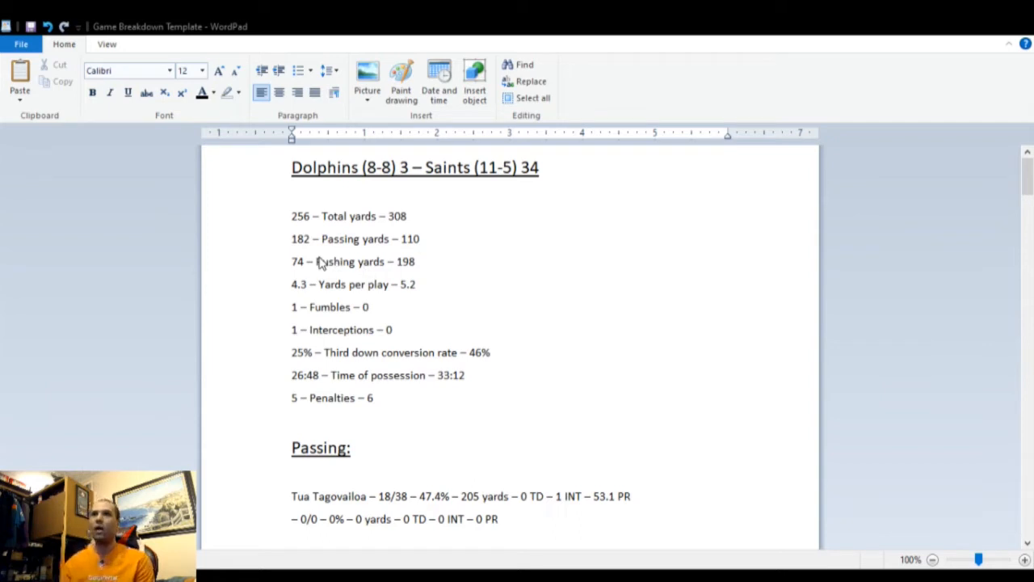
pyautogui.moveTo(472, 236)
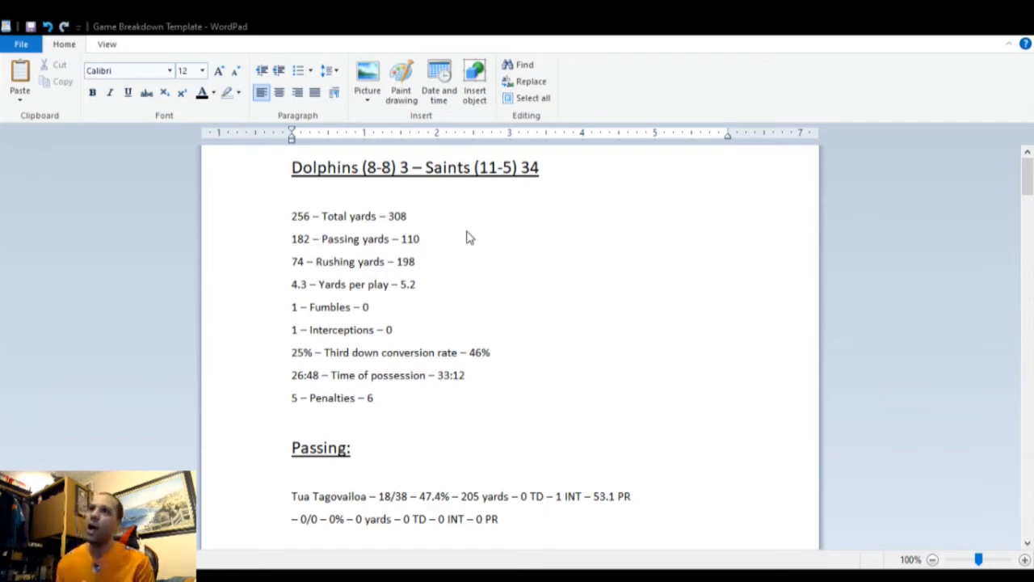
pyautogui.moveTo(442, 252)
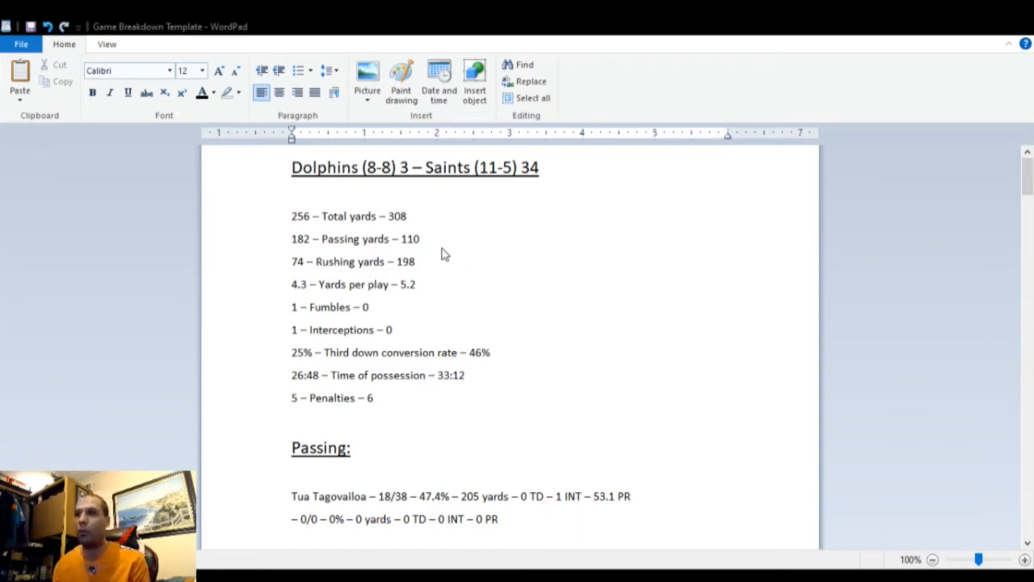
pyautogui.moveTo(477, 267)
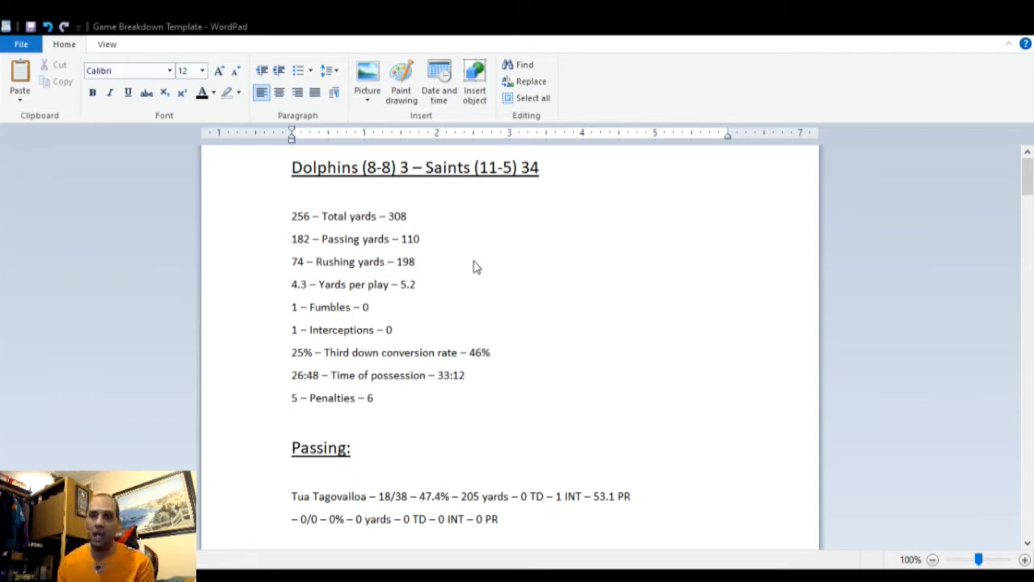
pyautogui.moveTo(465, 260)
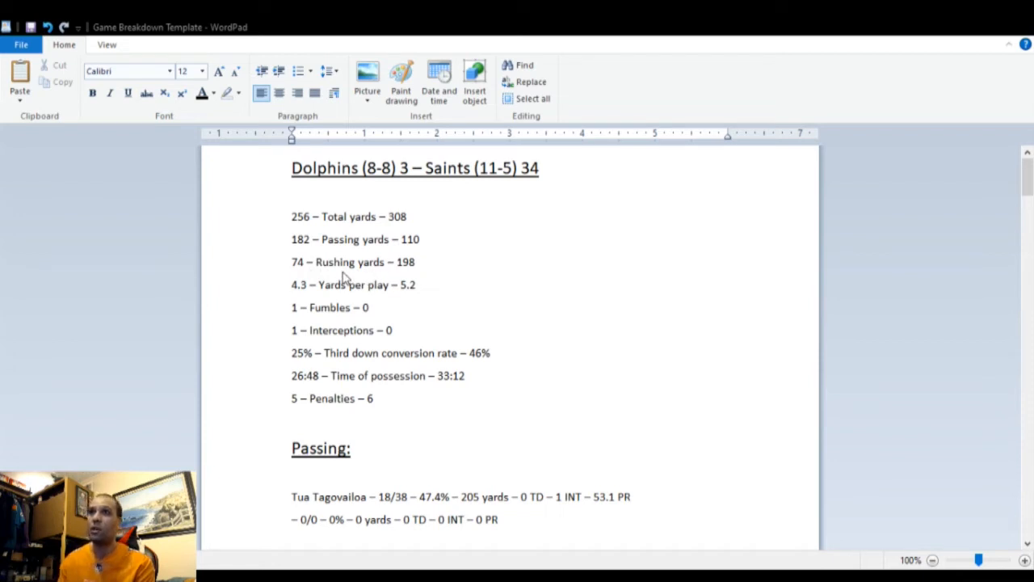
pyautogui.moveTo(414, 280)
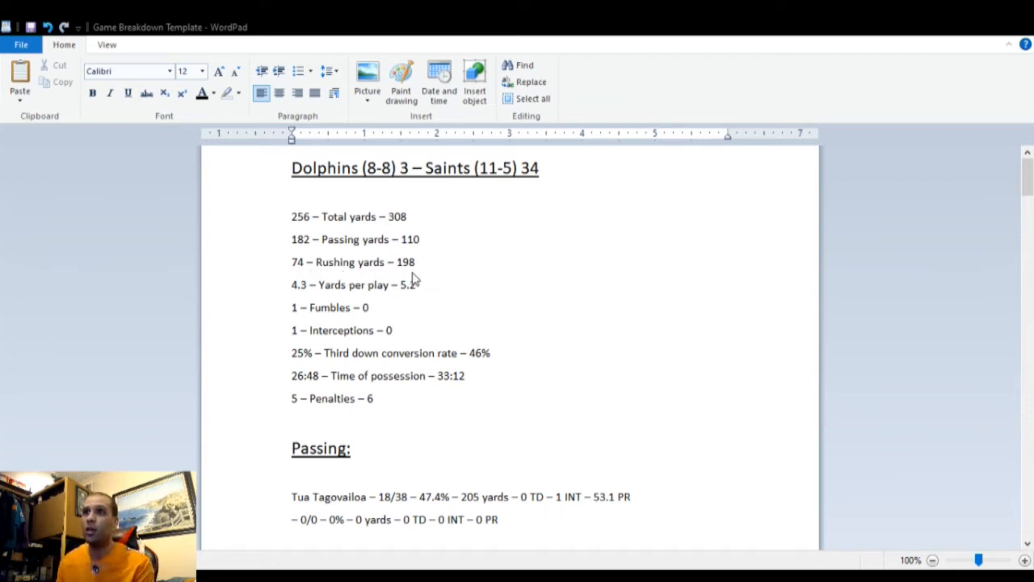
pyautogui.moveTo(325, 277)
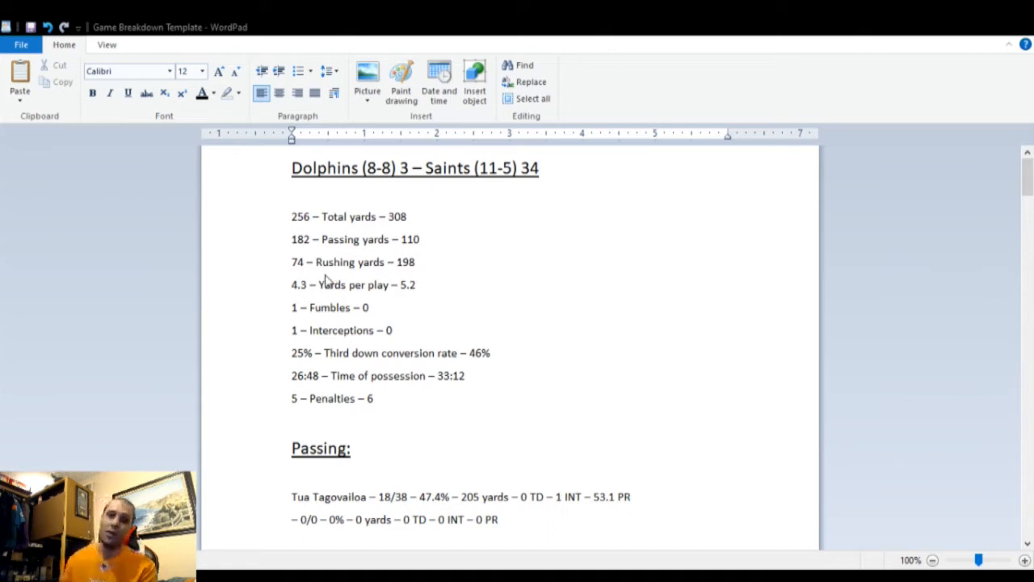
pyautogui.moveTo(339, 285)
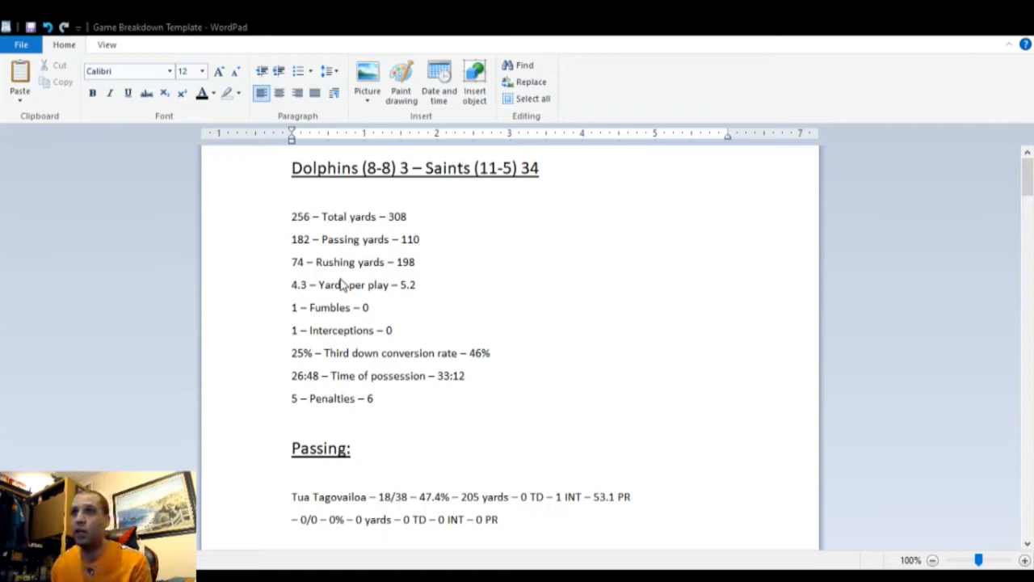
pyautogui.moveTo(362, 305)
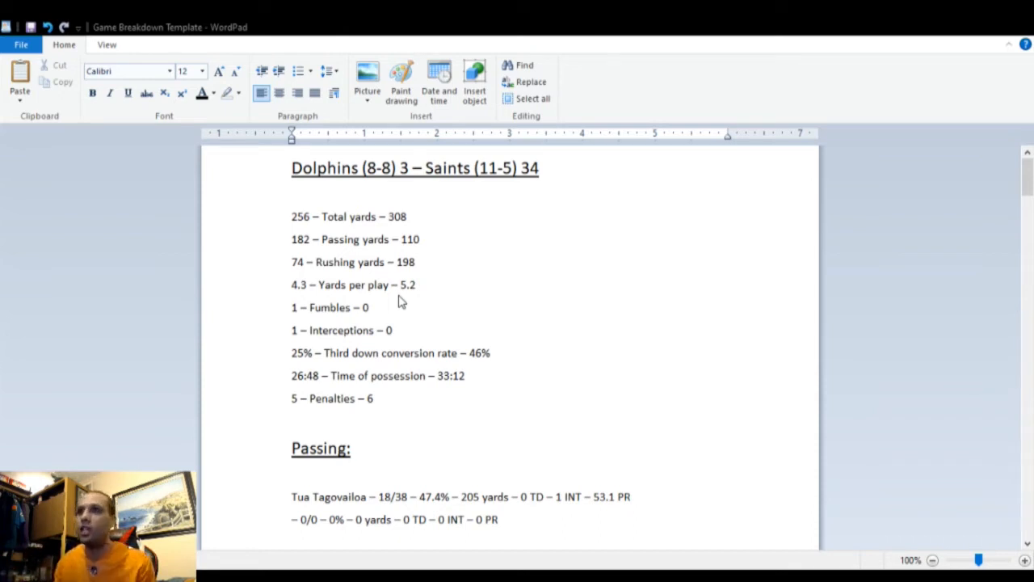
pyautogui.moveTo(396, 315)
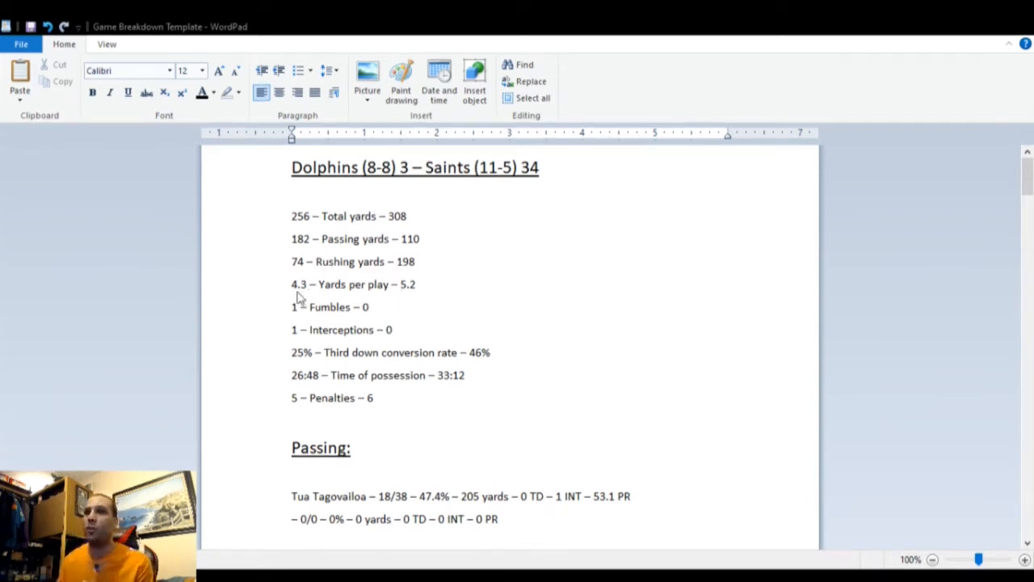
pyautogui.moveTo(388, 346)
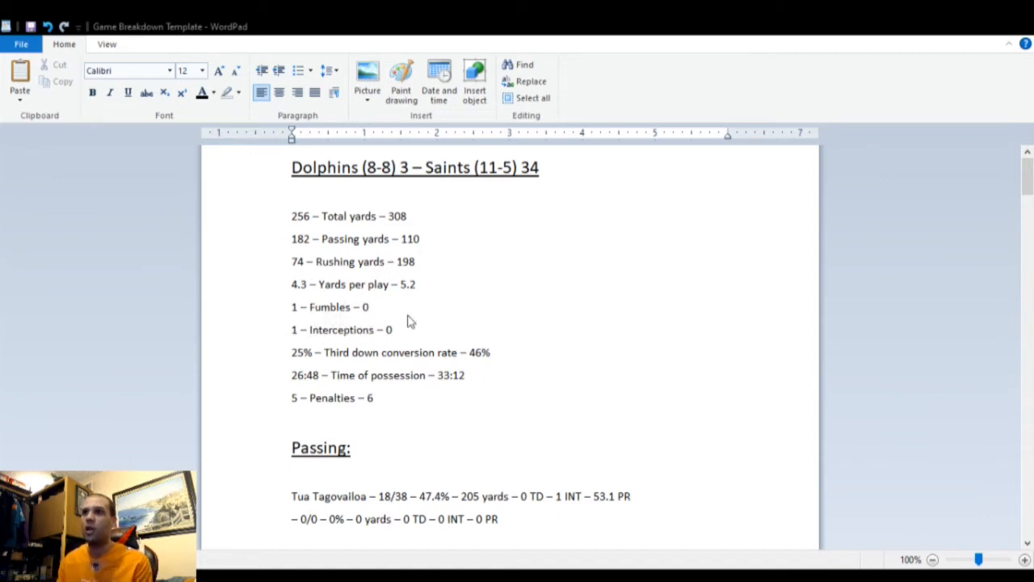
pyautogui.moveTo(488, 347)
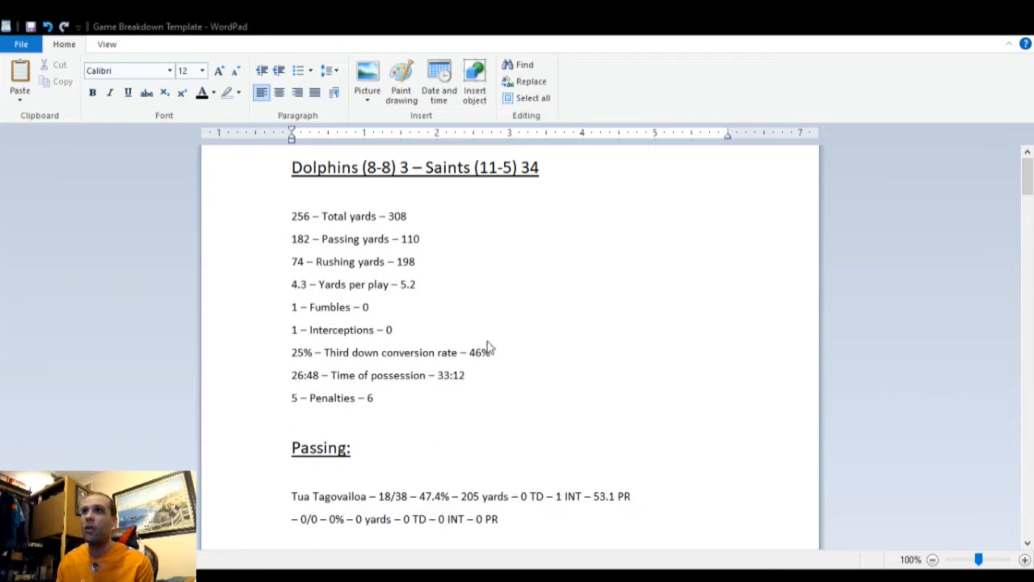
pyautogui.moveTo(439, 372)
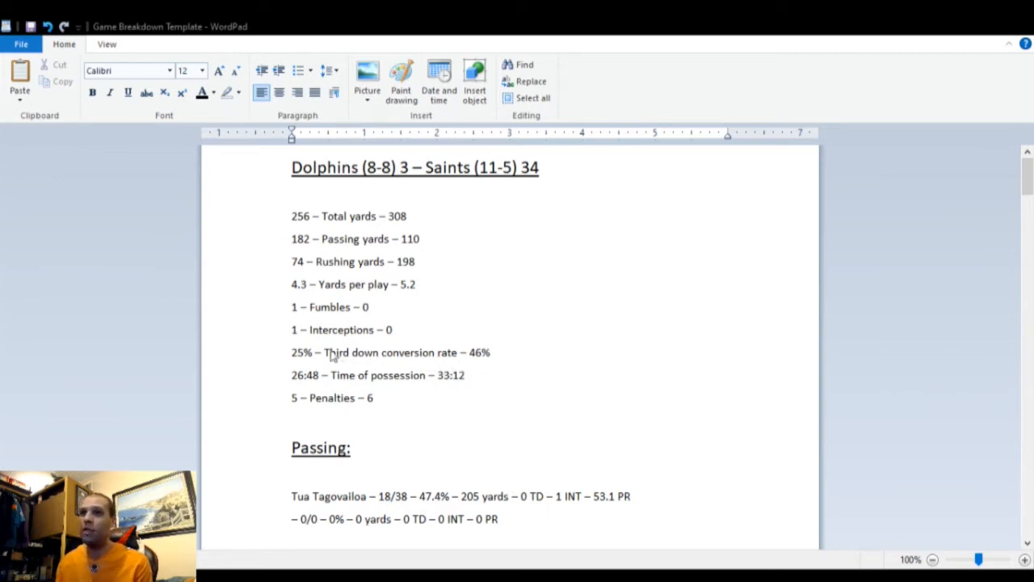
pyautogui.moveTo(370, 378)
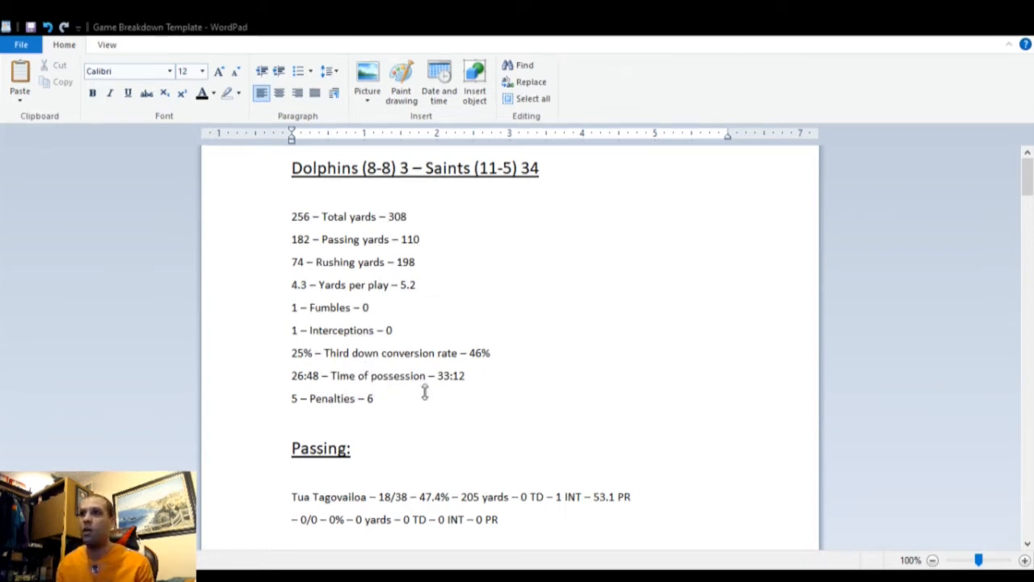
pyautogui.moveTo(380, 437)
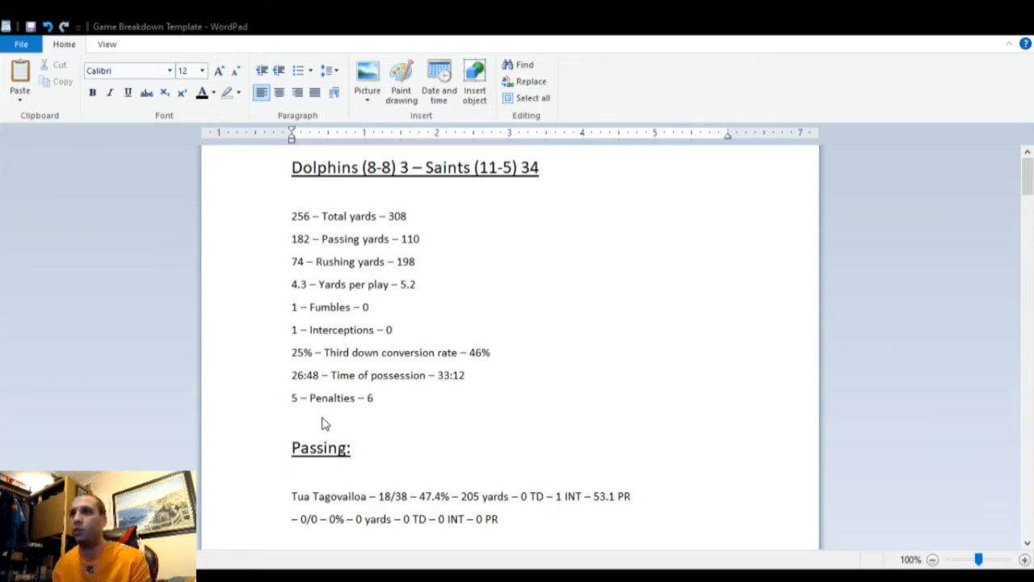
pyautogui.moveTo(466, 285)
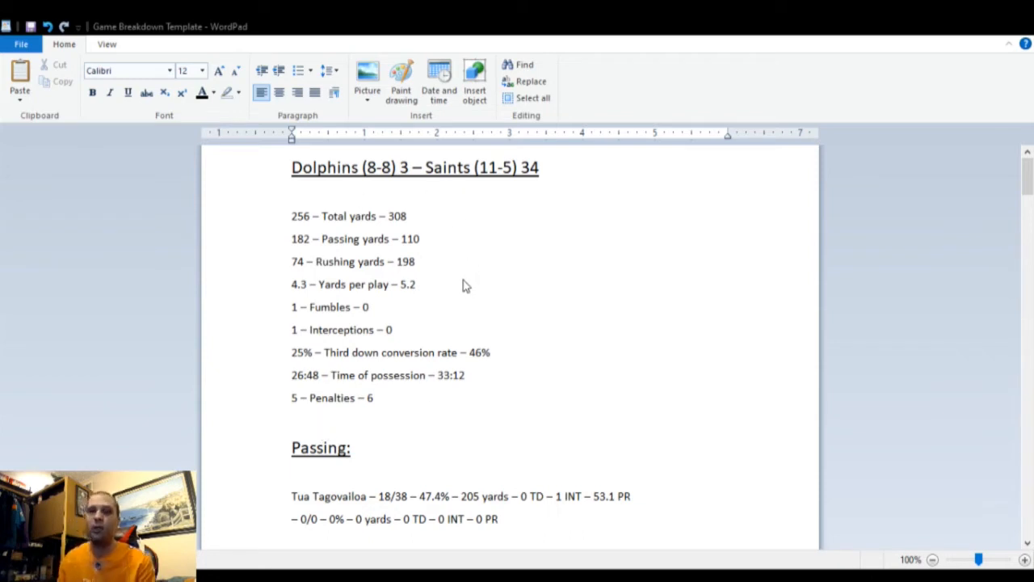
pyautogui.moveTo(471, 482)
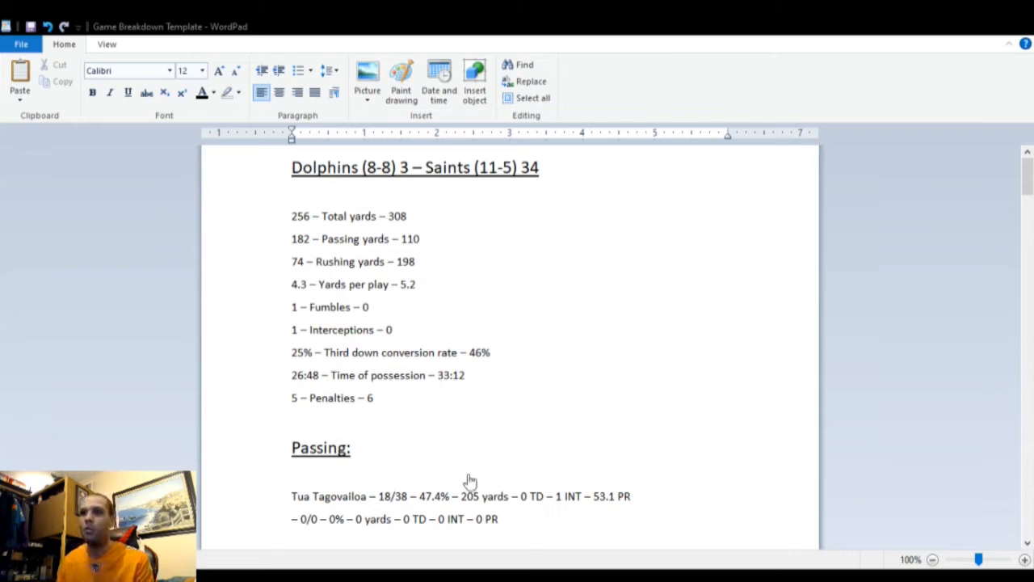
pyautogui.scroll(-3)
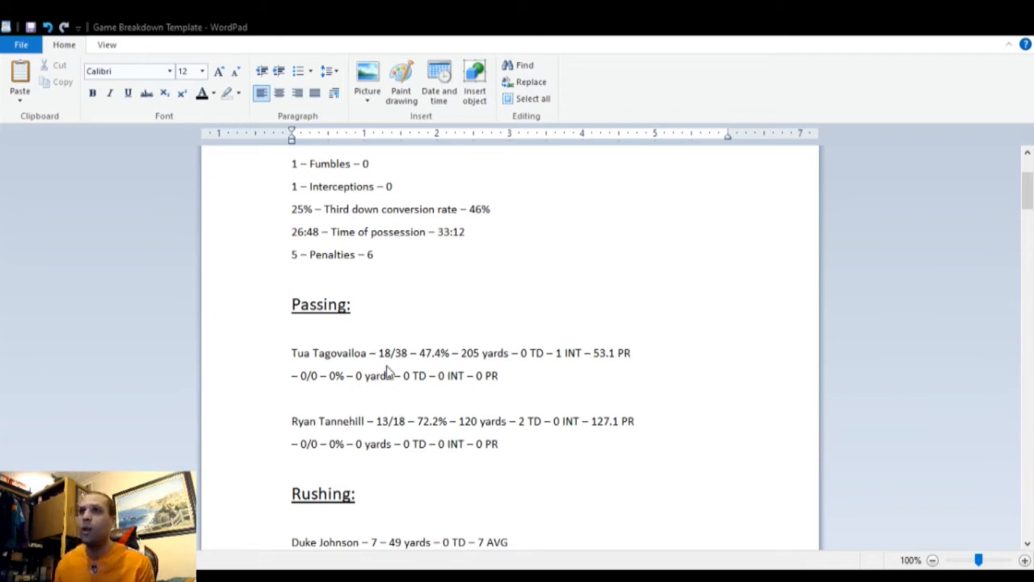
pyautogui.moveTo(433, 372)
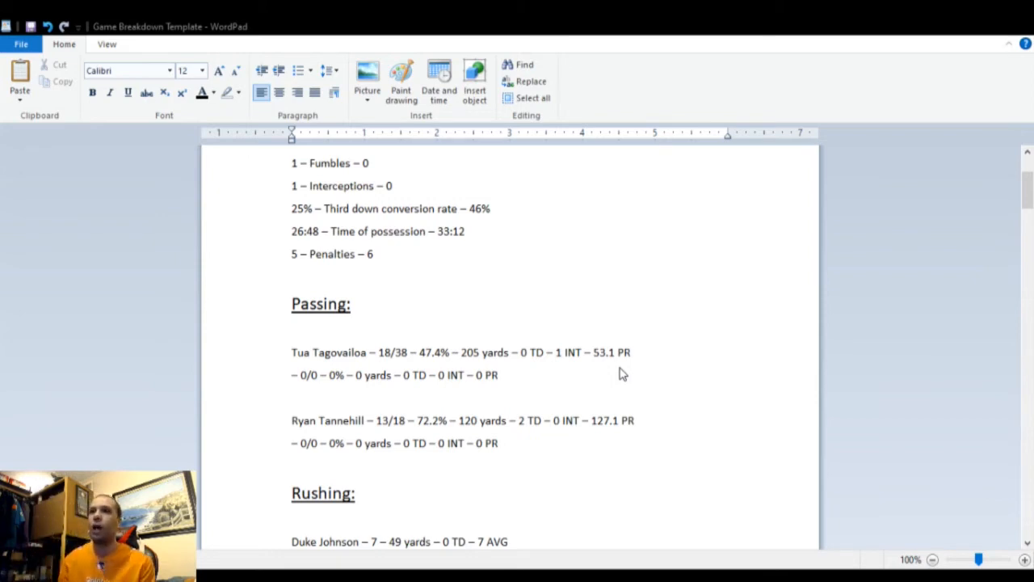
pyautogui.moveTo(546, 381)
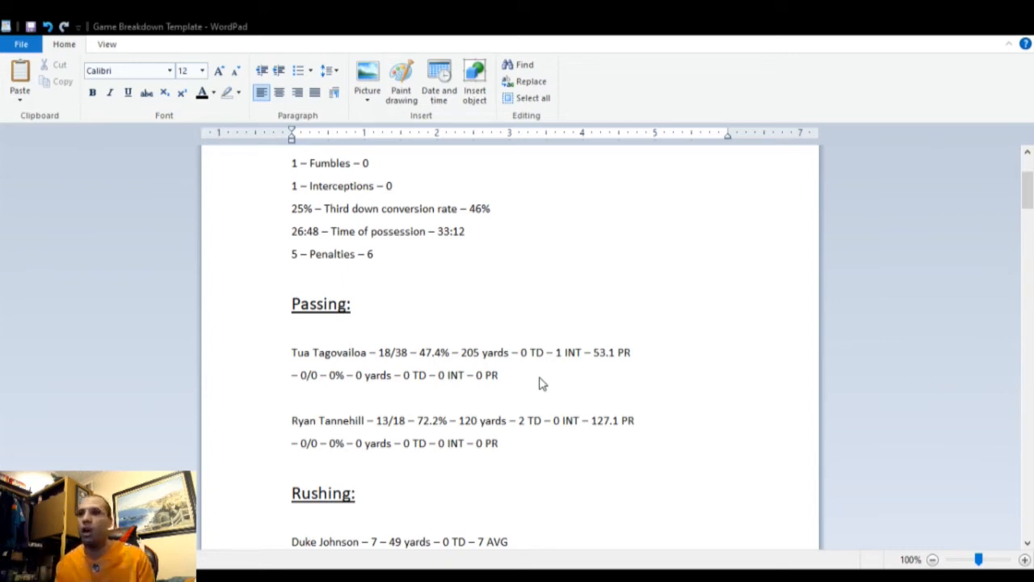
pyautogui.moveTo(413, 440)
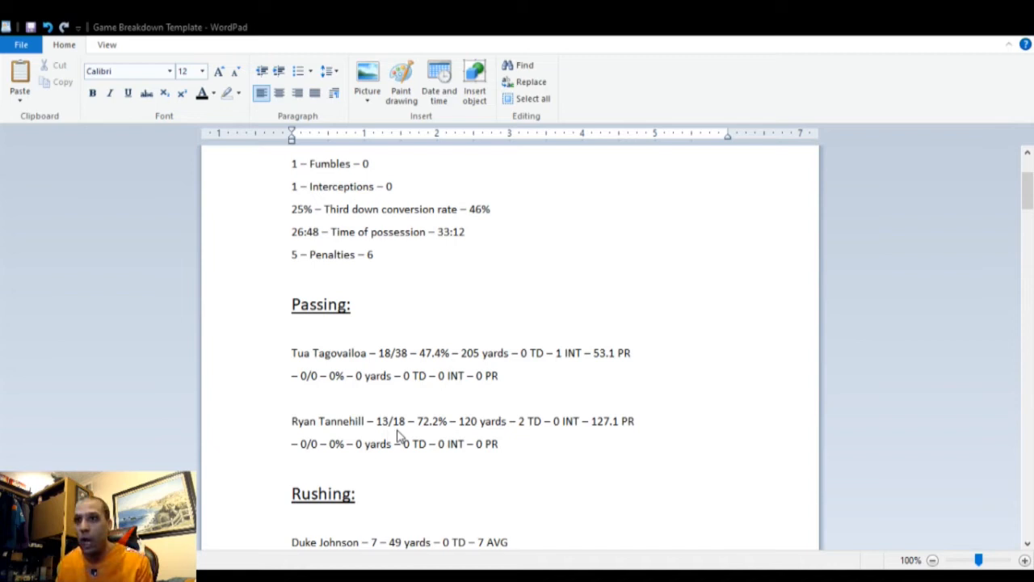
pyautogui.moveTo(427, 440)
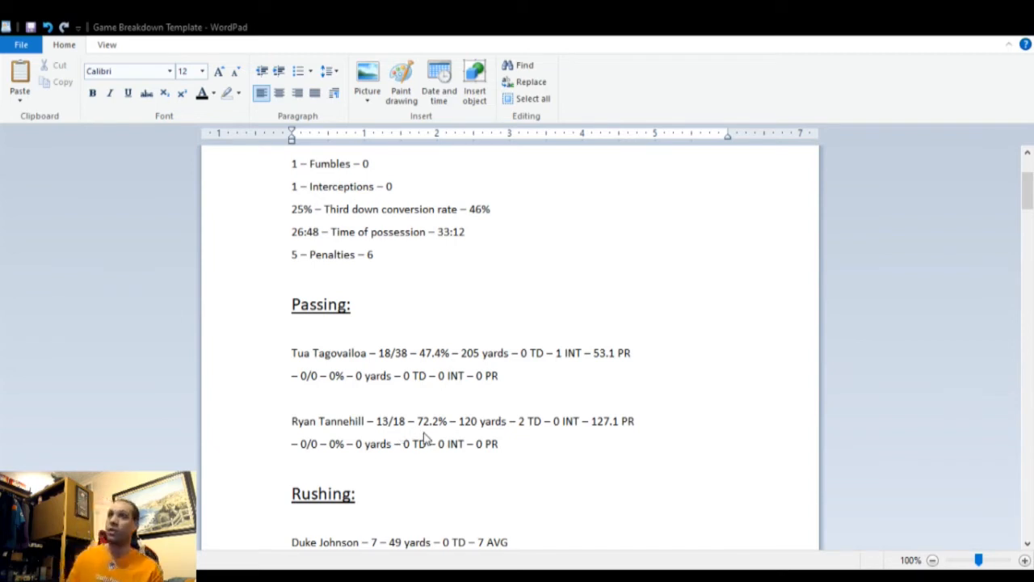
pyautogui.moveTo(437, 438)
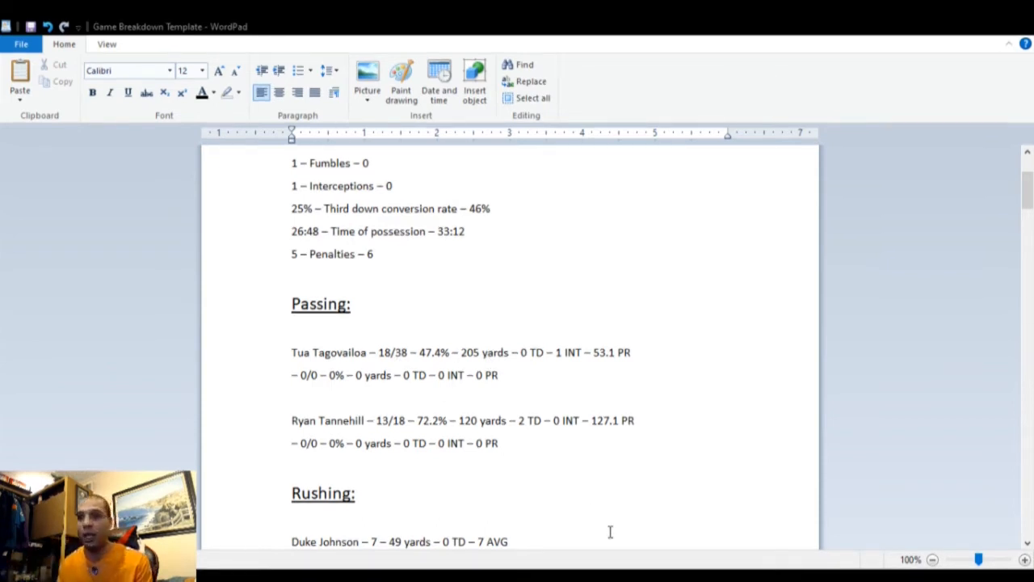
pyautogui.scroll(-3)
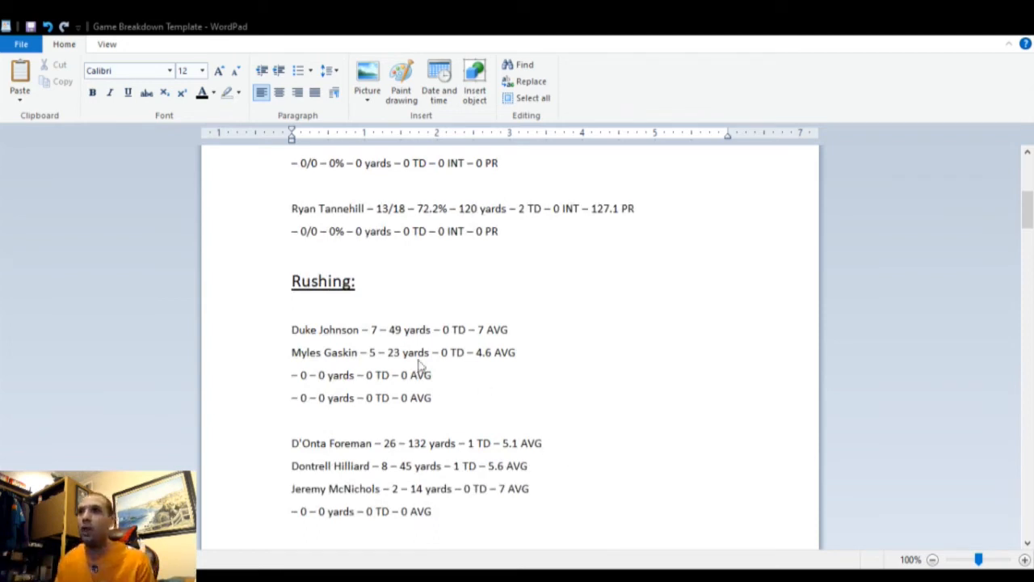
pyautogui.moveTo(378, 344)
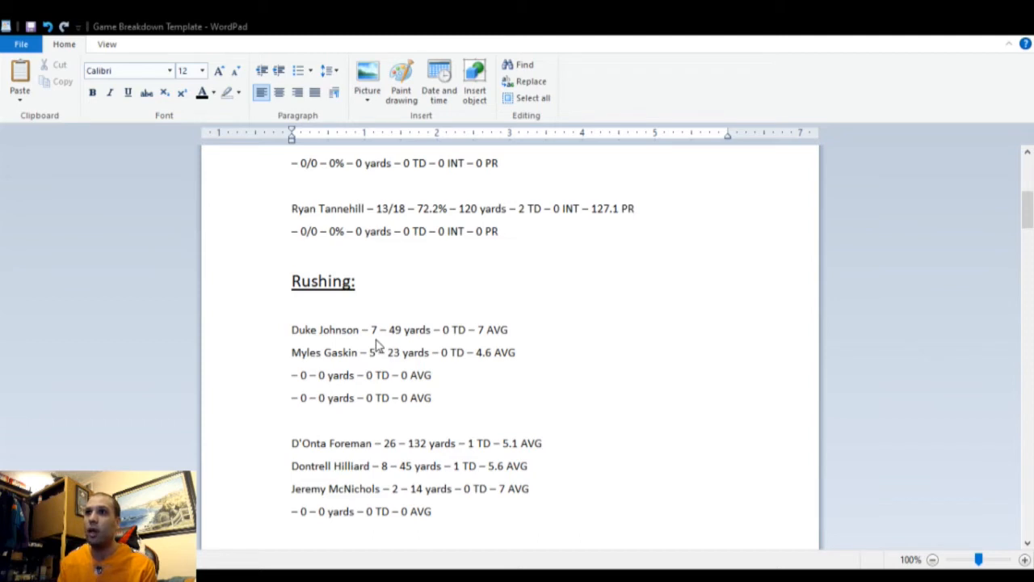
pyautogui.moveTo(450, 352)
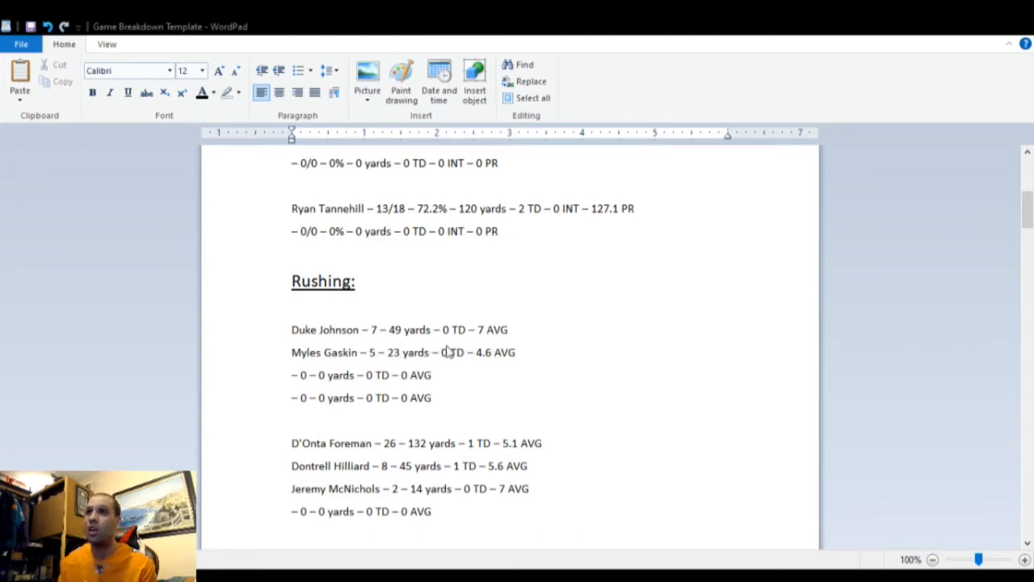
pyautogui.moveTo(488, 331)
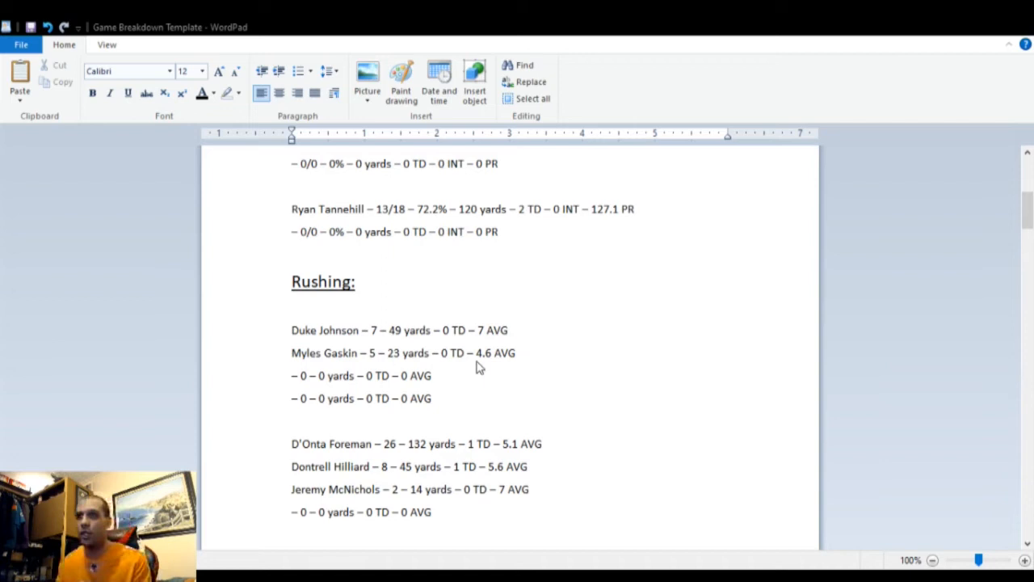
pyautogui.moveTo(388, 370)
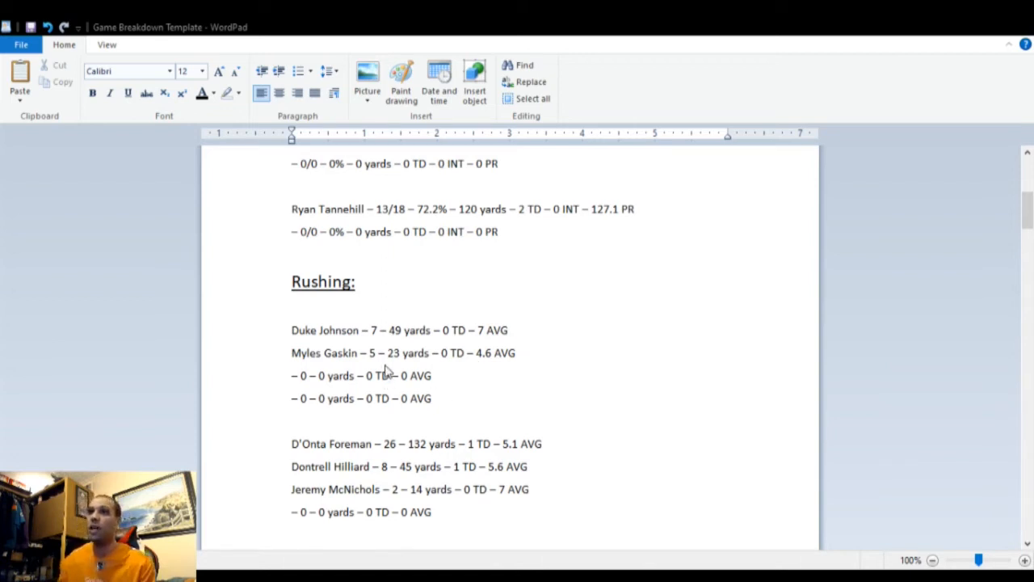
pyautogui.moveTo(527, 373)
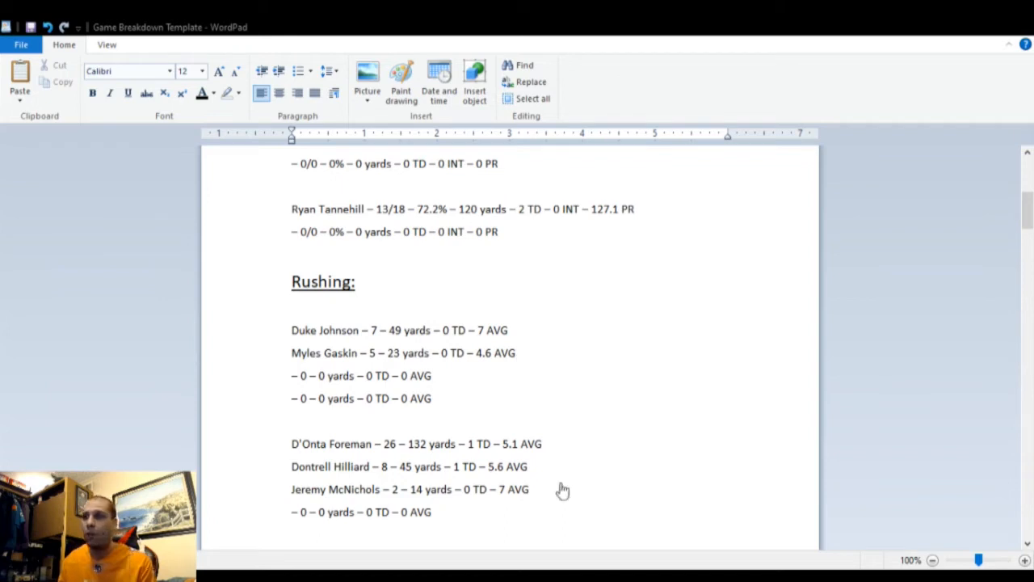
pyautogui.scroll(-3)
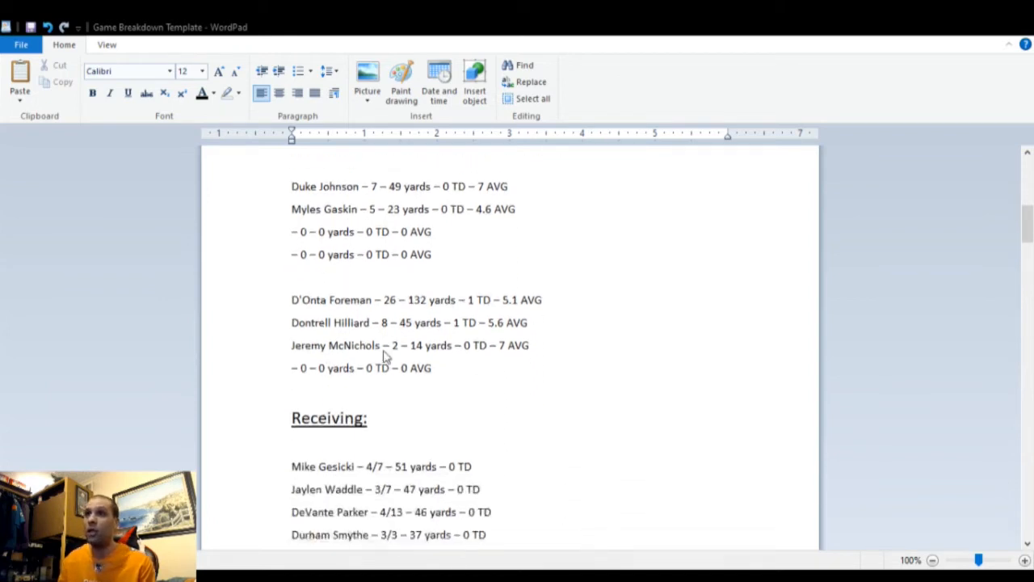
pyautogui.moveTo(460, 364)
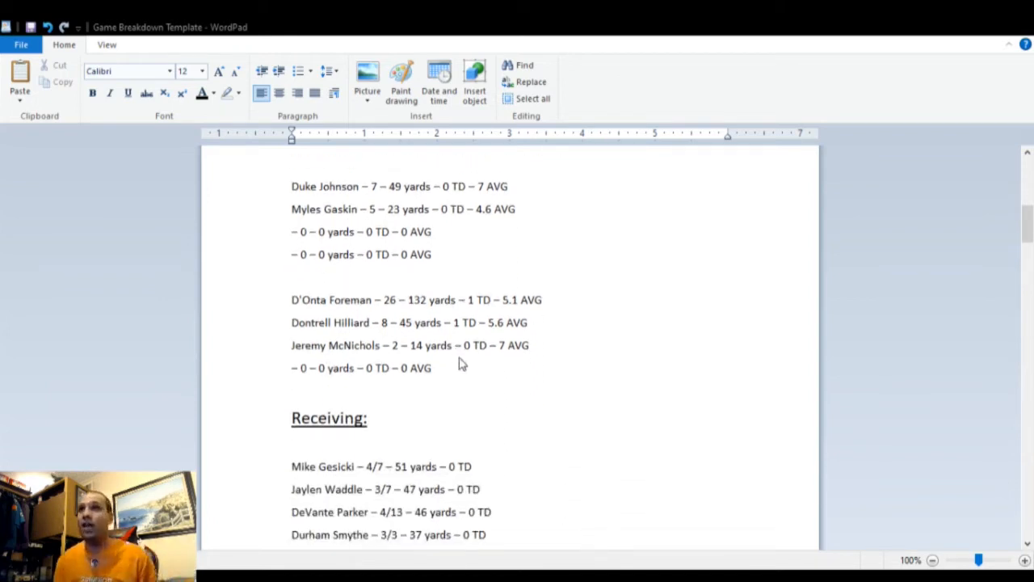
pyautogui.moveTo(391, 320)
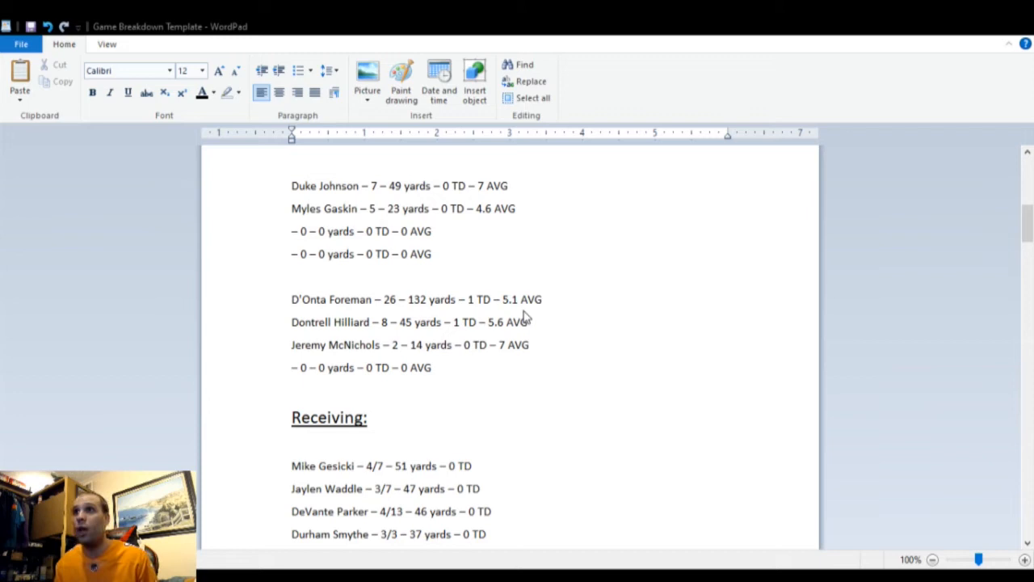
pyautogui.moveTo(408, 335)
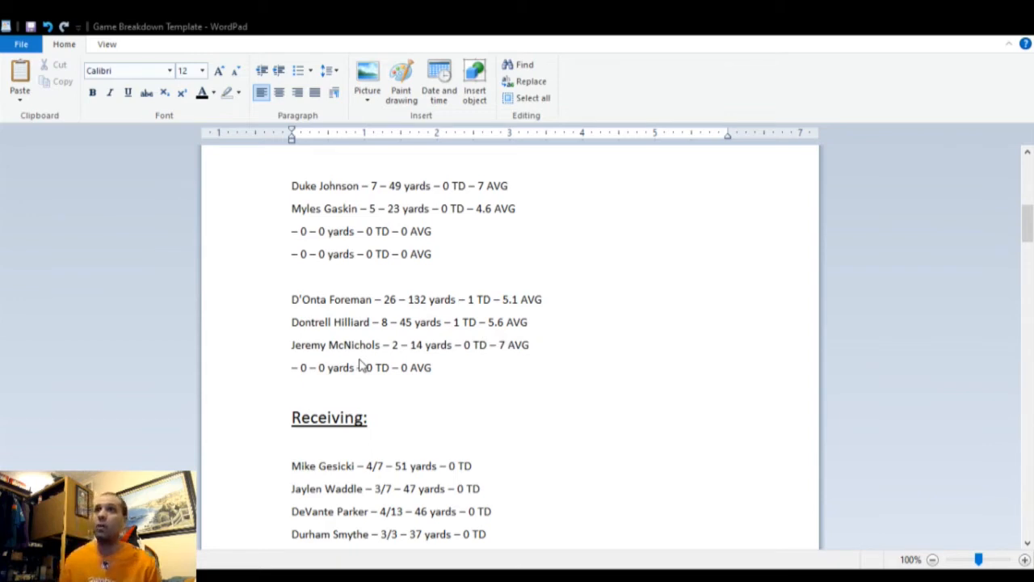
pyautogui.moveTo(488, 362)
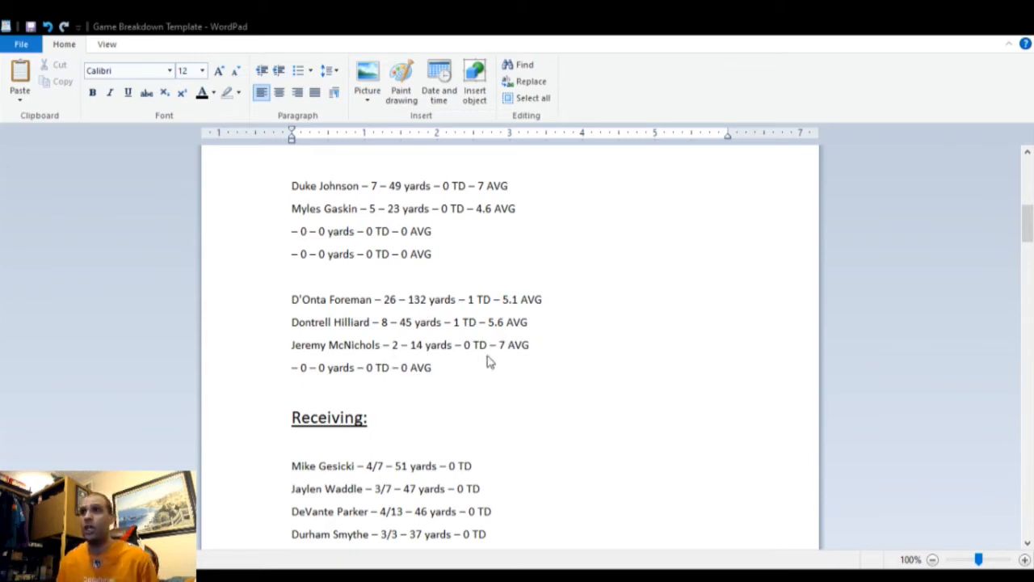
pyautogui.moveTo(485, 379)
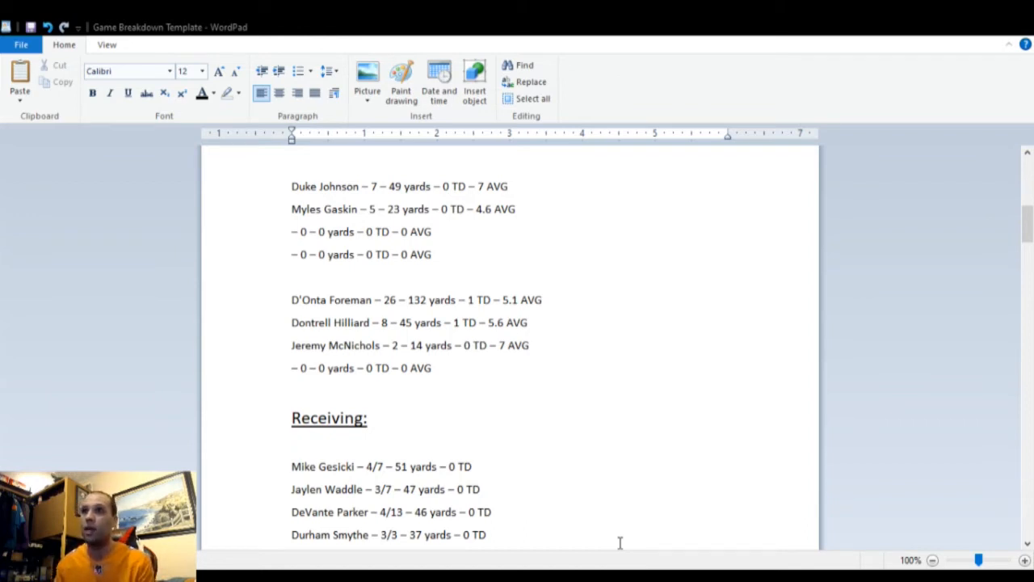
pyautogui.scroll(-3)
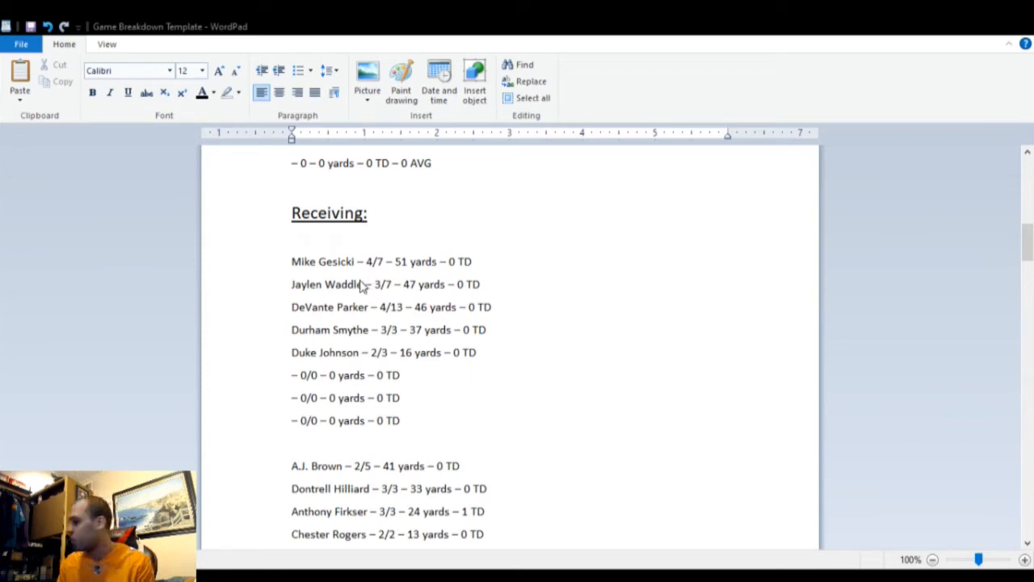
pyautogui.moveTo(391, 343)
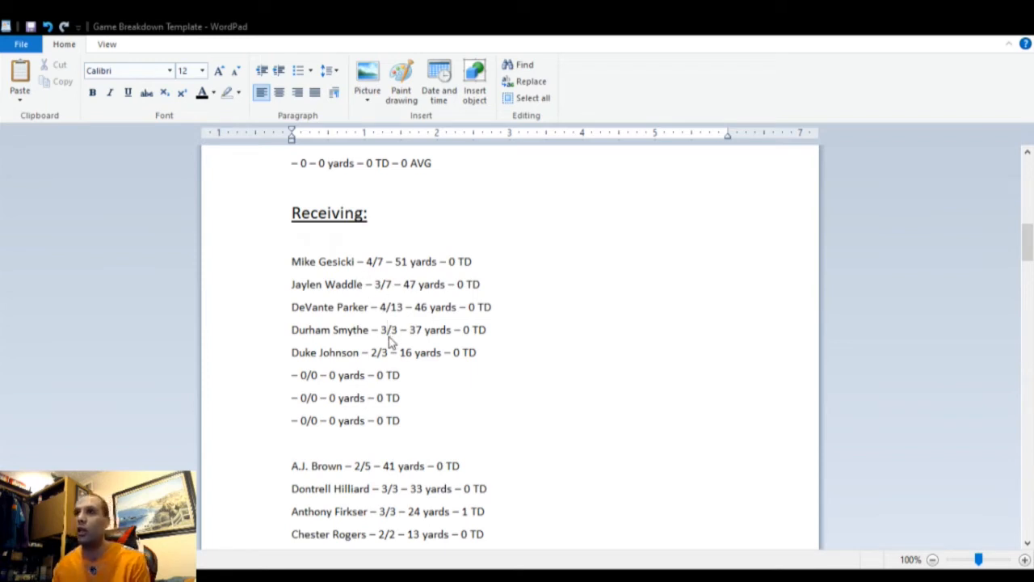
pyautogui.moveTo(401, 365)
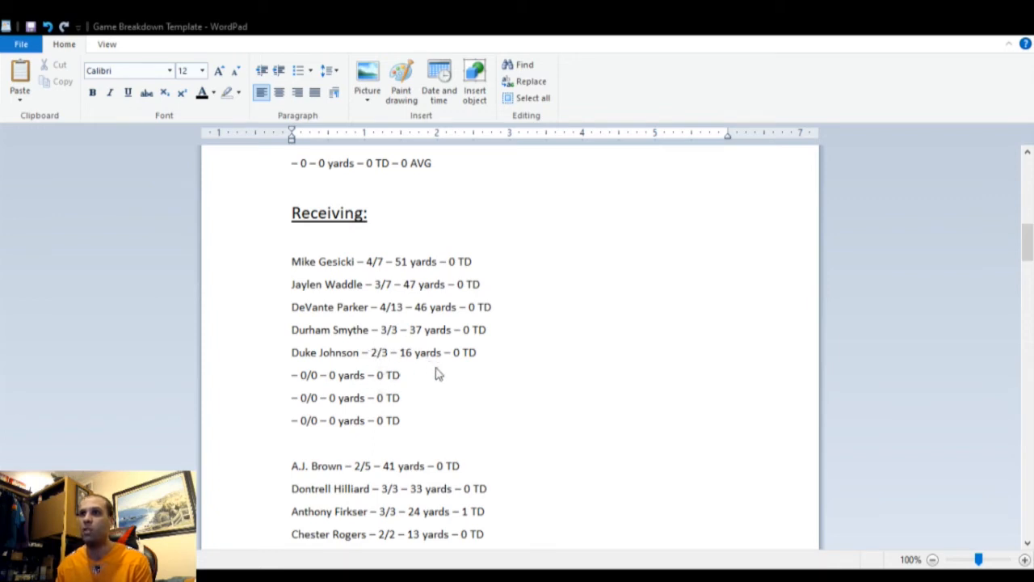
pyautogui.scroll(-3)
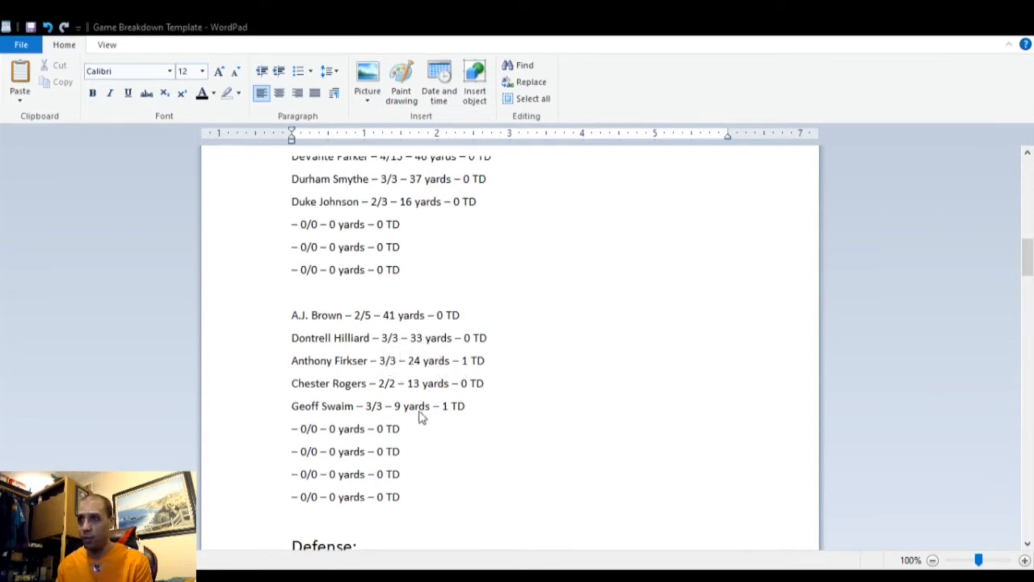
pyautogui.moveTo(430, 378)
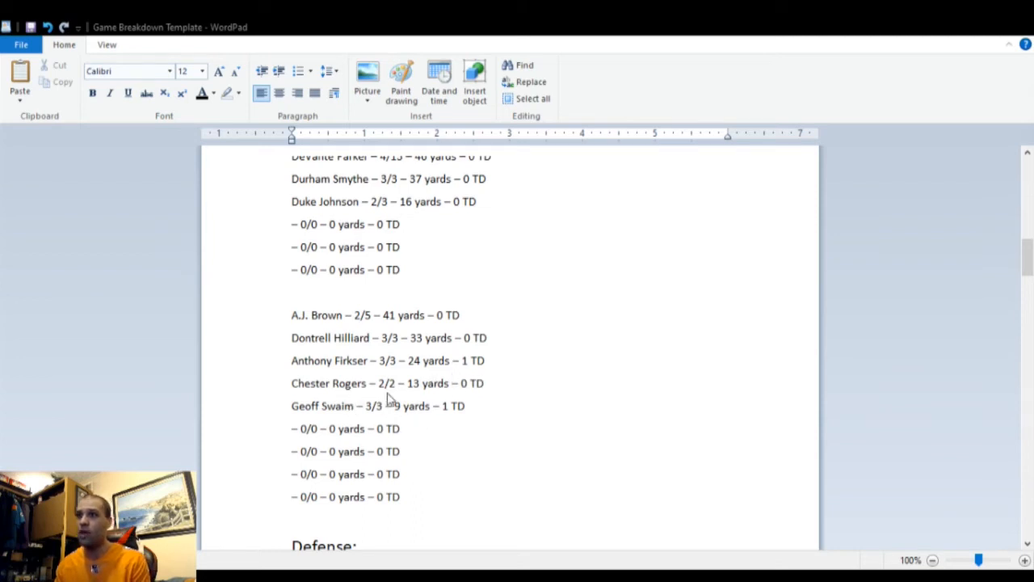
pyautogui.moveTo(369, 421)
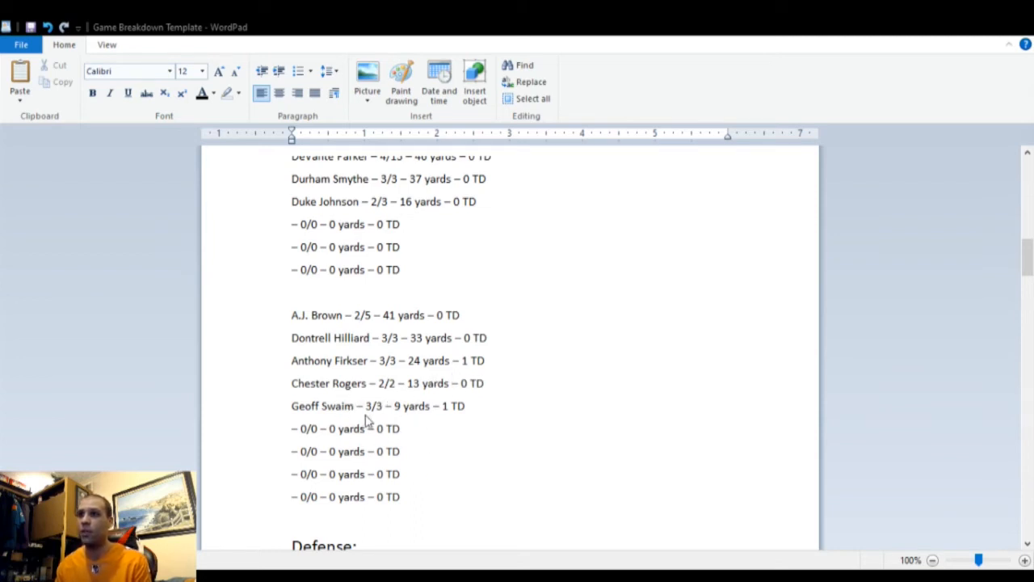
pyautogui.scroll(-3)
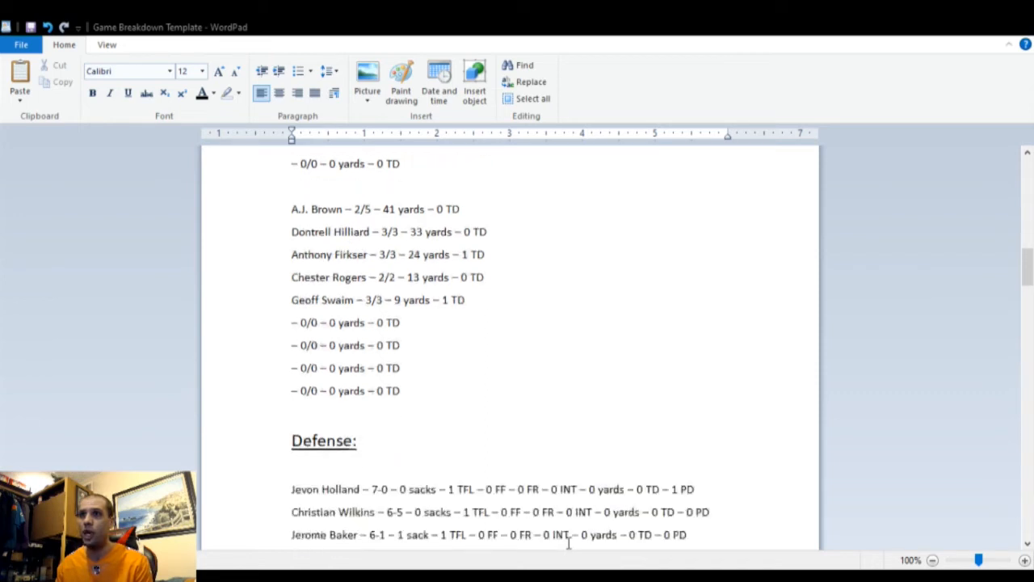
pyautogui.scroll(-3)
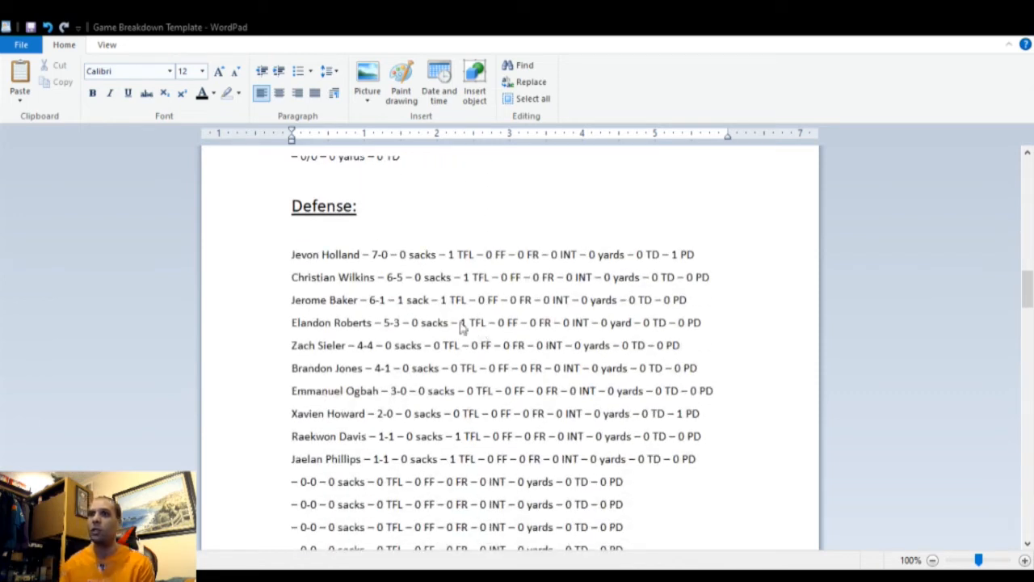
pyautogui.moveTo(472, 270)
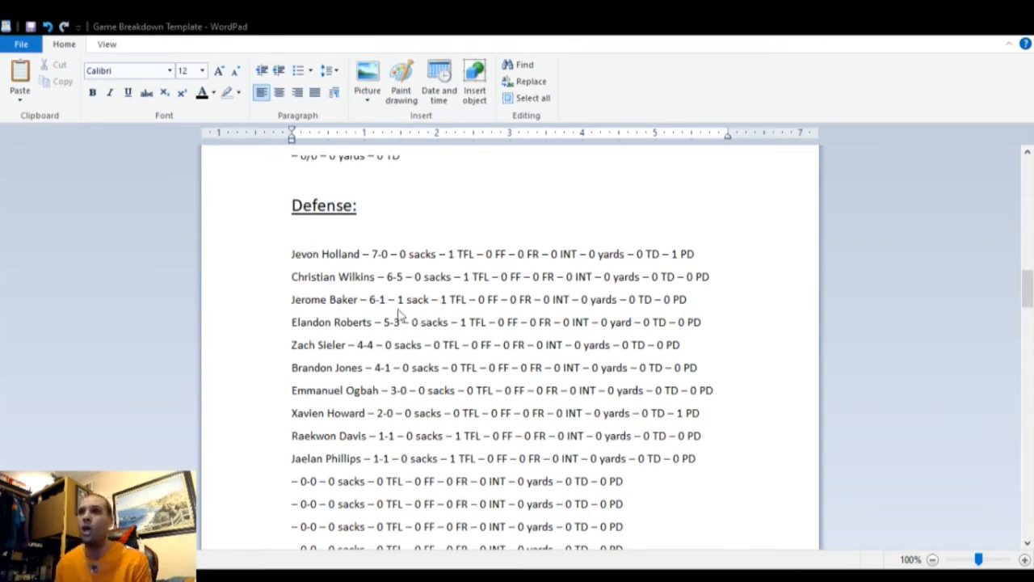
pyautogui.moveTo(451, 313)
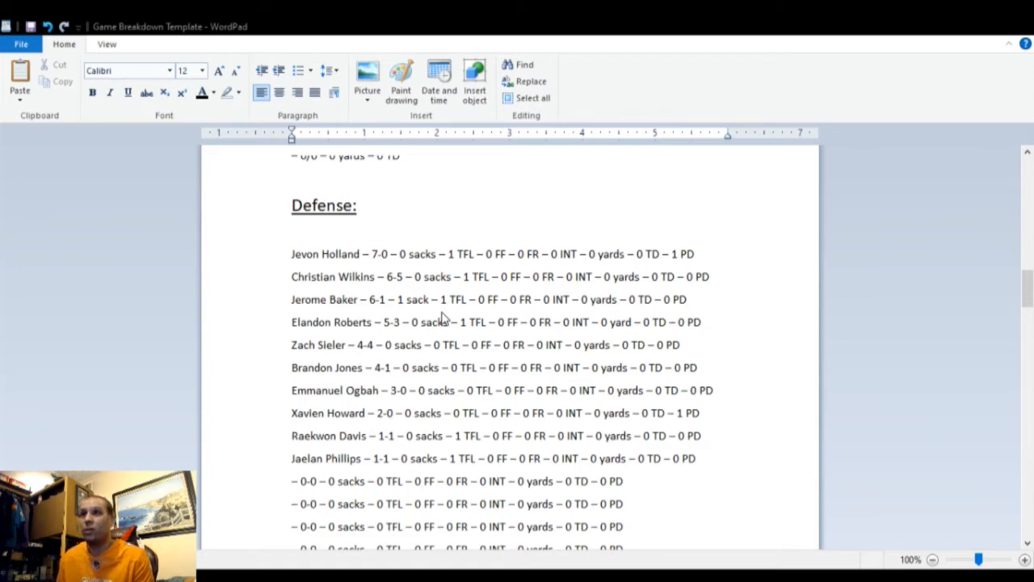
pyautogui.moveTo(388, 299)
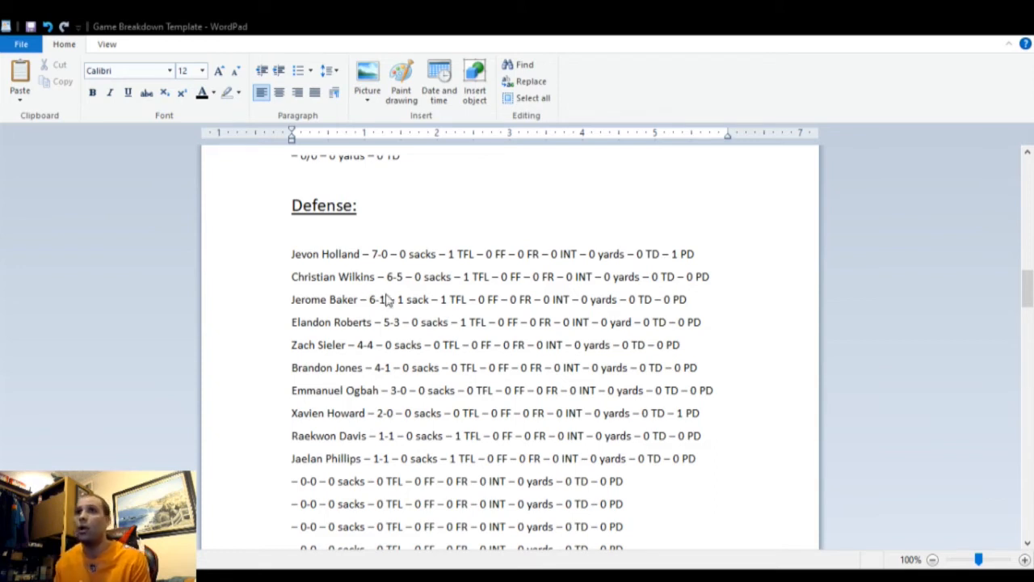
pyautogui.moveTo(485, 291)
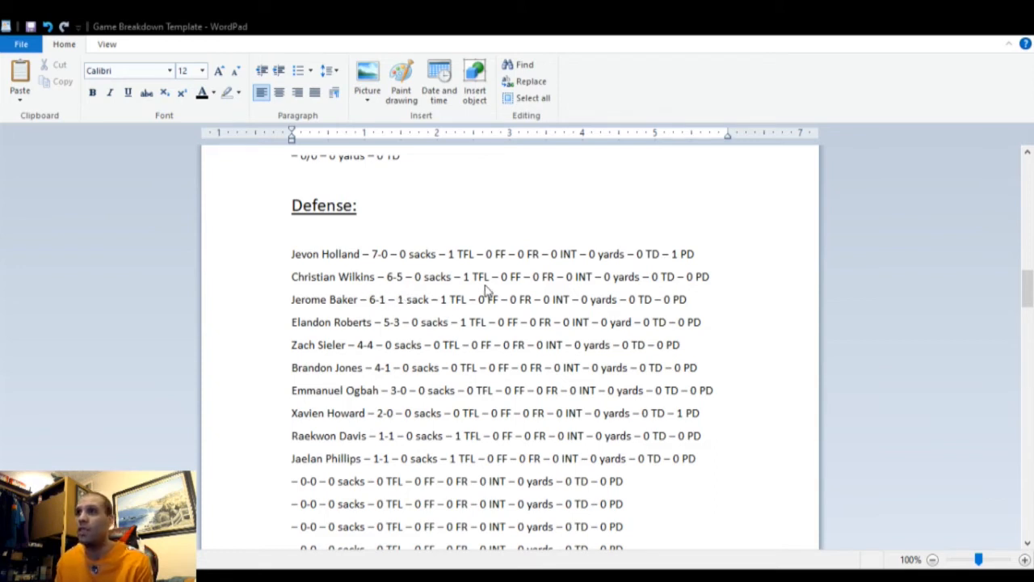
pyautogui.moveTo(391, 315)
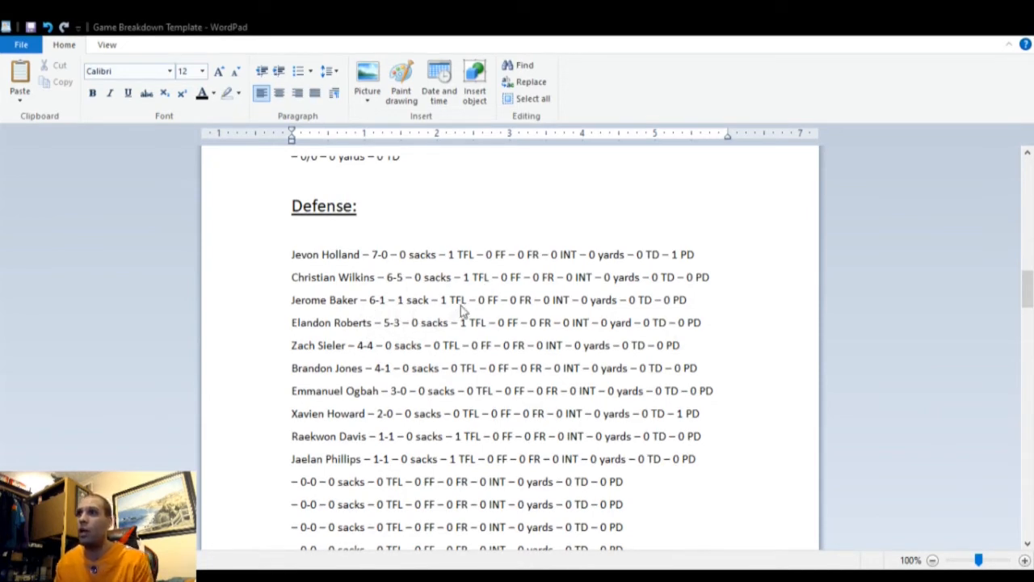
pyautogui.moveTo(469, 340)
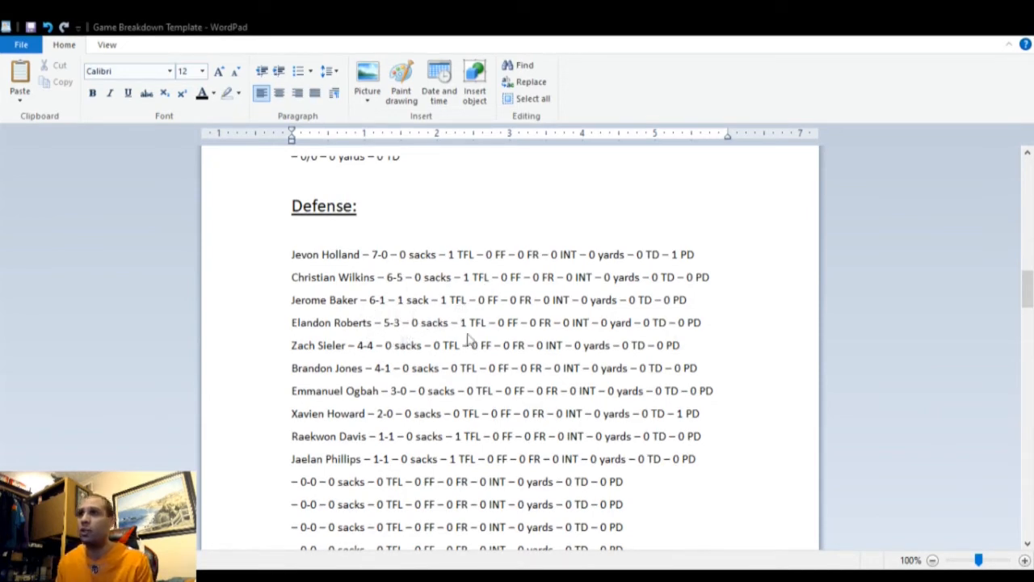
pyautogui.moveTo(365, 362)
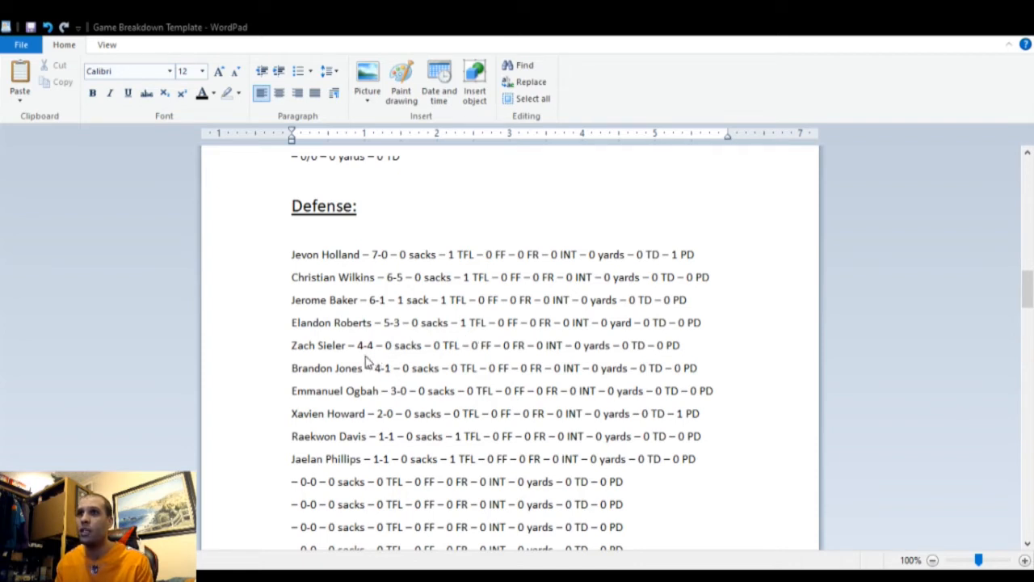
pyautogui.moveTo(412, 389)
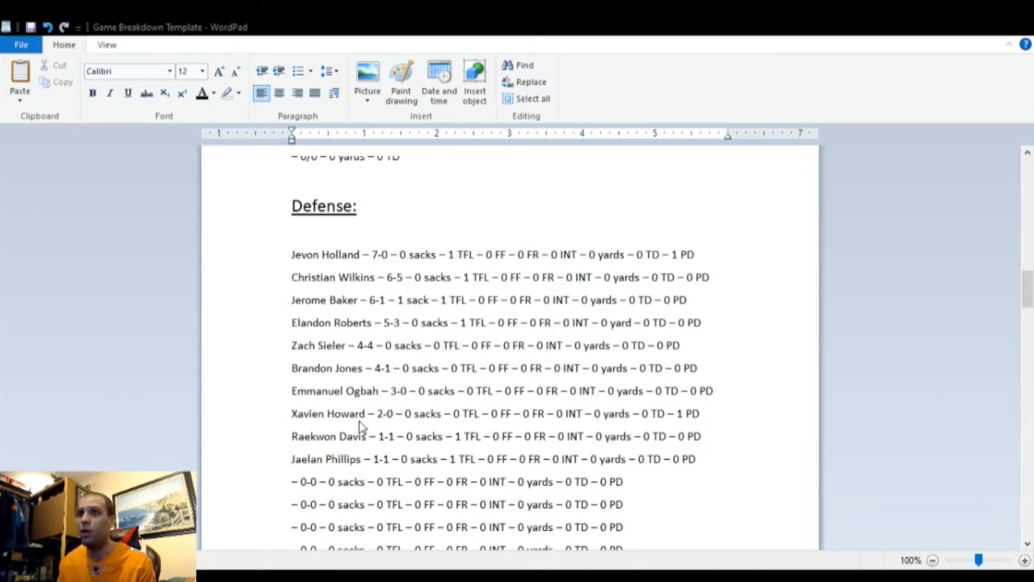
pyautogui.moveTo(416, 462)
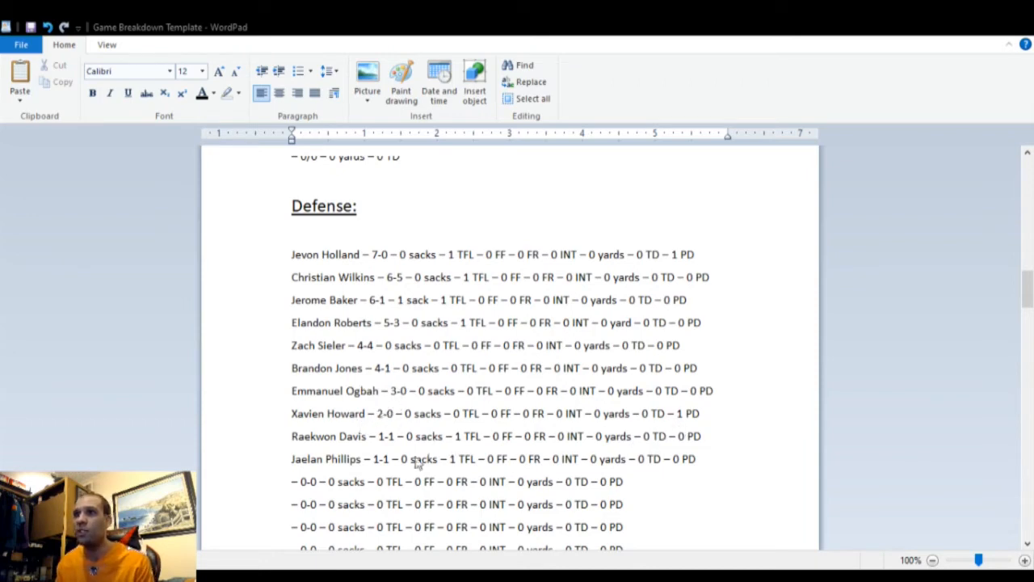
pyautogui.moveTo(396, 459)
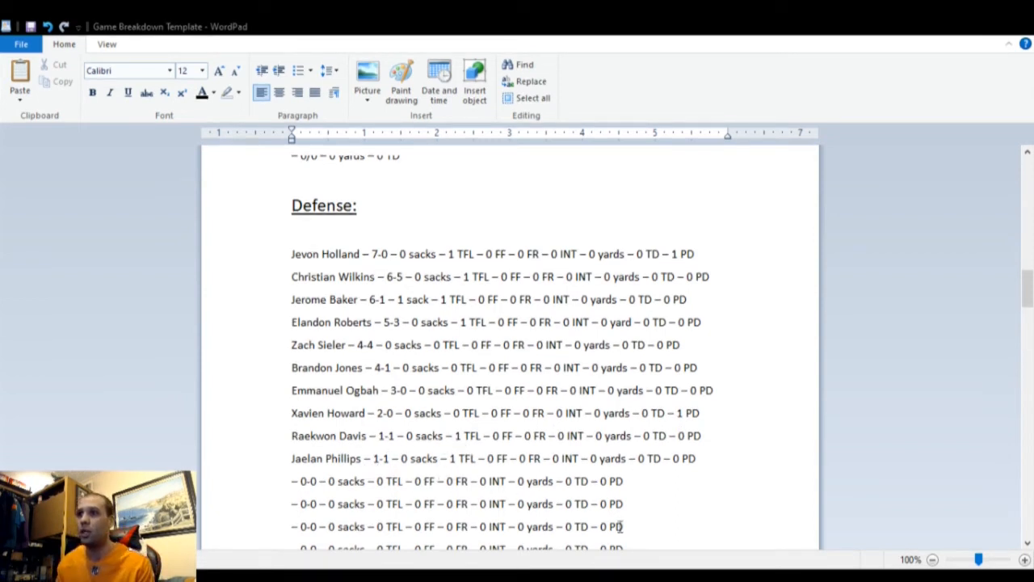
pyautogui.scroll(-3)
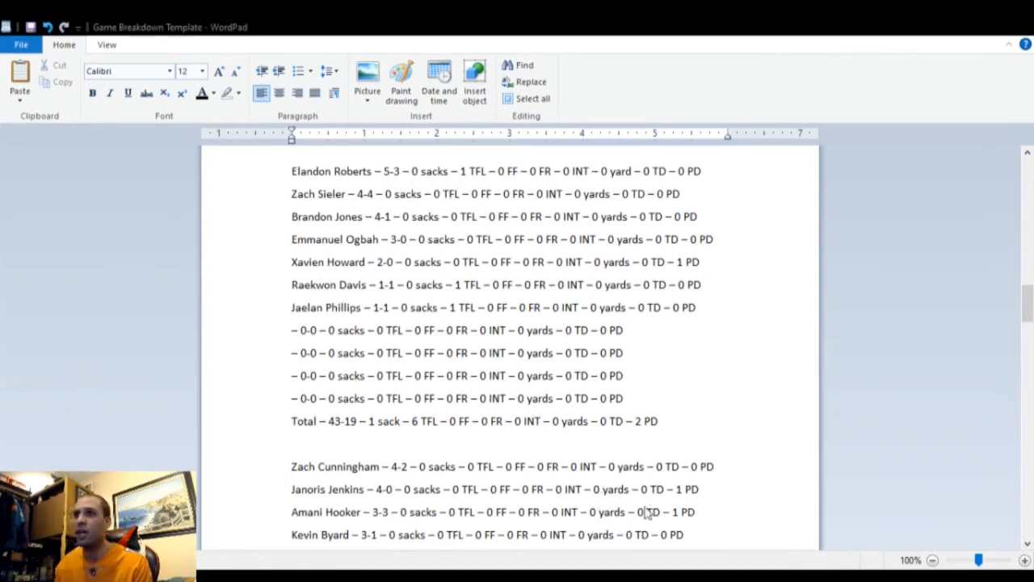
pyautogui.scroll(-3)
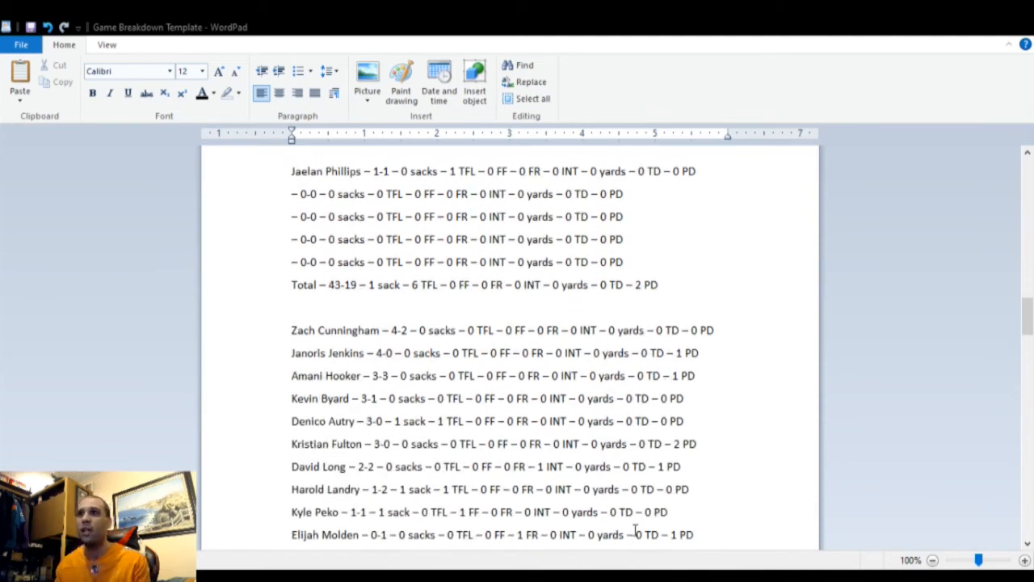
pyautogui.scroll(-3)
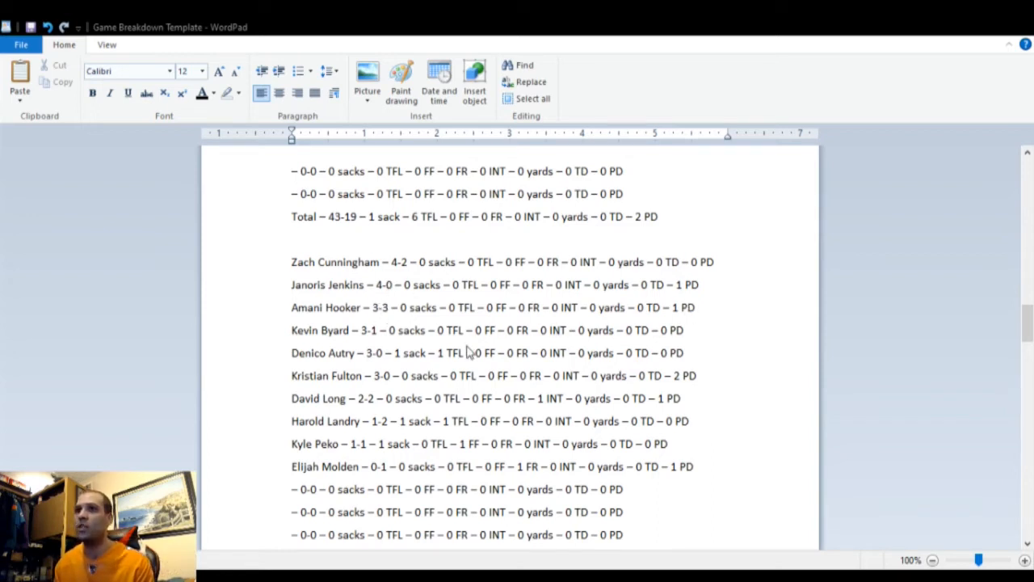
pyautogui.moveTo(604, 331)
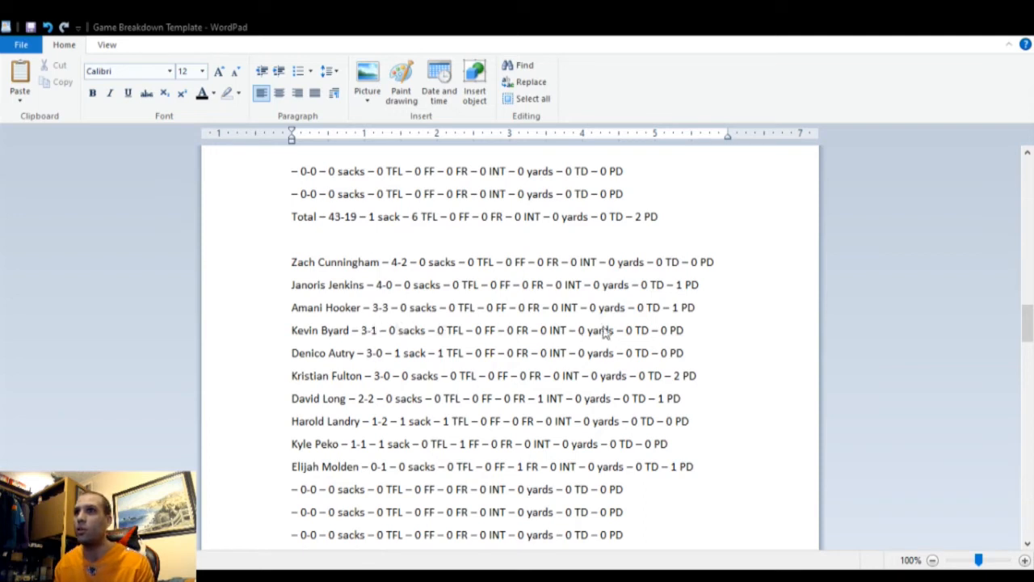
pyautogui.moveTo(356, 352)
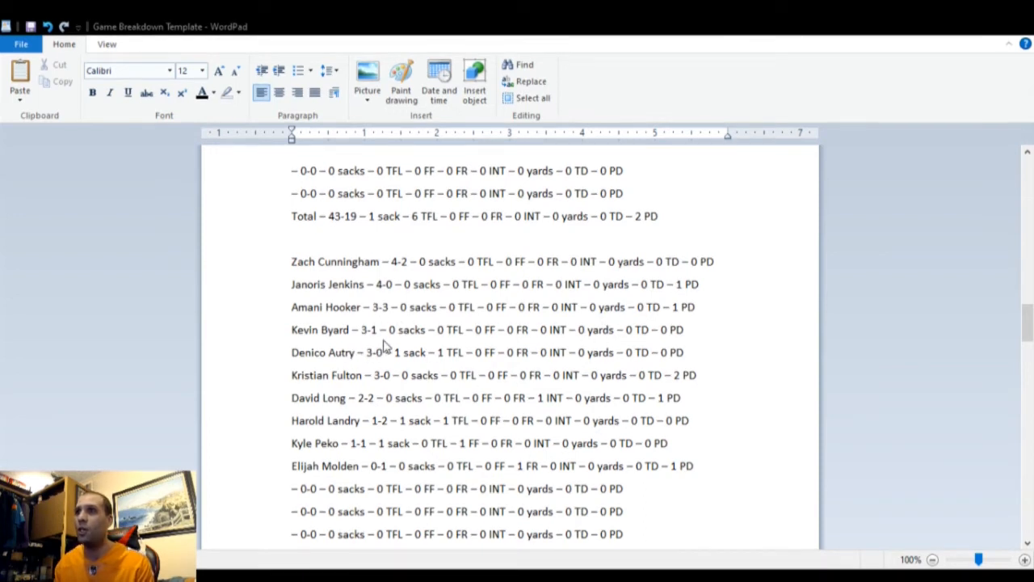
pyautogui.moveTo(404, 372)
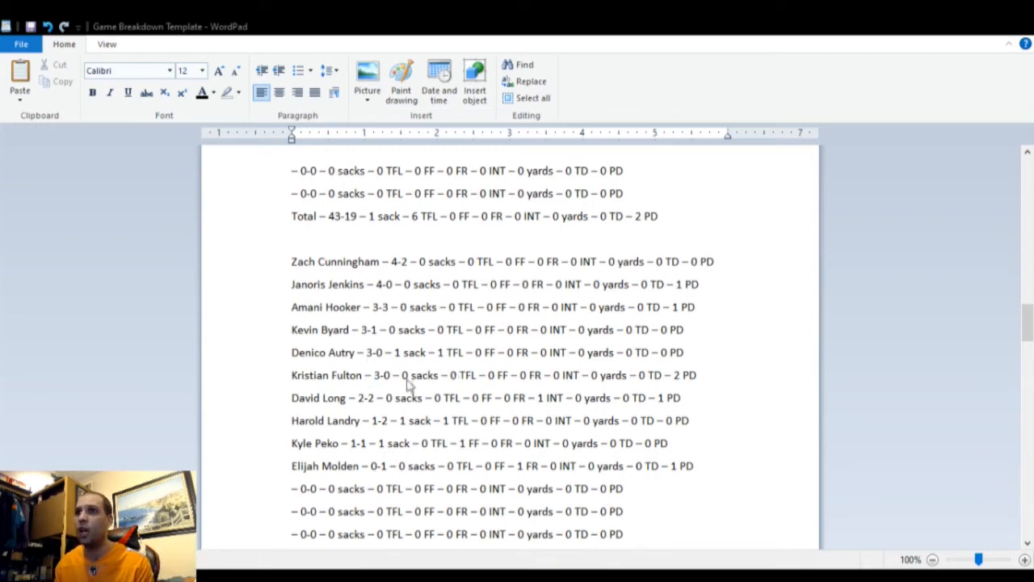
pyautogui.moveTo(566, 388)
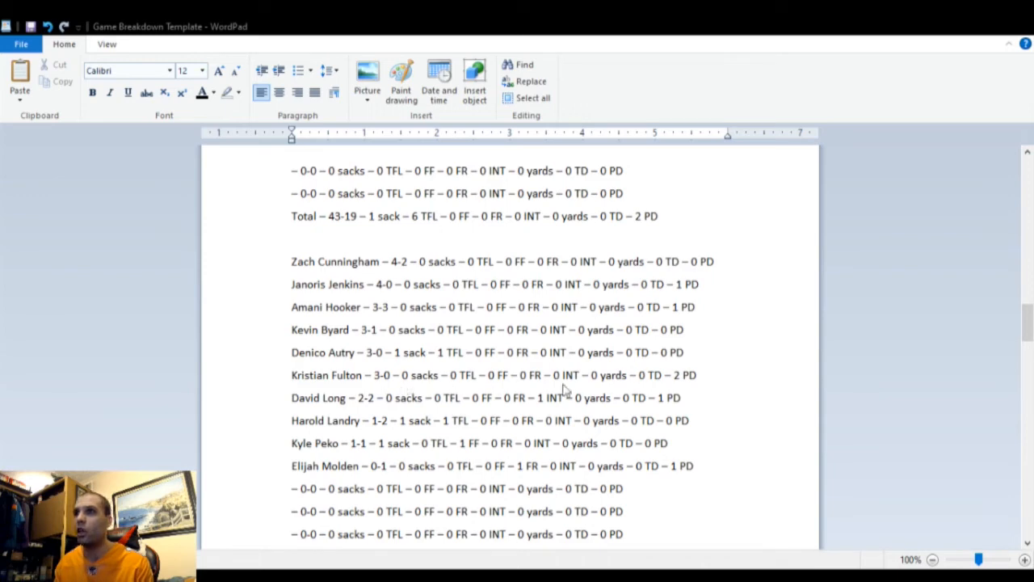
pyautogui.moveTo(342, 419)
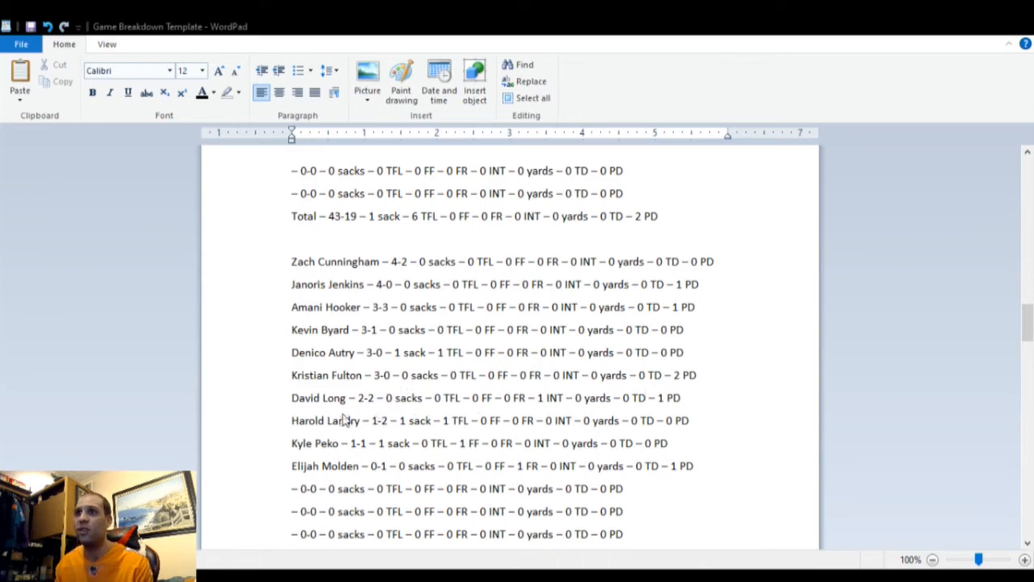
pyautogui.moveTo(548, 414)
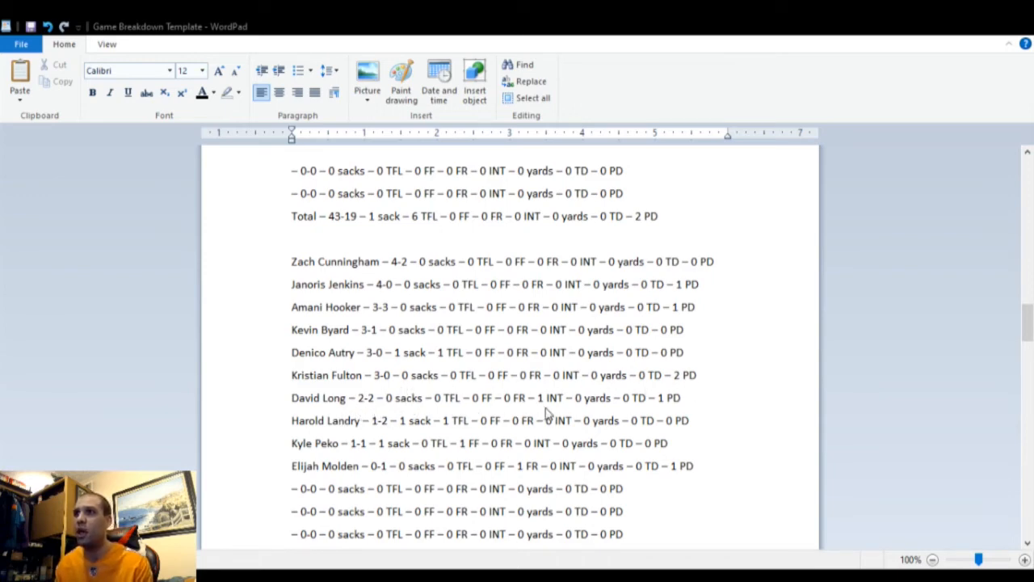
pyautogui.moveTo(354, 440)
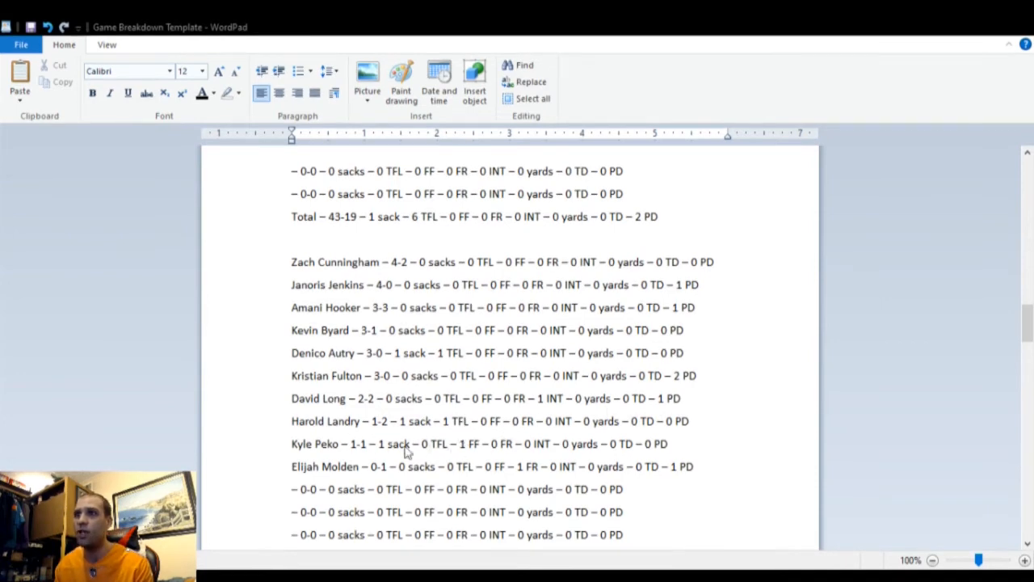
pyautogui.moveTo(391, 459)
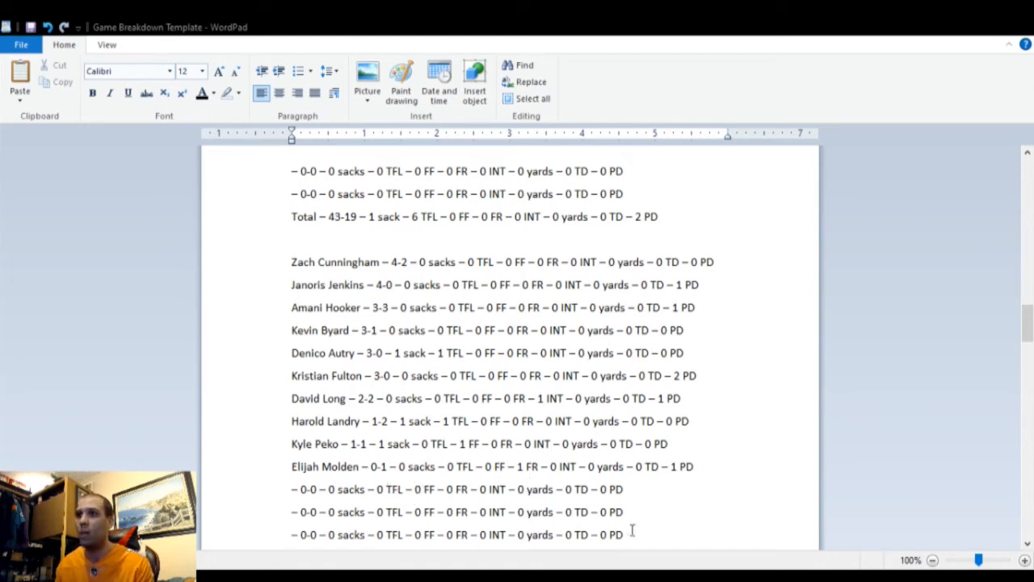
pyautogui.scroll(-3)
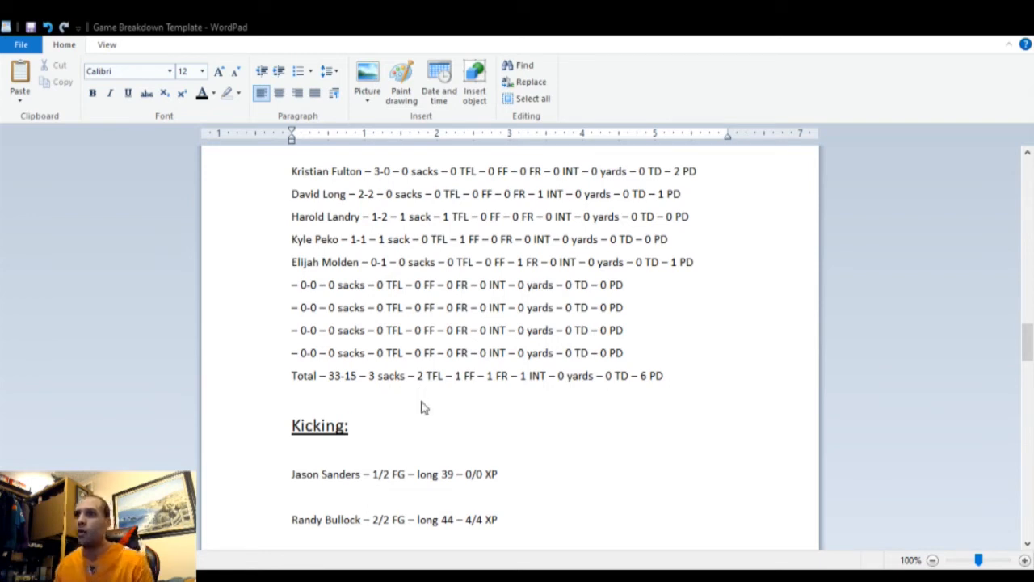
pyautogui.moveTo(523, 401)
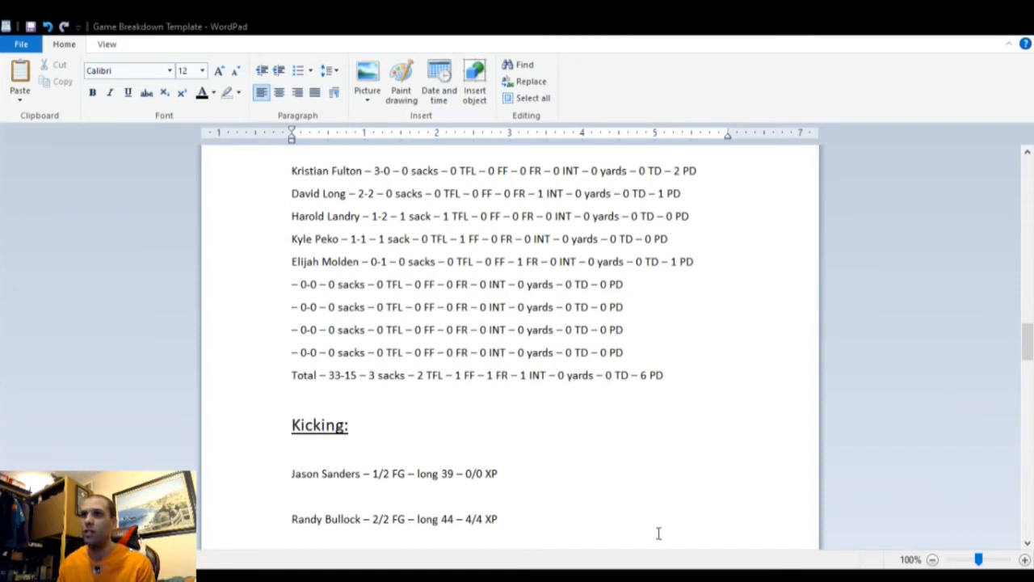
pyautogui.scroll(-3)
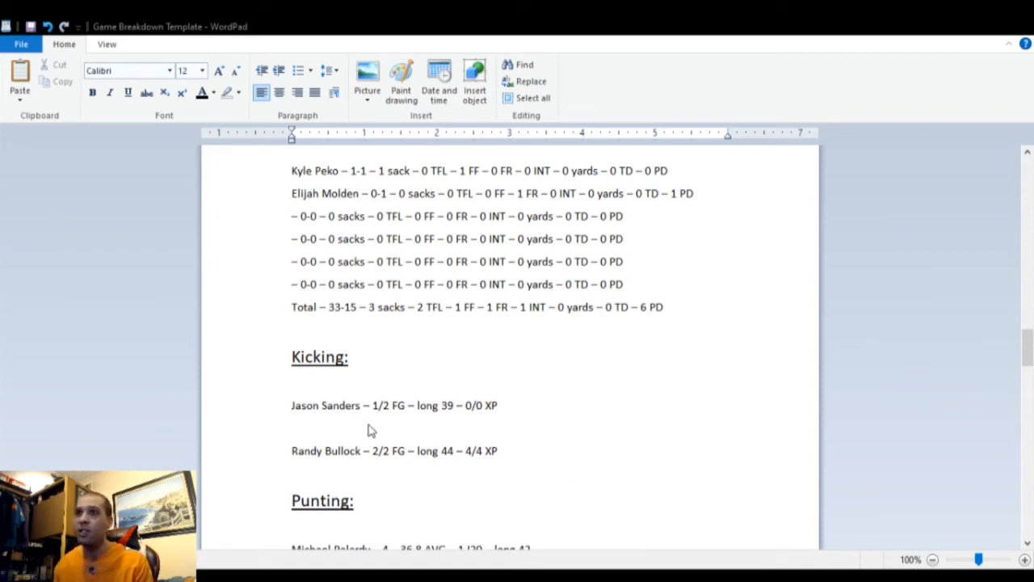
pyautogui.moveTo(381, 426)
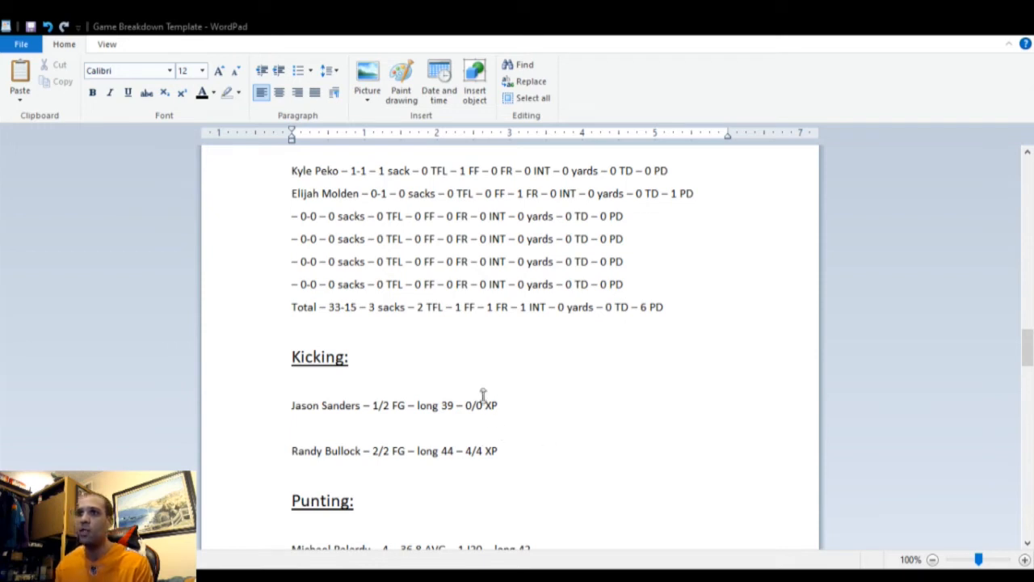
pyautogui.scroll(-3)
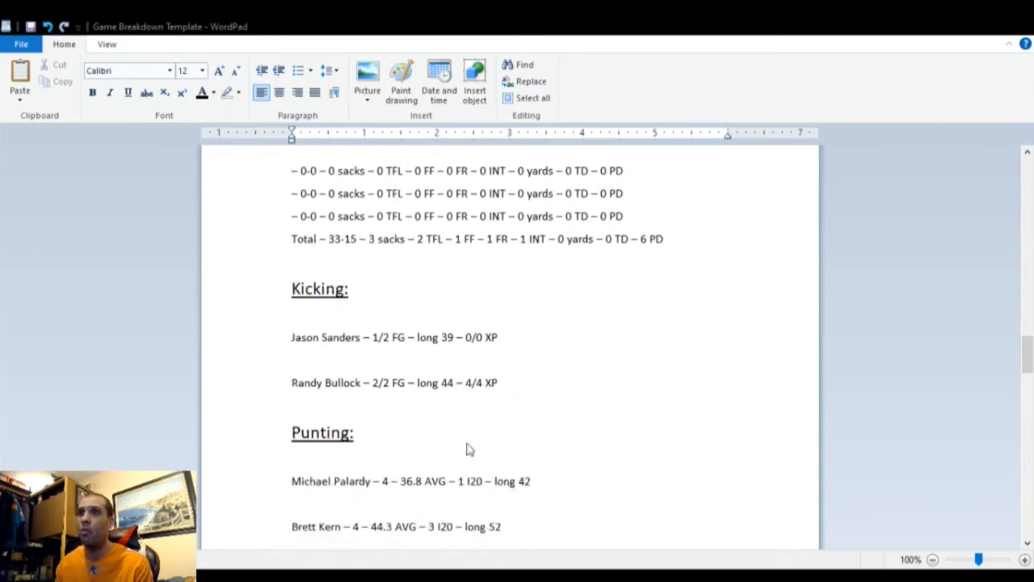
pyautogui.moveTo(444, 406)
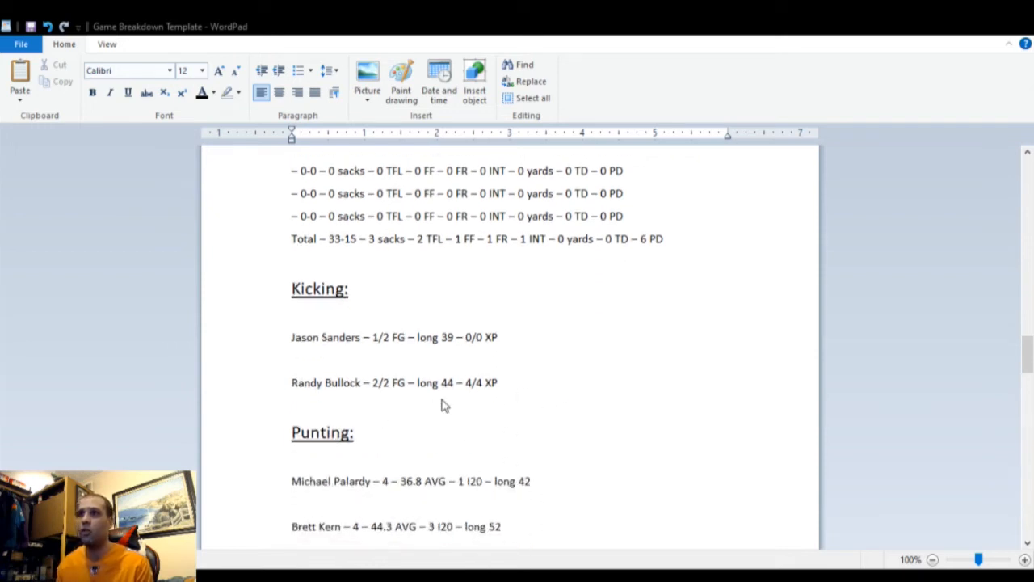
pyautogui.moveTo(565, 500)
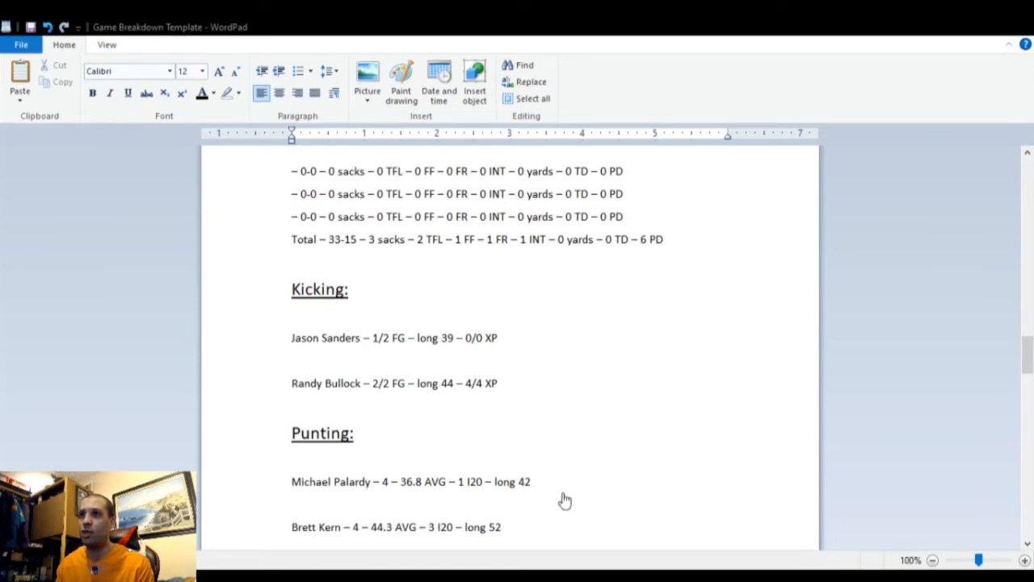
pyautogui.scroll(-3)
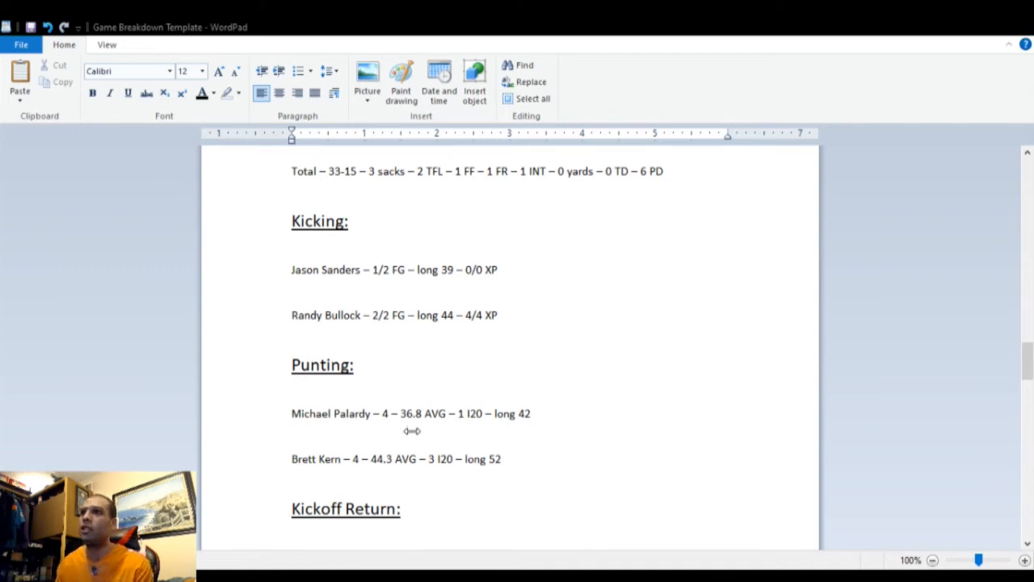
pyautogui.moveTo(543, 449)
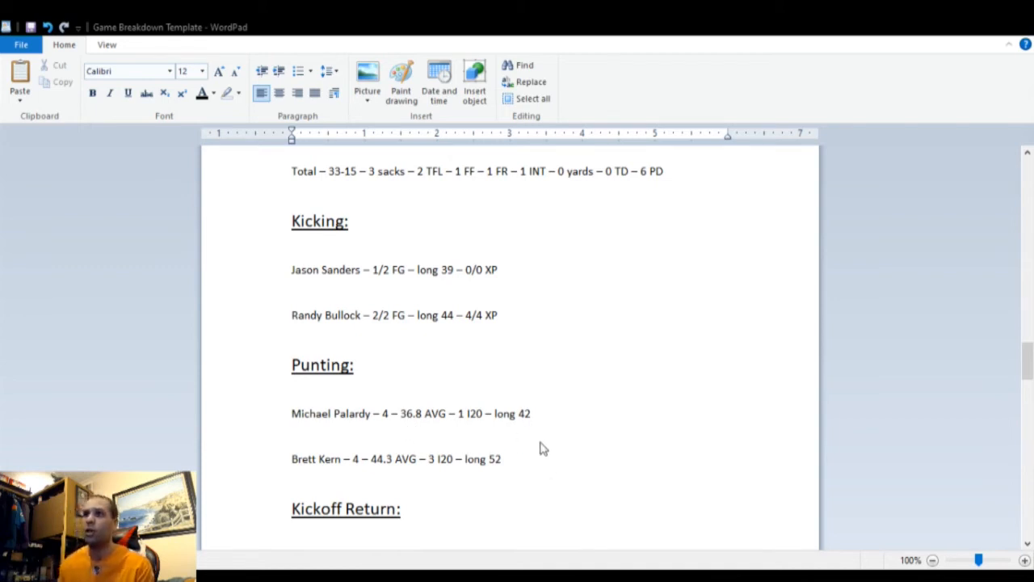
pyautogui.moveTo(385, 487)
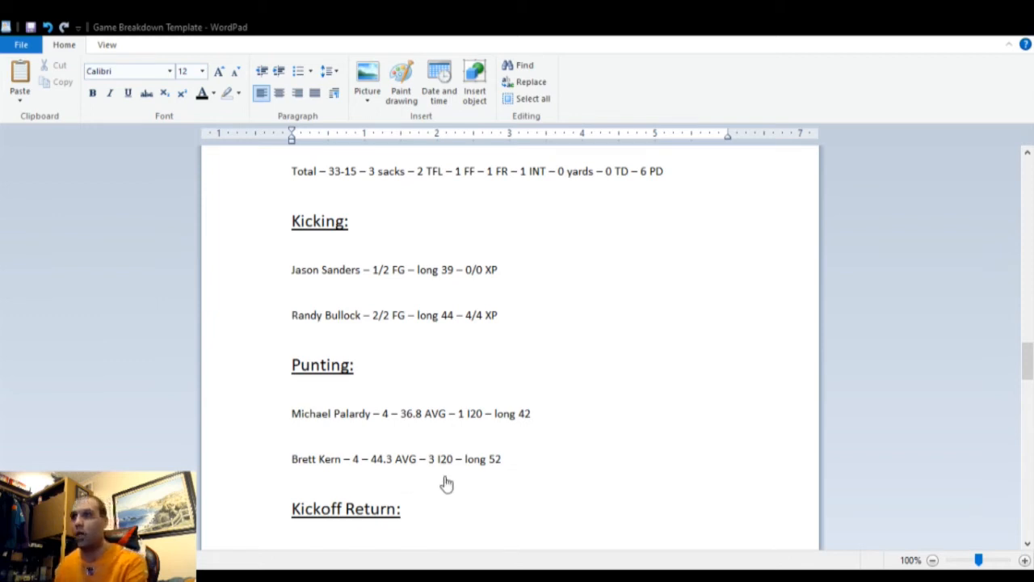
pyautogui.scroll(-3)
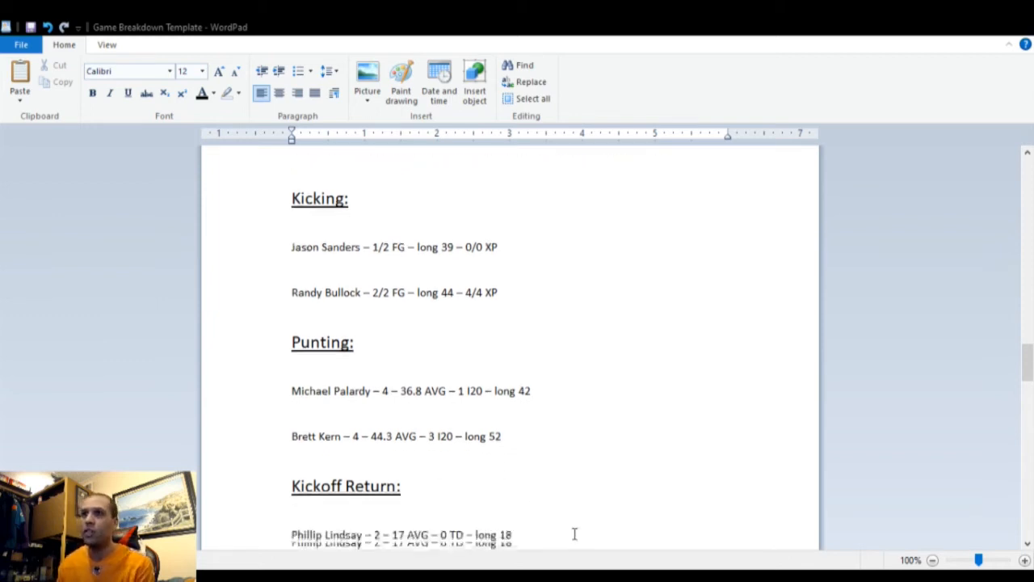
pyautogui.scroll(-3)
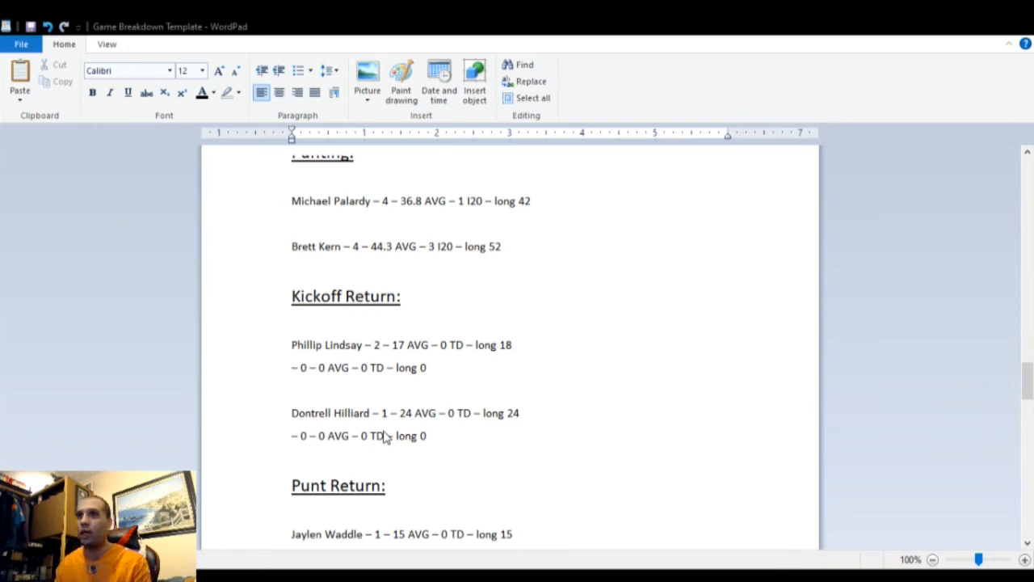
pyautogui.moveTo(412, 440)
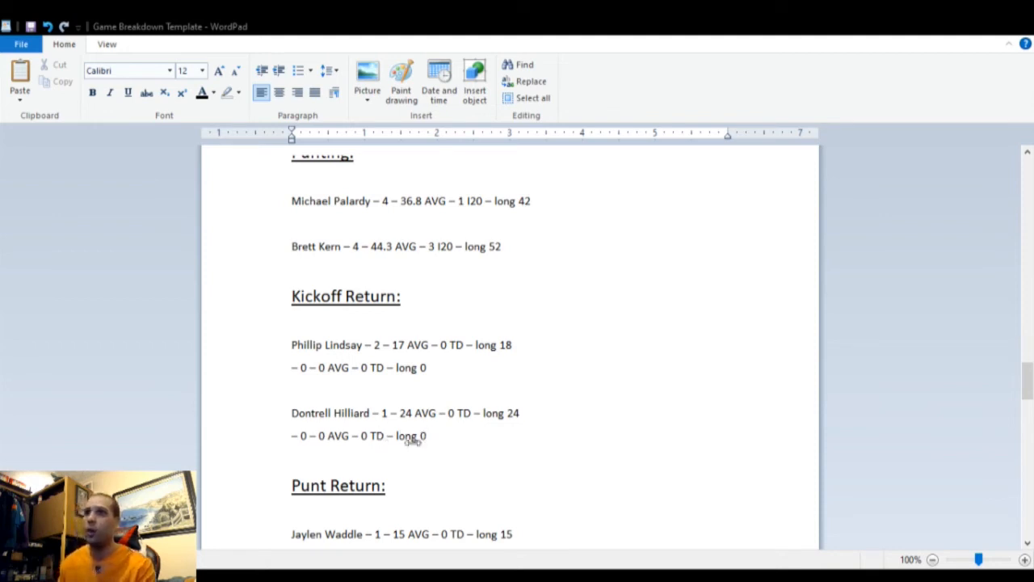
pyautogui.scroll(-3)
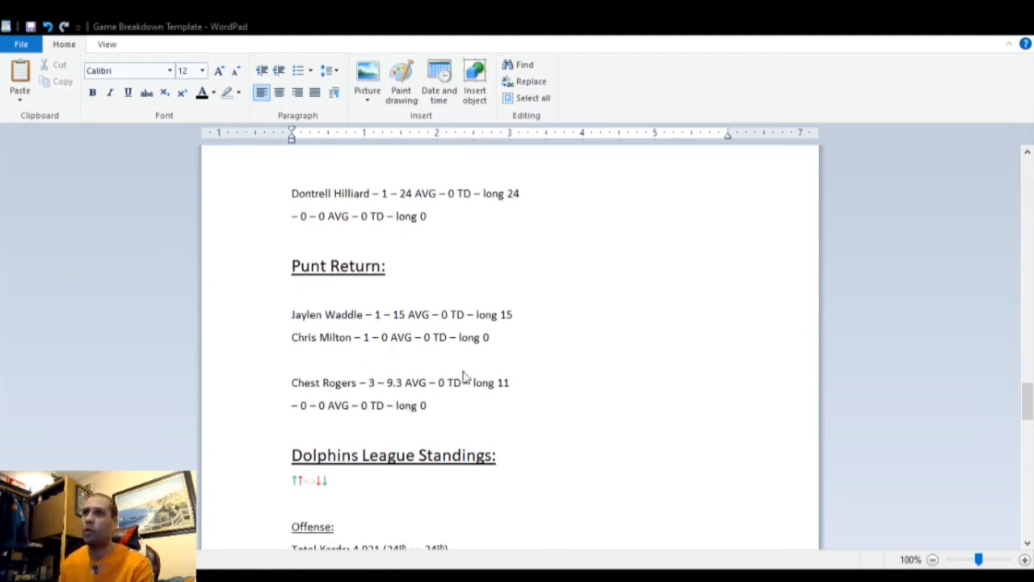
pyautogui.moveTo(364, 401)
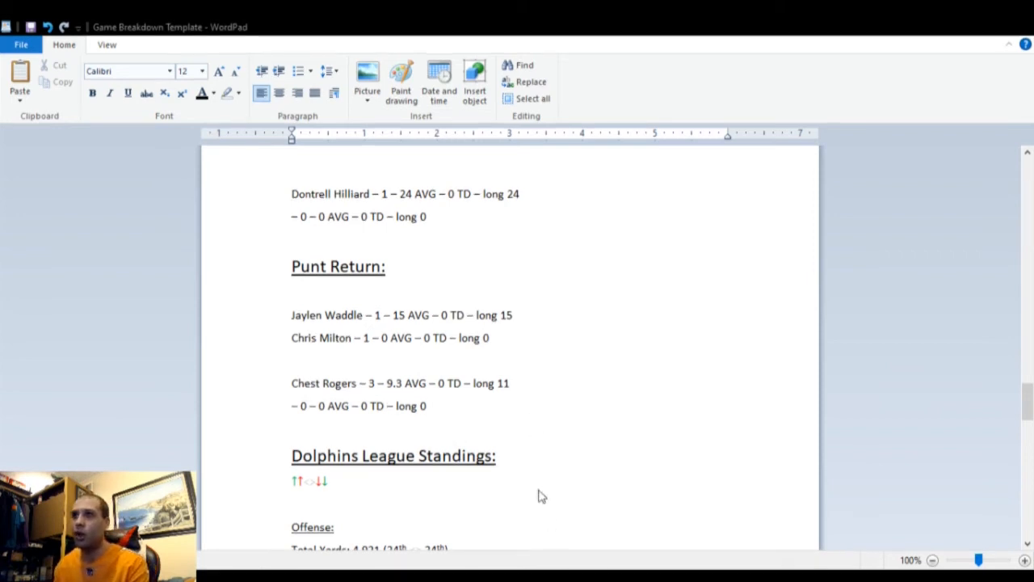
pyautogui.scroll(-3)
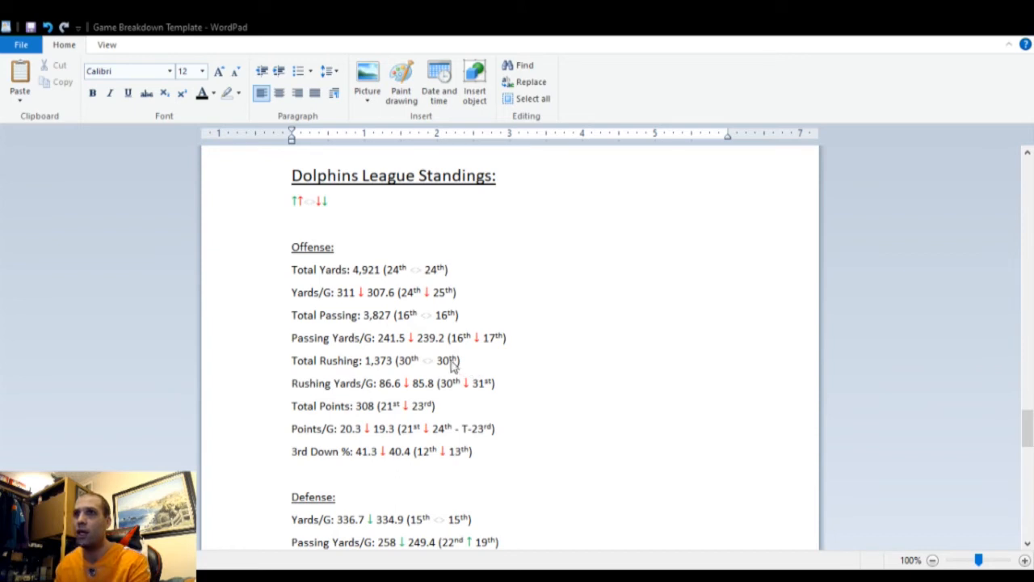
pyautogui.moveTo(396, 359)
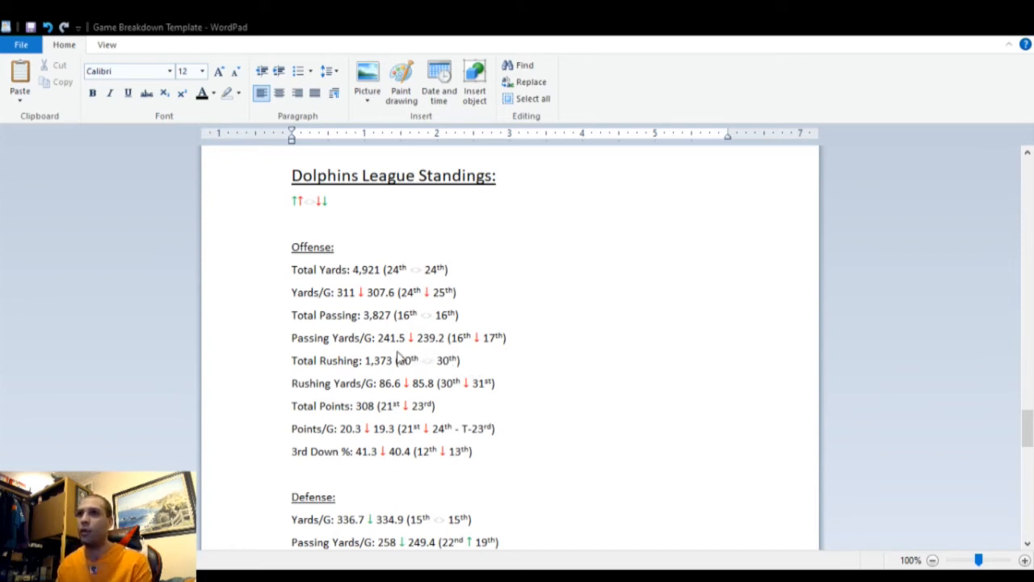
pyautogui.moveTo(433, 355)
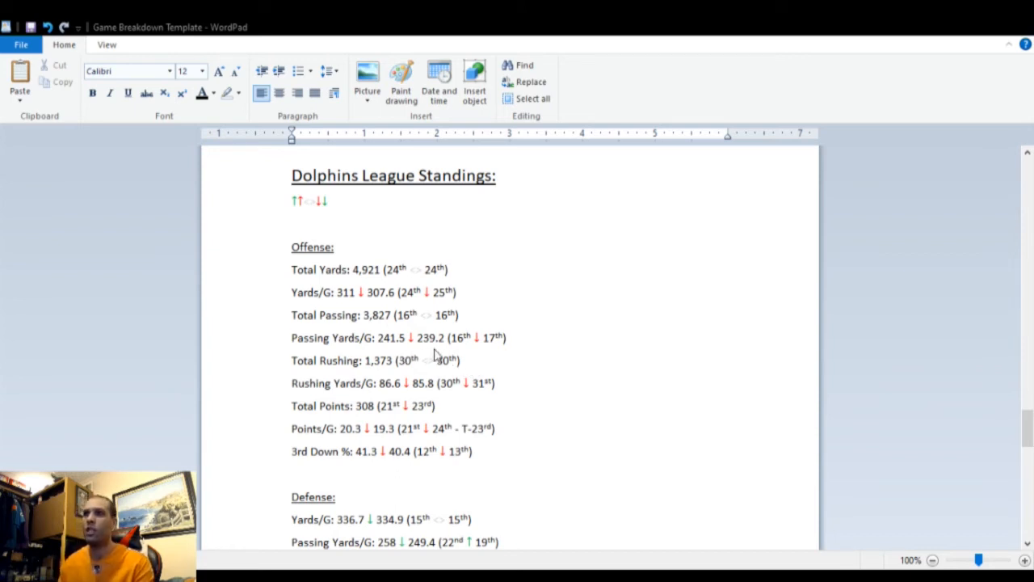
pyautogui.moveTo(477, 356)
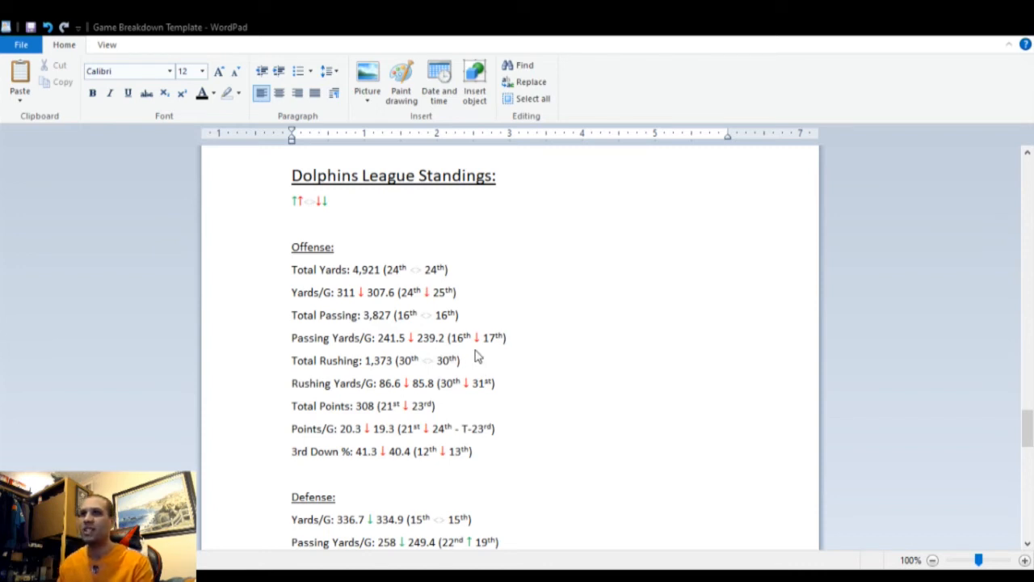
pyautogui.moveTo(439, 348)
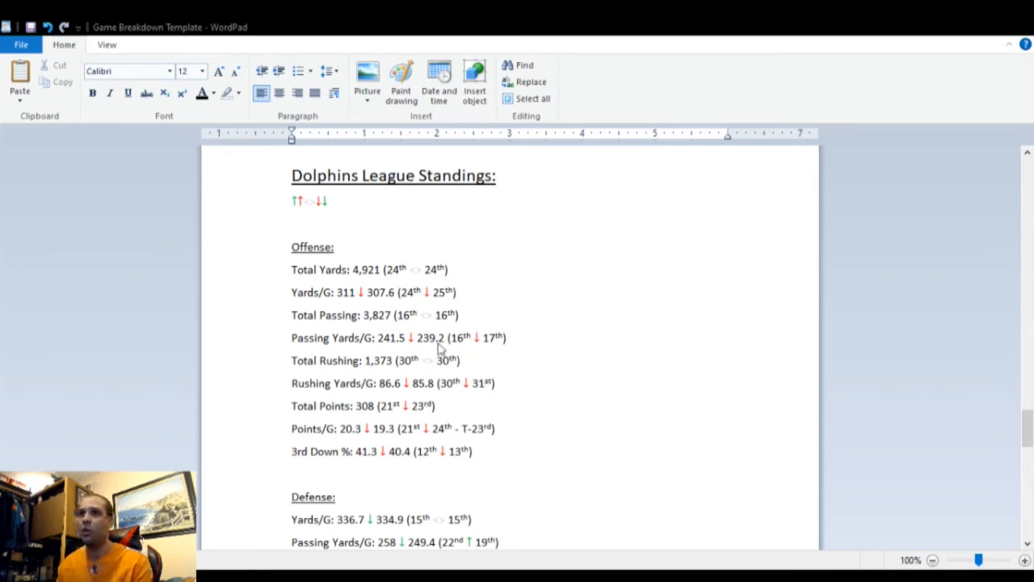
pyautogui.moveTo(387, 384)
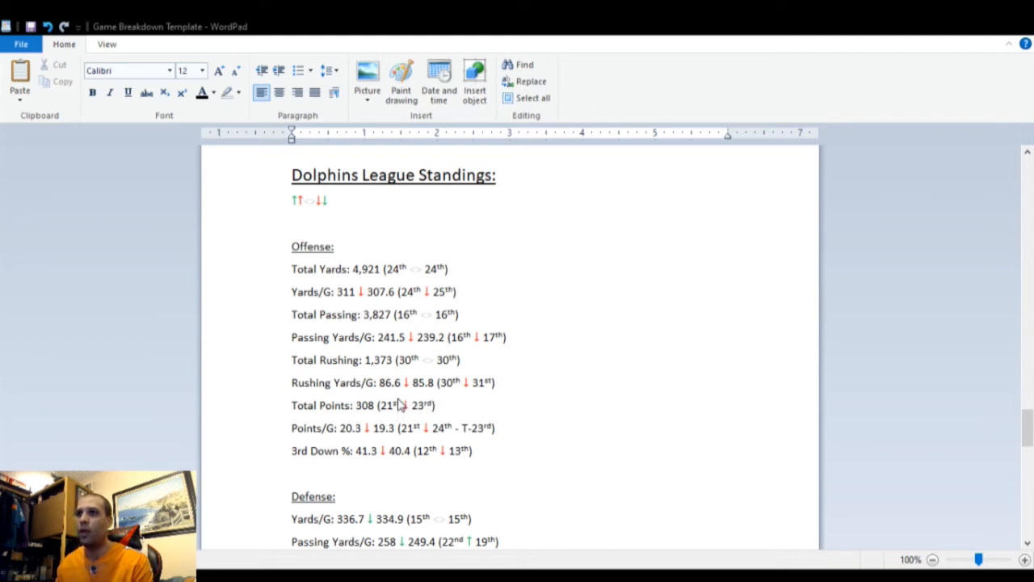
pyautogui.moveTo(419, 394)
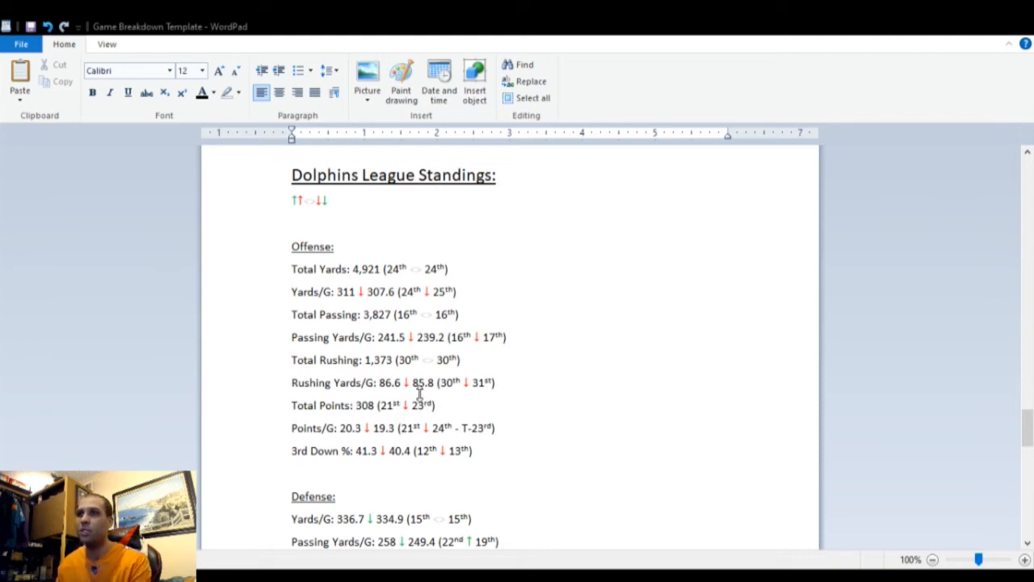
pyautogui.moveTo(391, 446)
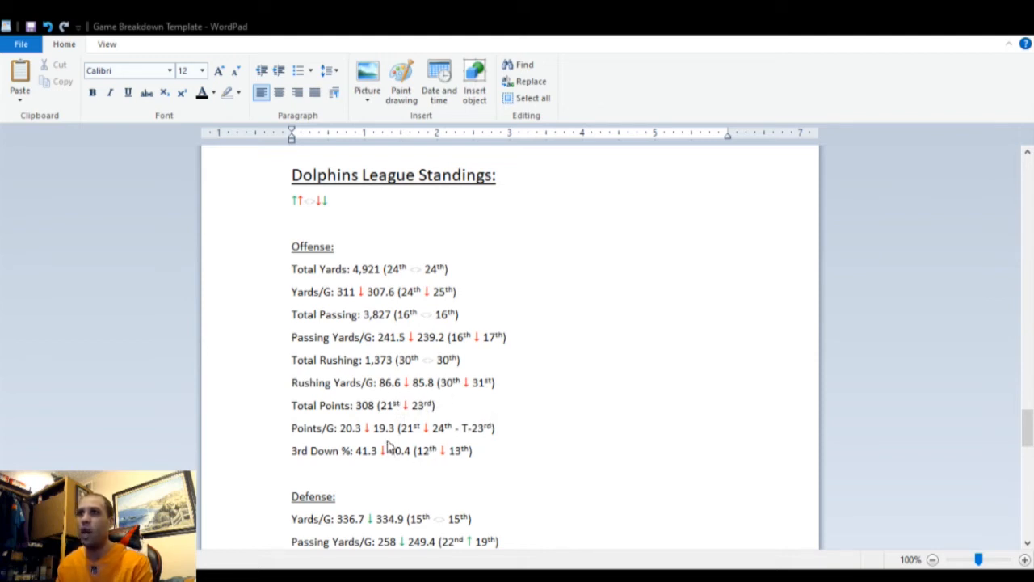
pyautogui.moveTo(433, 420)
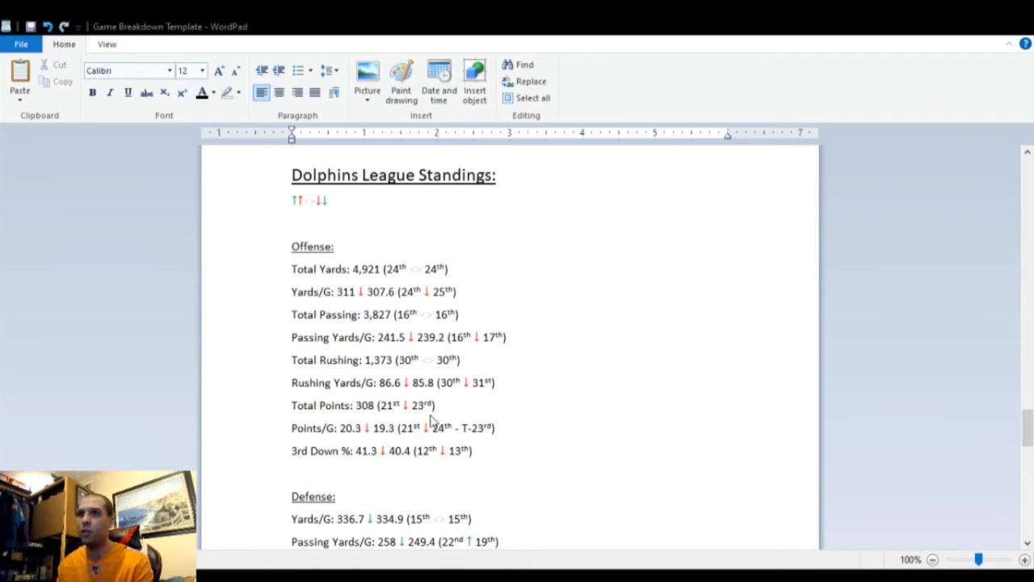
pyautogui.moveTo(375, 423)
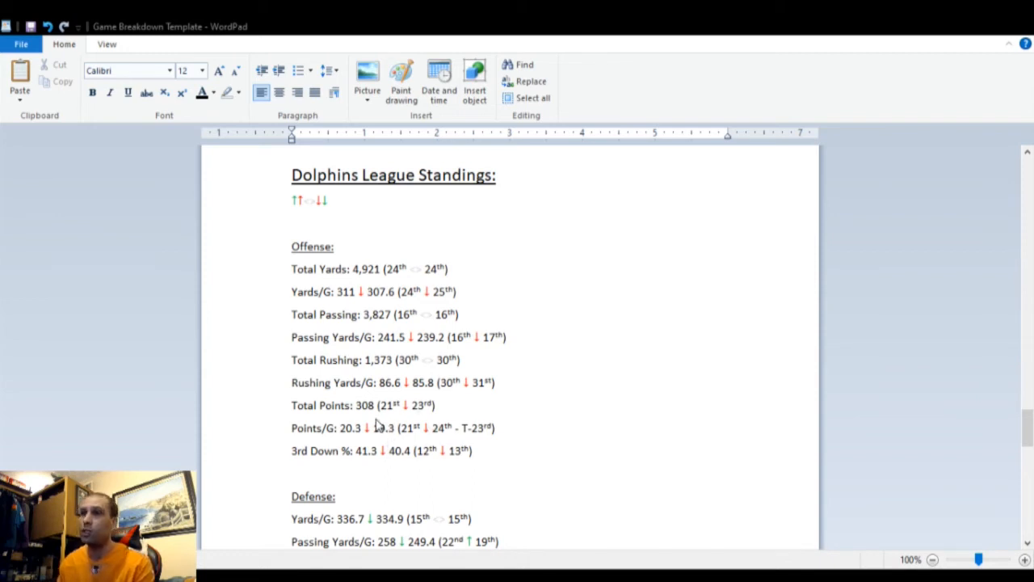
pyautogui.moveTo(375, 420)
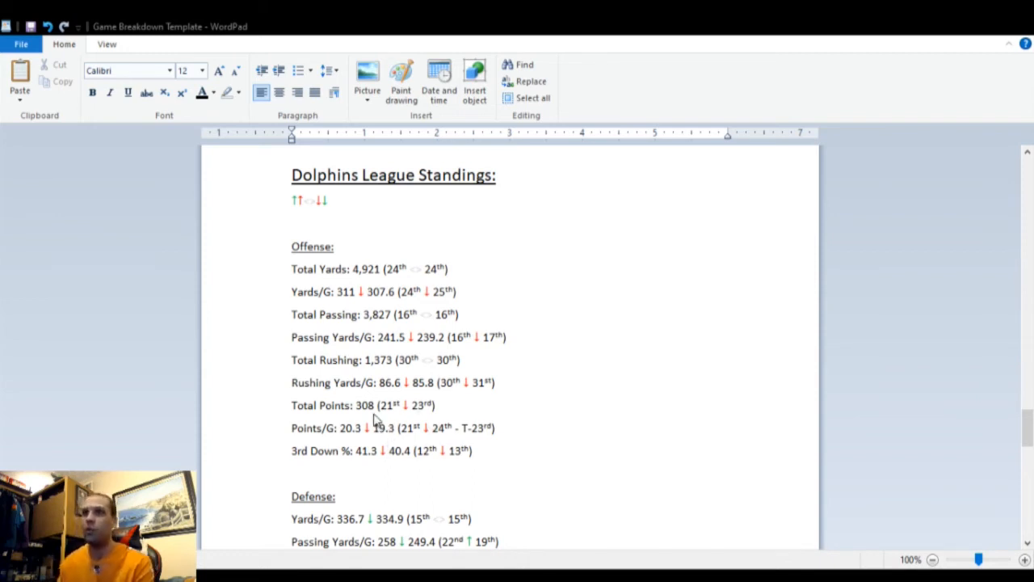
pyautogui.moveTo(400, 465)
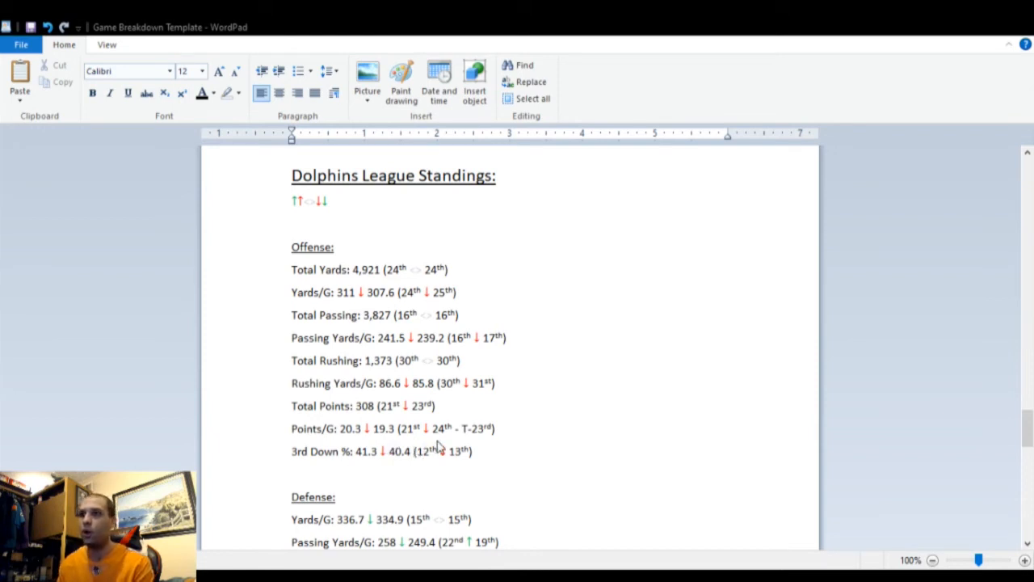
pyautogui.moveTo(482, 446)
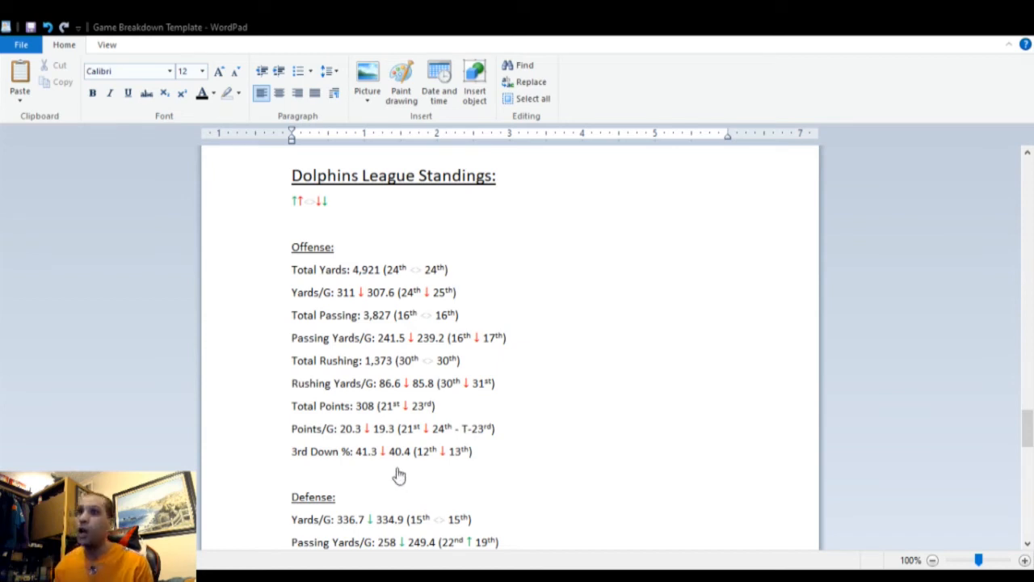
pyautogui.moveTo(371, 470)
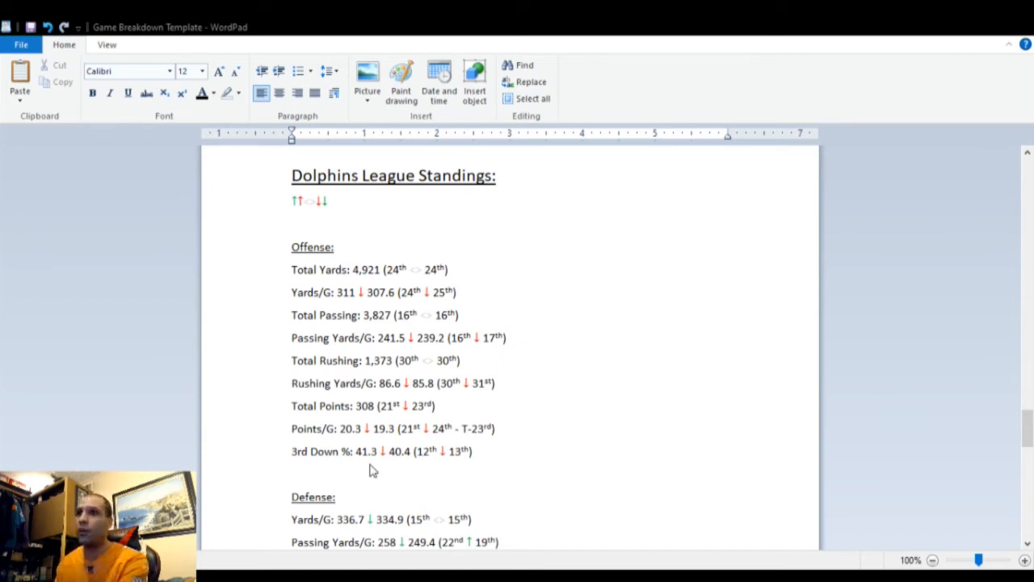
pyautogui.moveTo(401, 470)
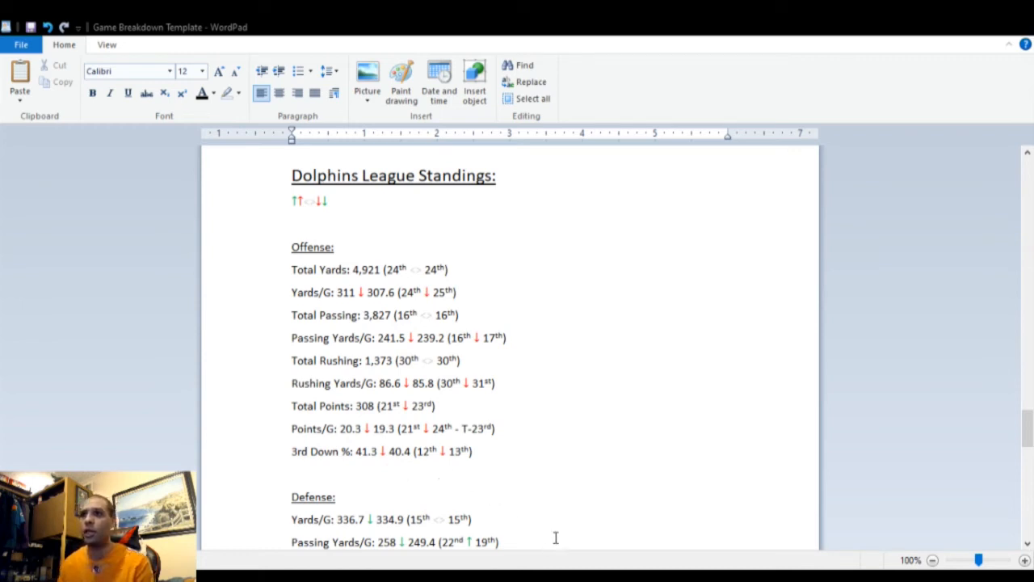
pyautogui.scroll(-3)
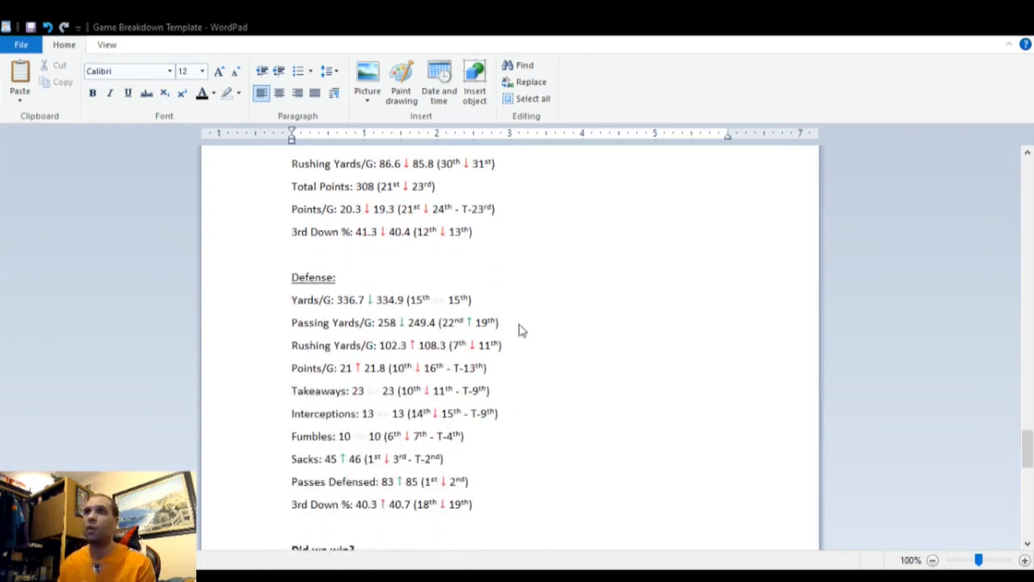
pyautogui.moveTo(407, 314)
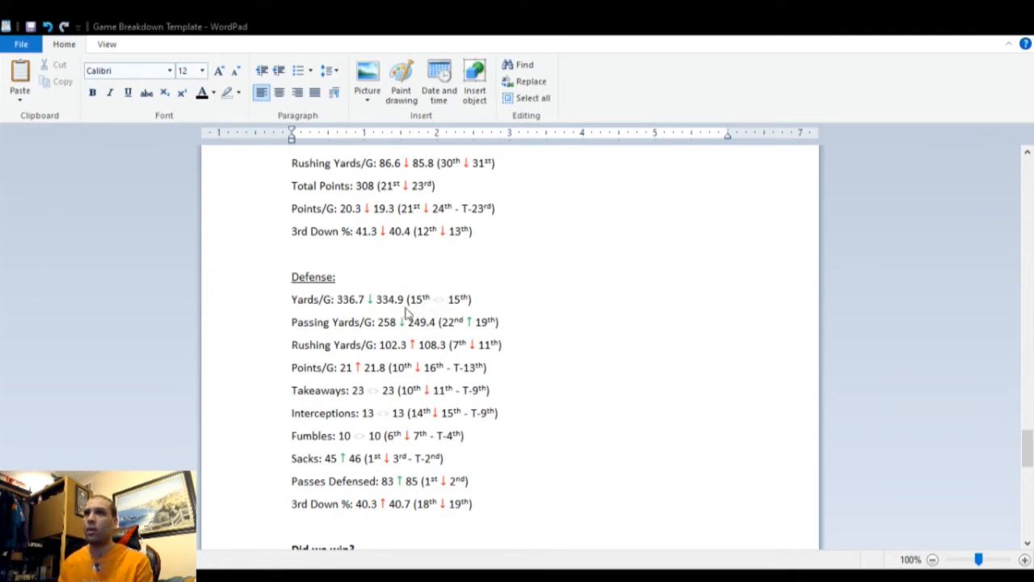
pyautogui.moveTo(392, 315)
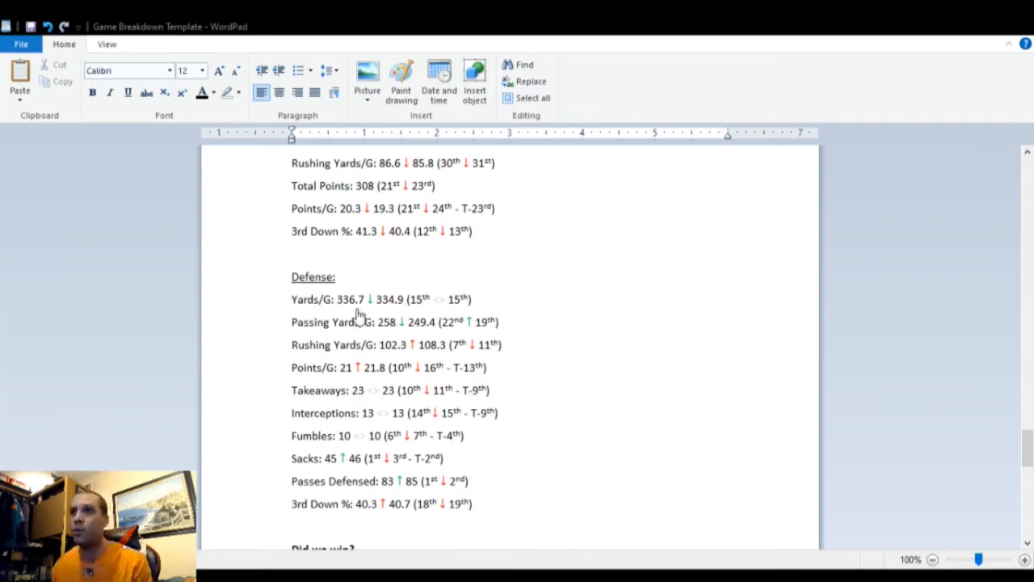
pyautogui.moveTo(407, 317)
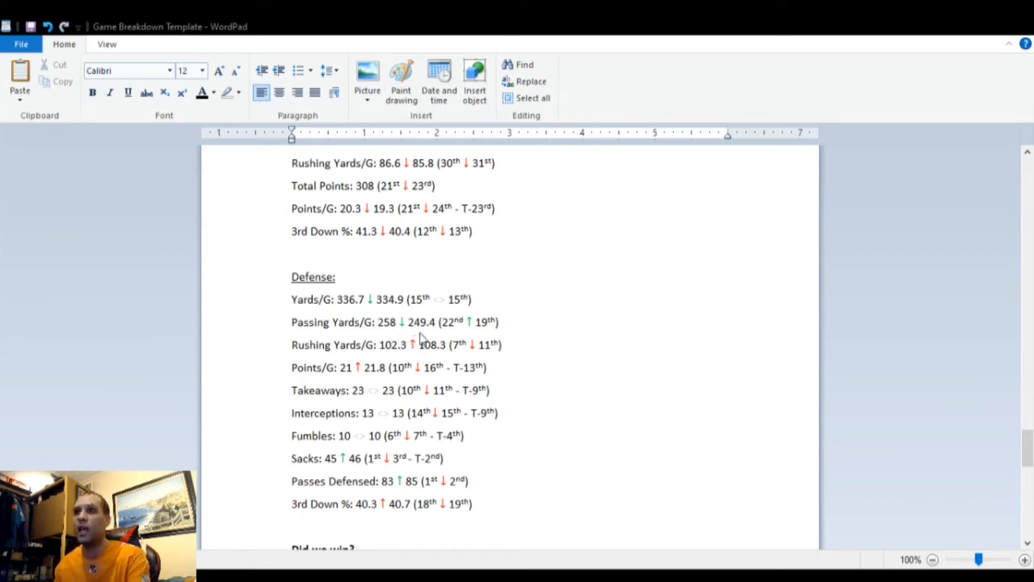
pyautogui.moveTo(460, 345)
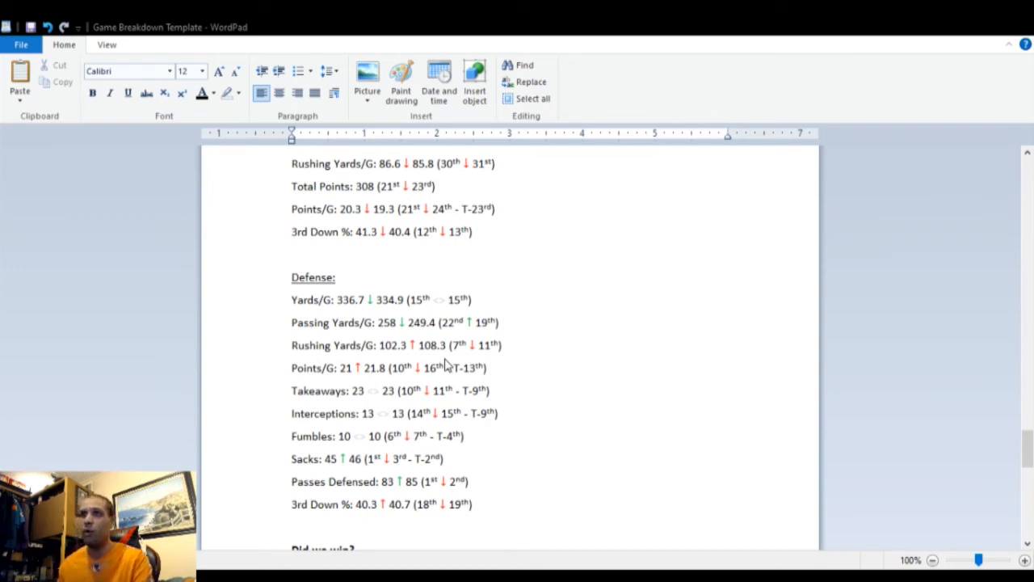
pyautogui.moveTo(396, 362)
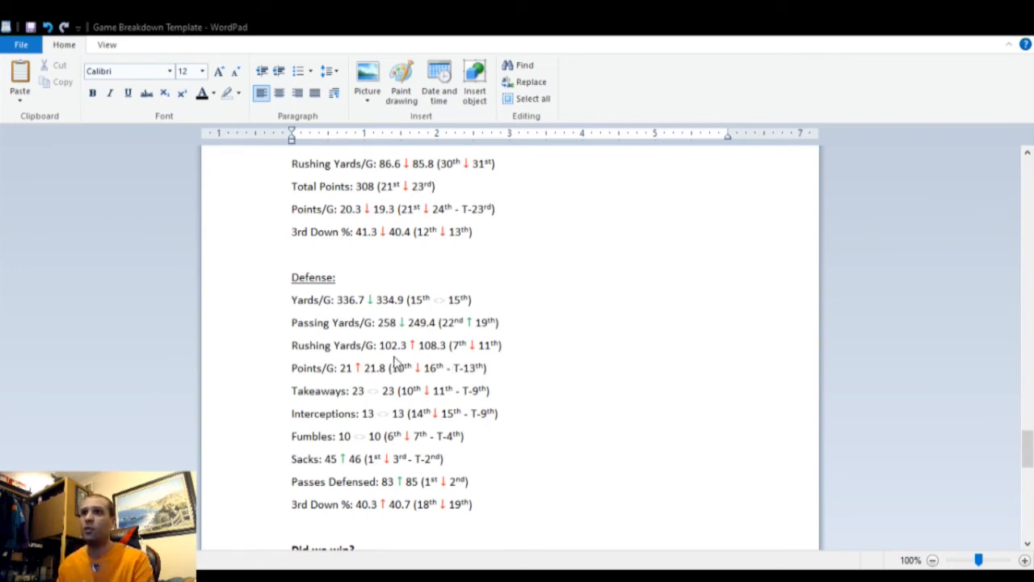
pyautogui.moveTo(437, 359)
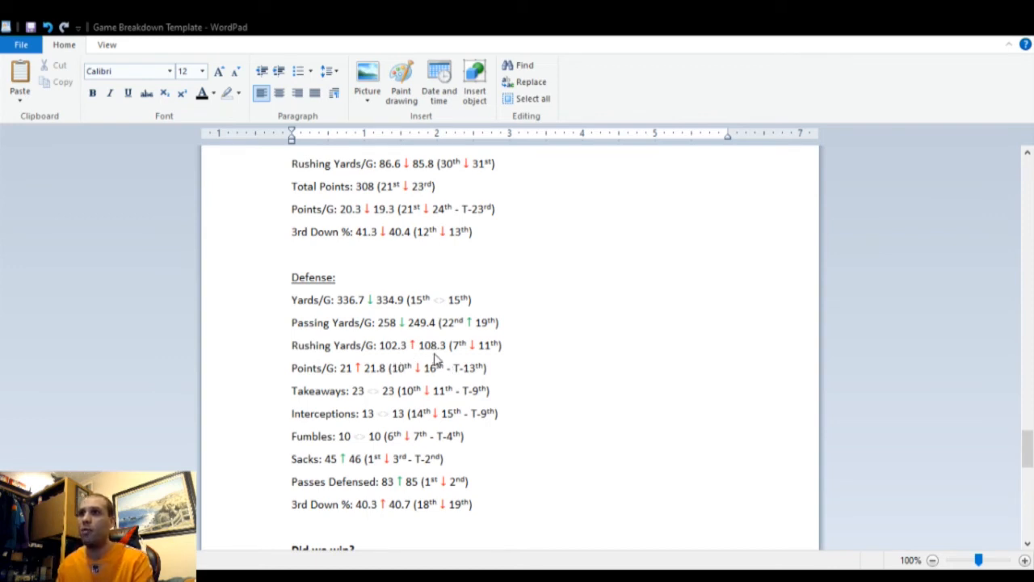
pyautogui.moveTo(498, 362)
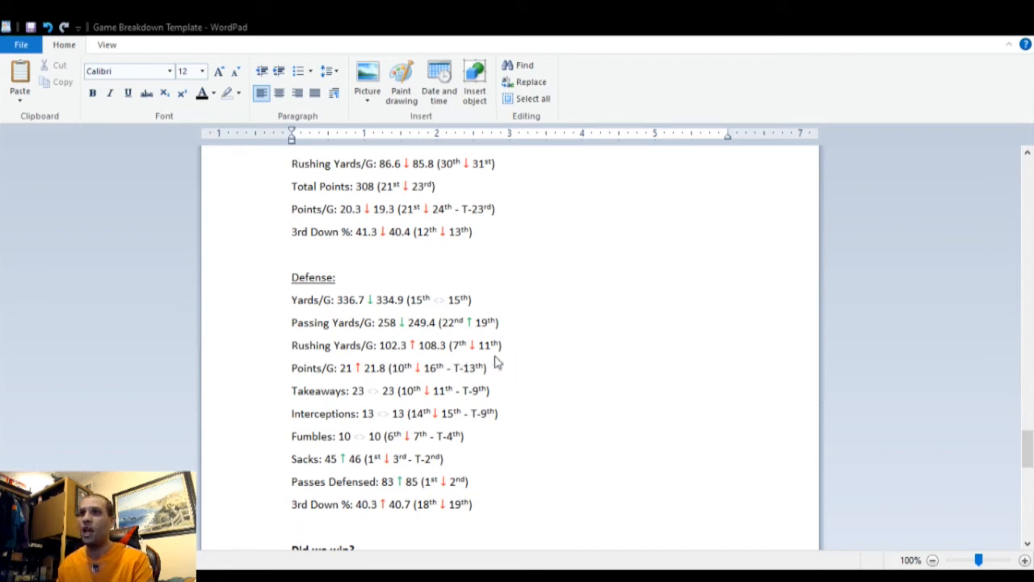
pyautogui.moveTo(389, 395)
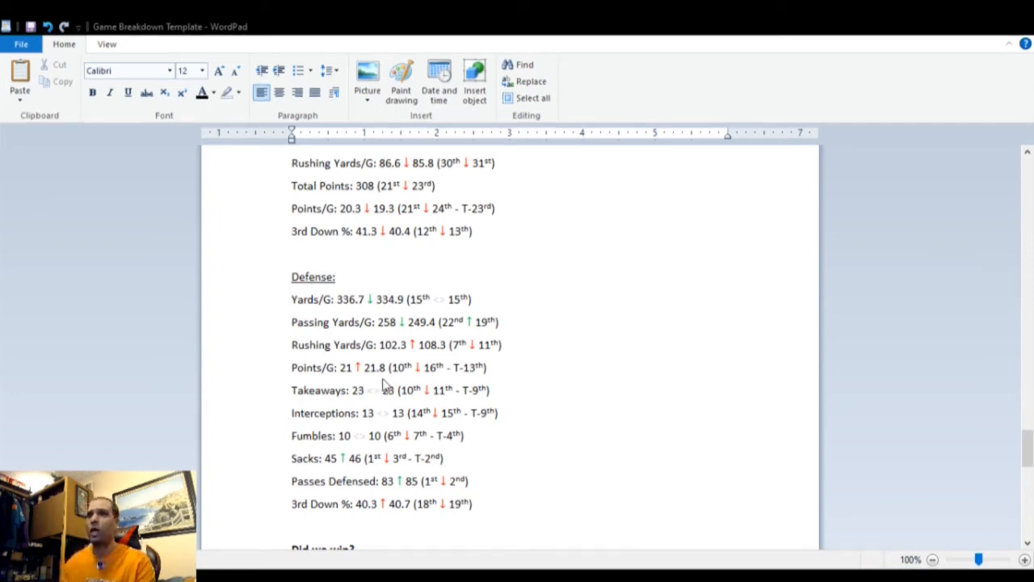
pyautogui.moveTo(443, 382)
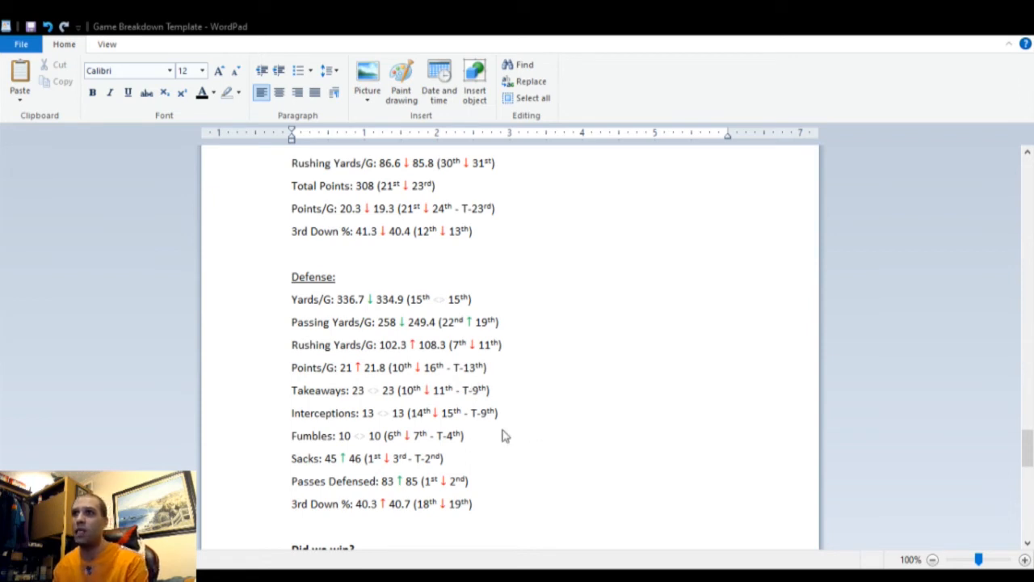
pyautogui.moveTo(407, 406)
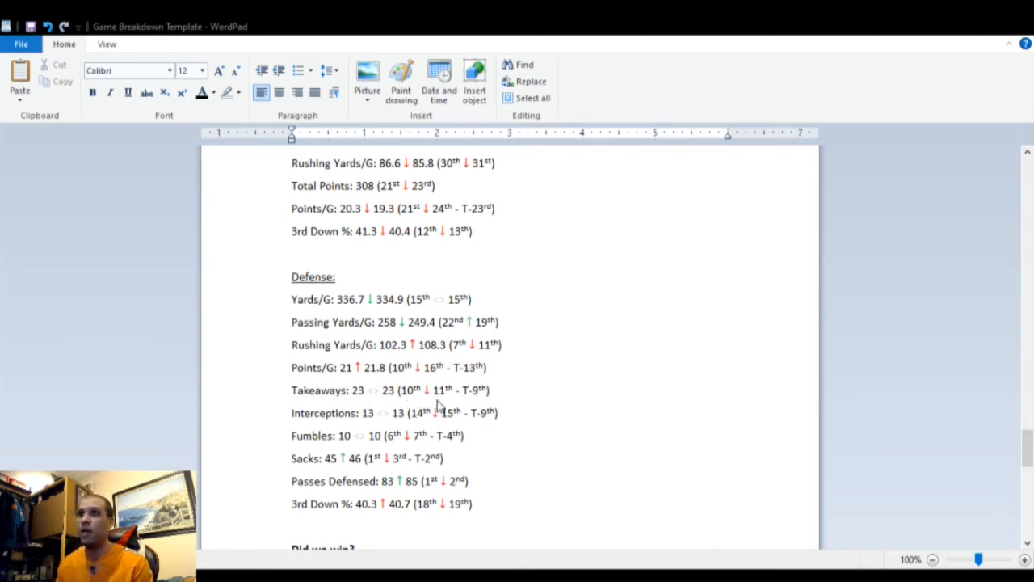
pyautogui.moveTo(501, 440)
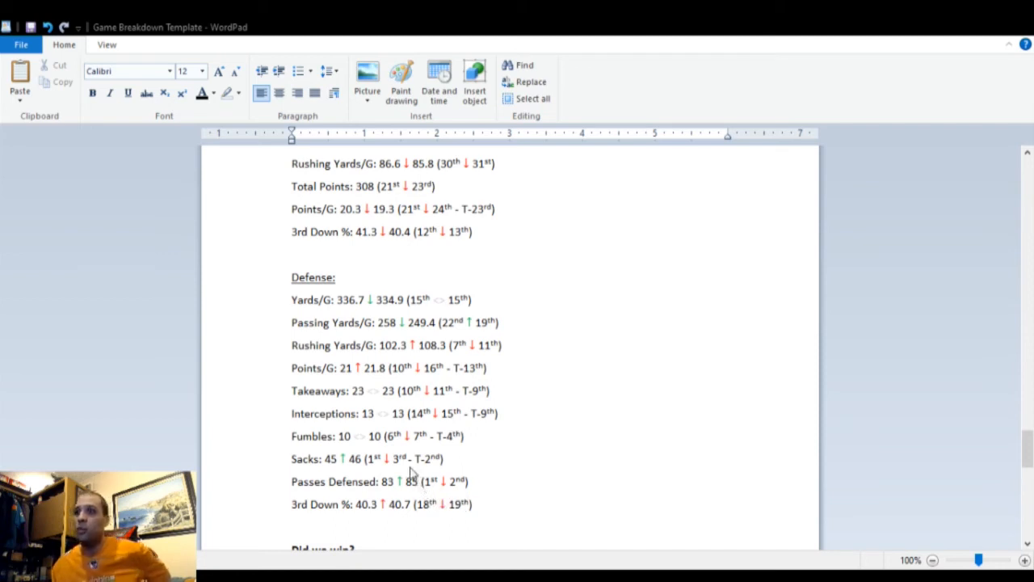
pyautogui.moveTo(407, 475)
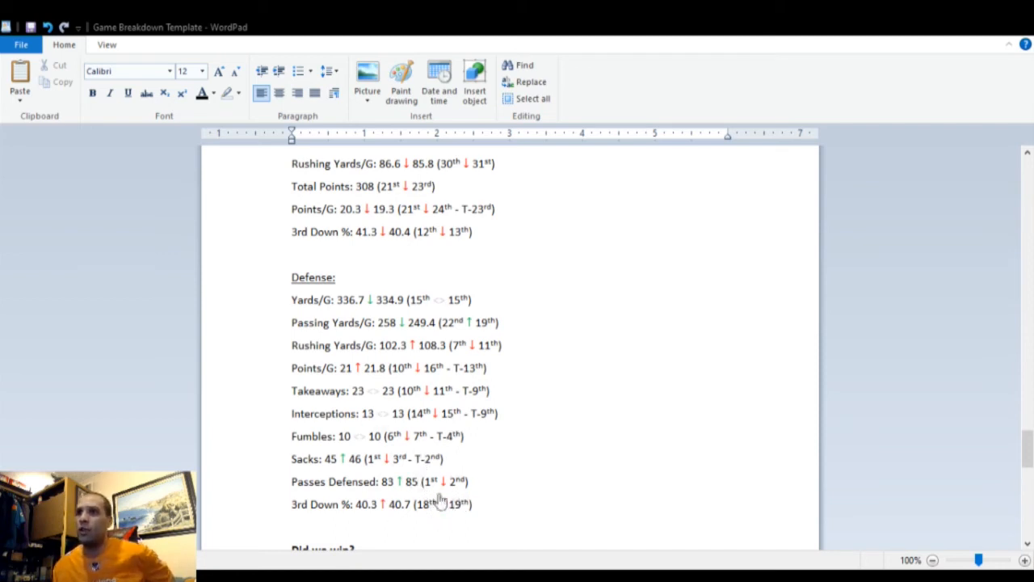
pyautogui.moveTo(368, 482)
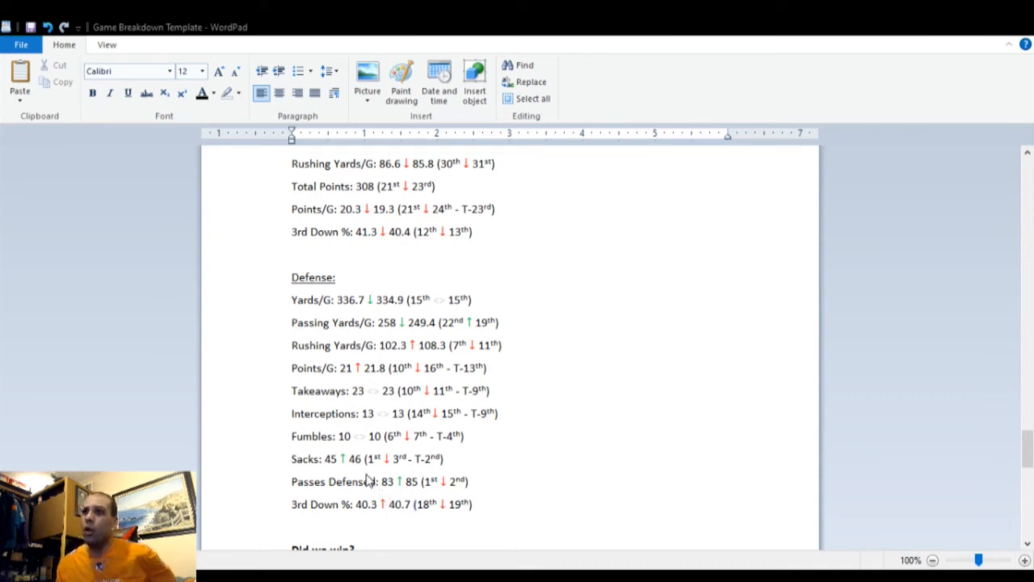
pyautogui.moveTo(397, 475)
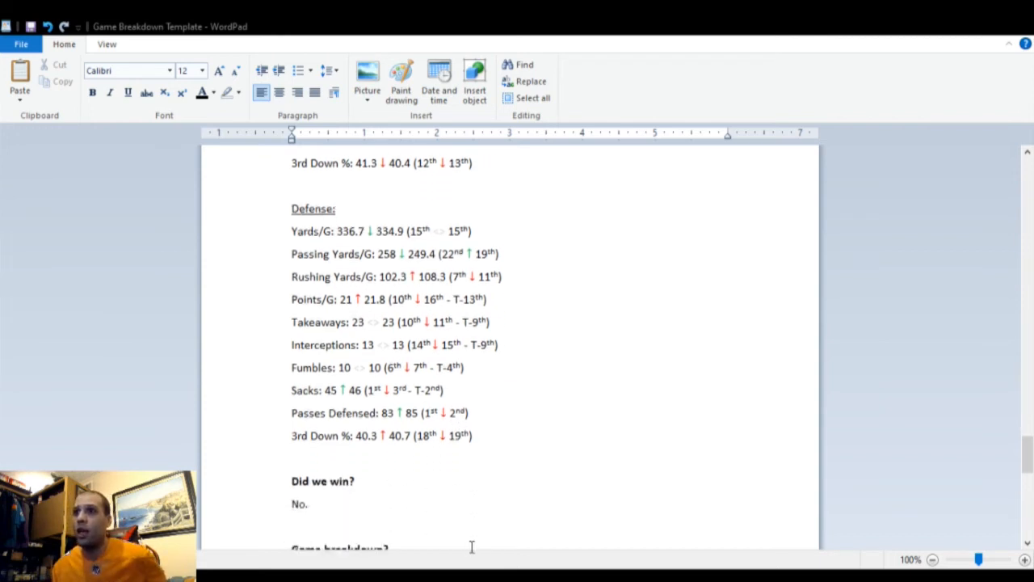
pyautogui.moveTo(404, 462)
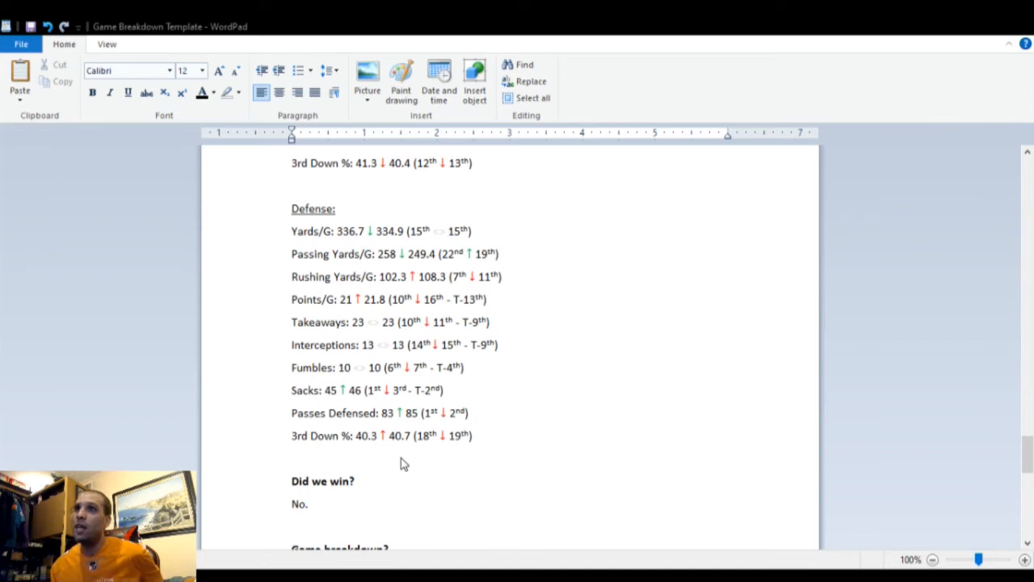
pyautogui.moveTo(395, 450)
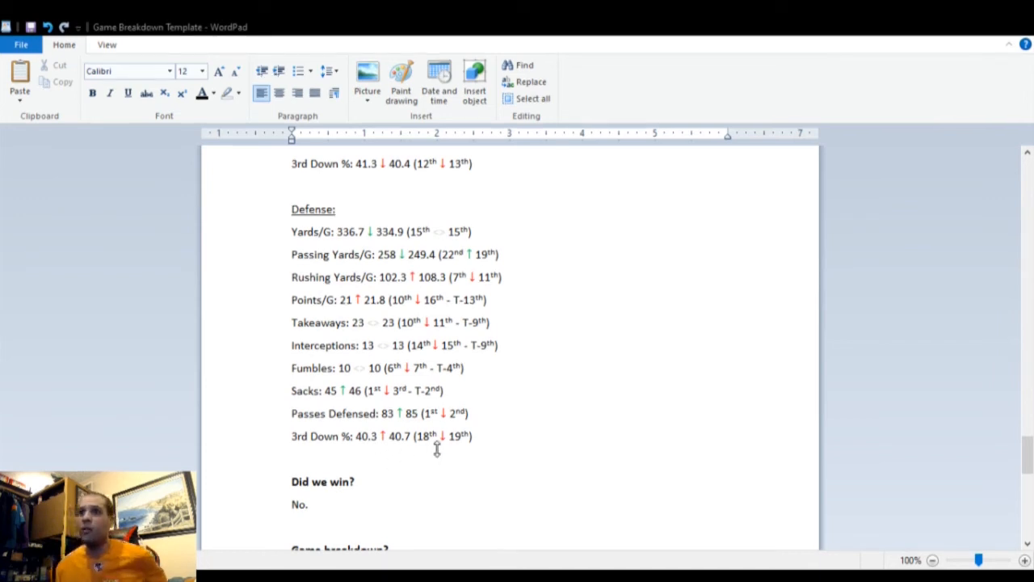
pyautogui.moveTo(582, 527)
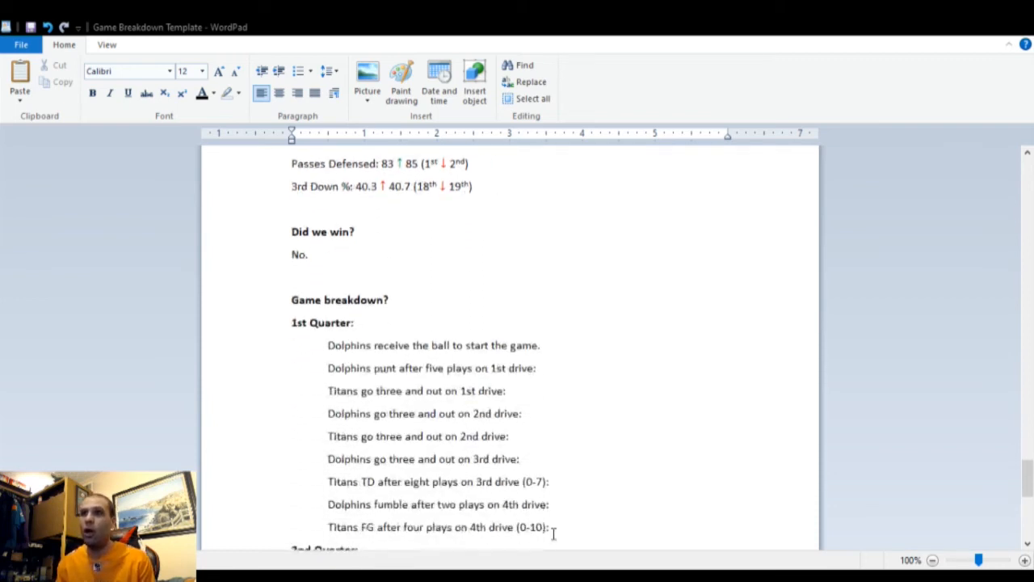
pyautogui.scroll(-3)
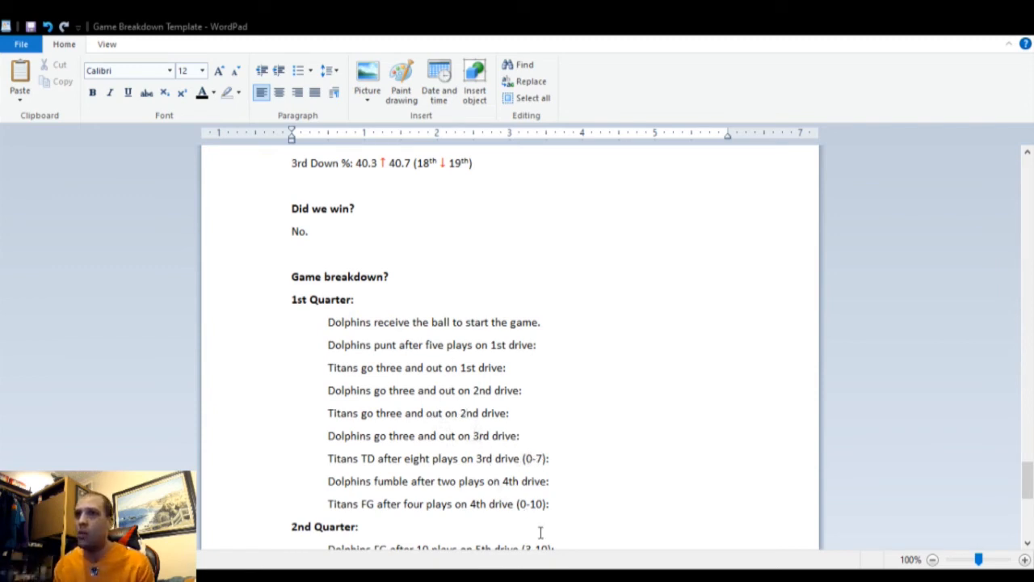
pyautogui.scroll(-3)
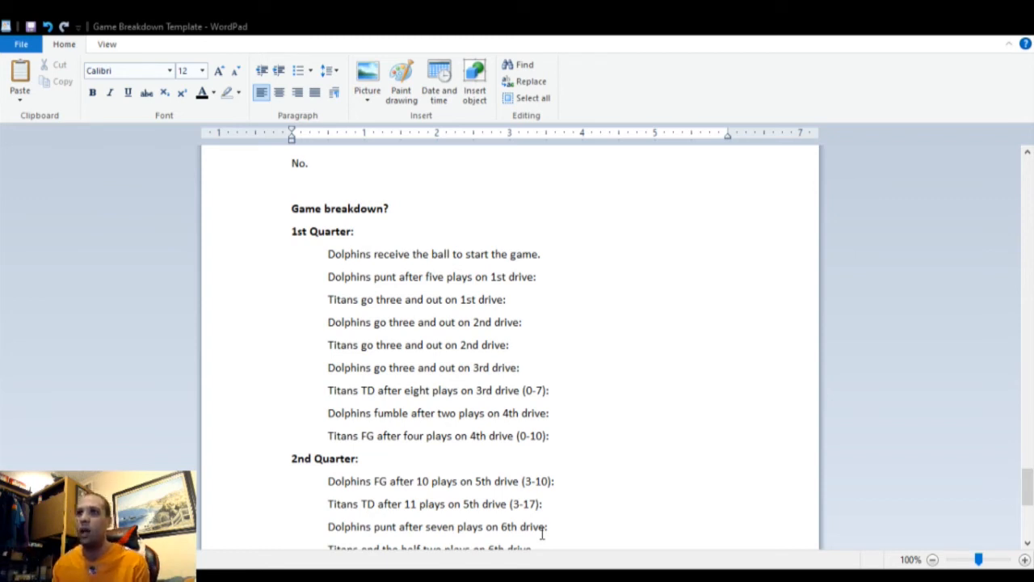
pyautogui.moveTo(369, 407)
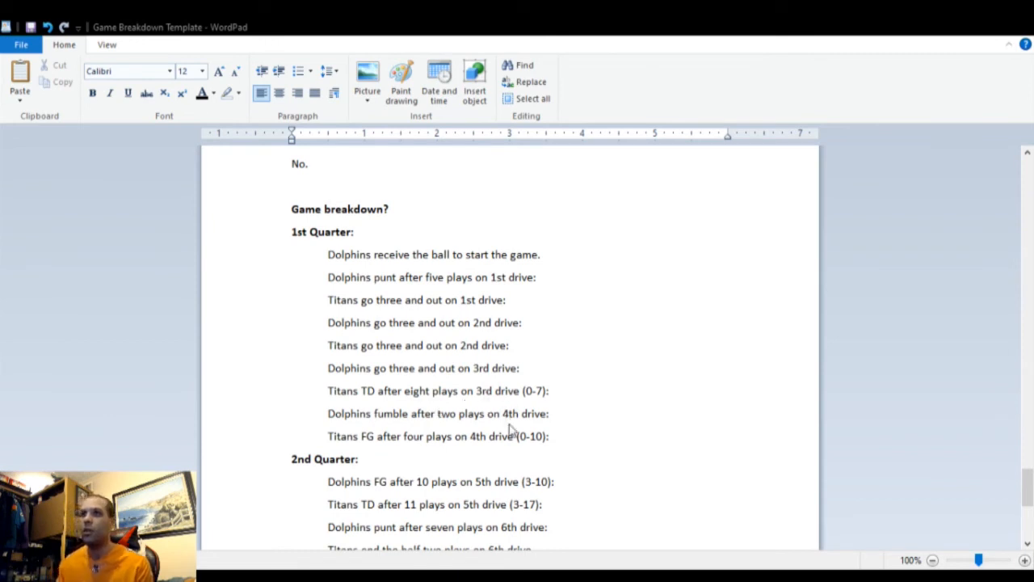
pyautogui.moveTo(525, 466)
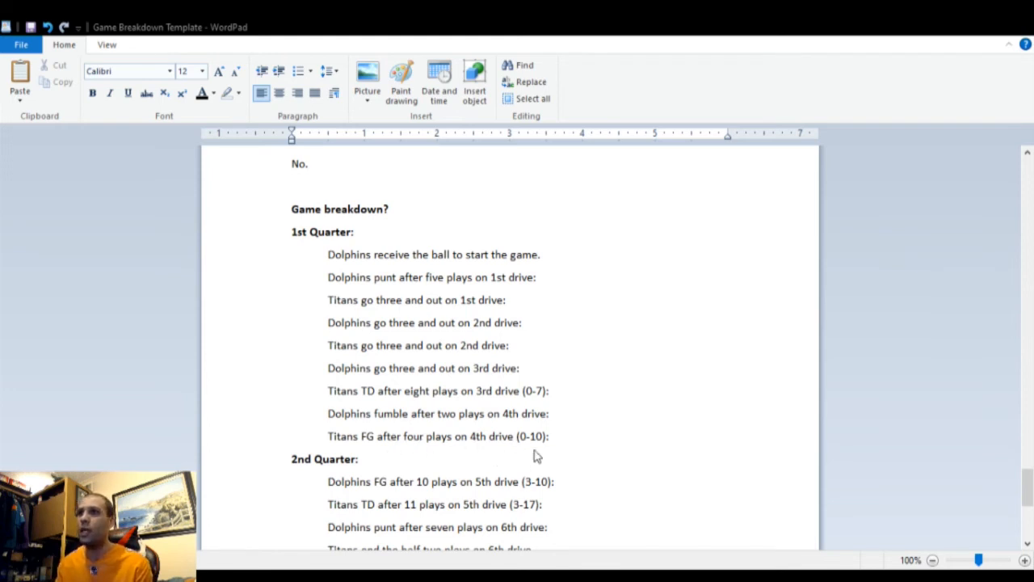
pyautogui.scroll(-3)
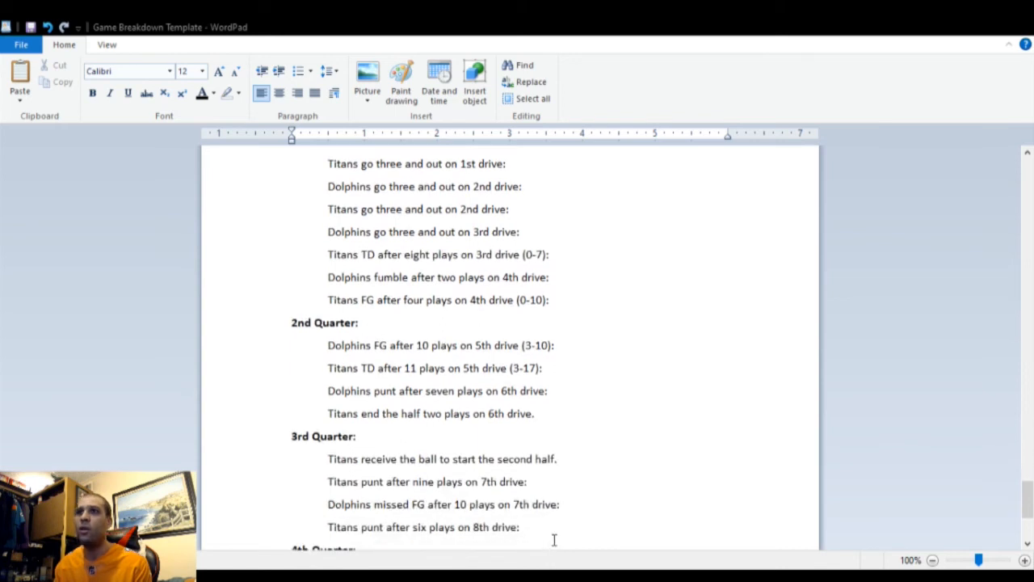
pyautogui.moveTo(426, 378)
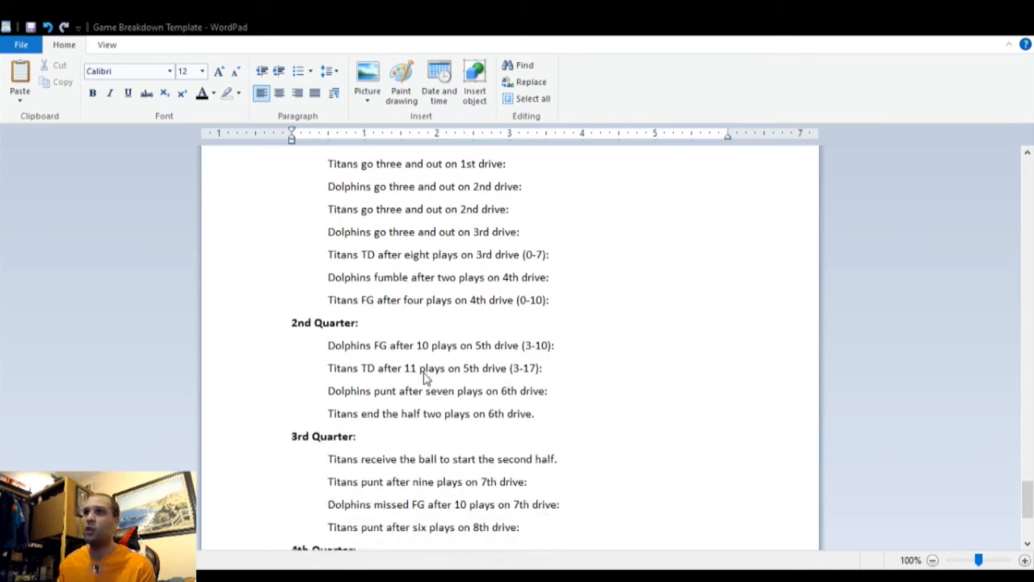
pyautogui.moveTo(420, 375)
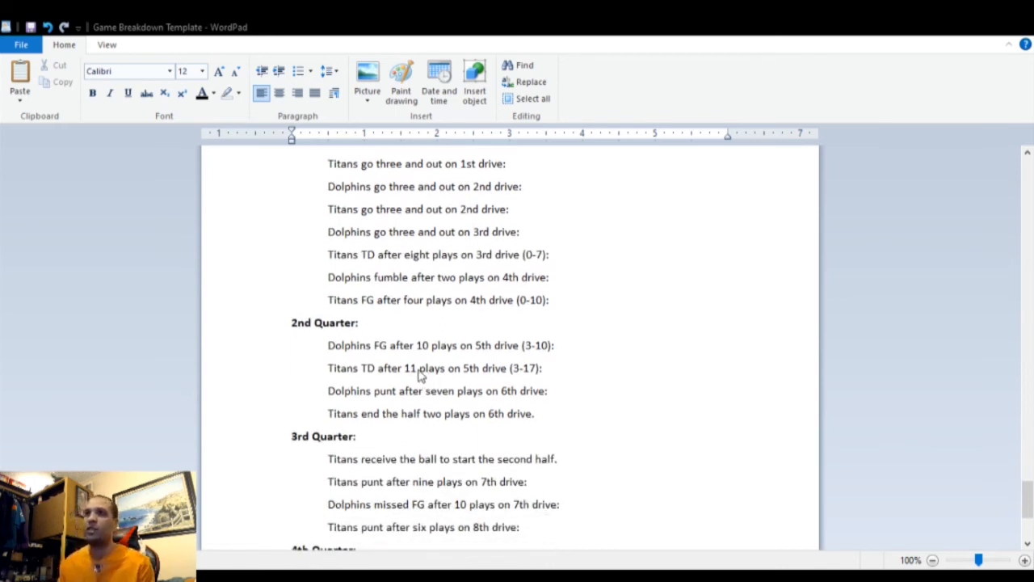
pyautogui.moveTo(459, 362)
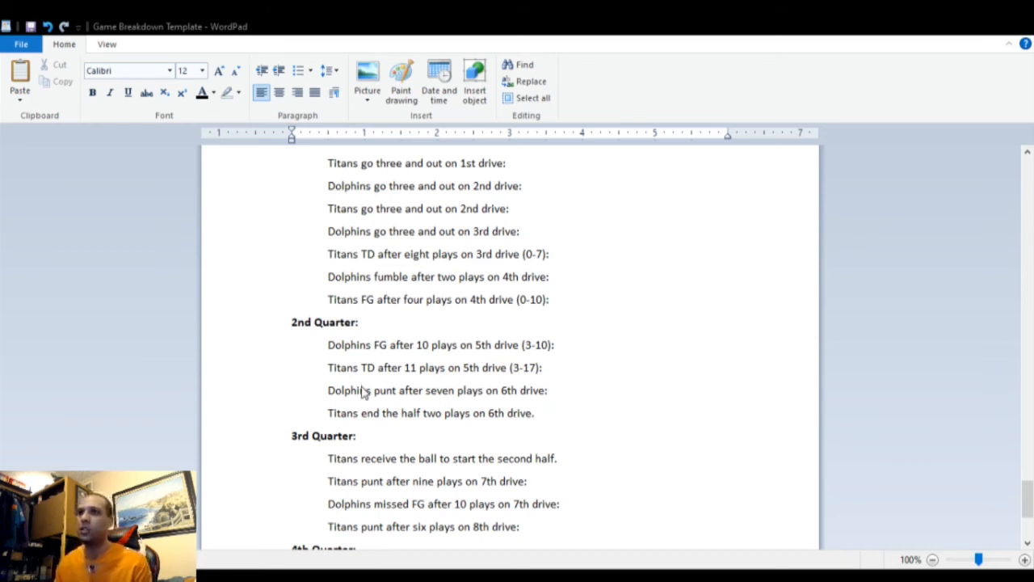
pyautogui.moveTo(523, 437)
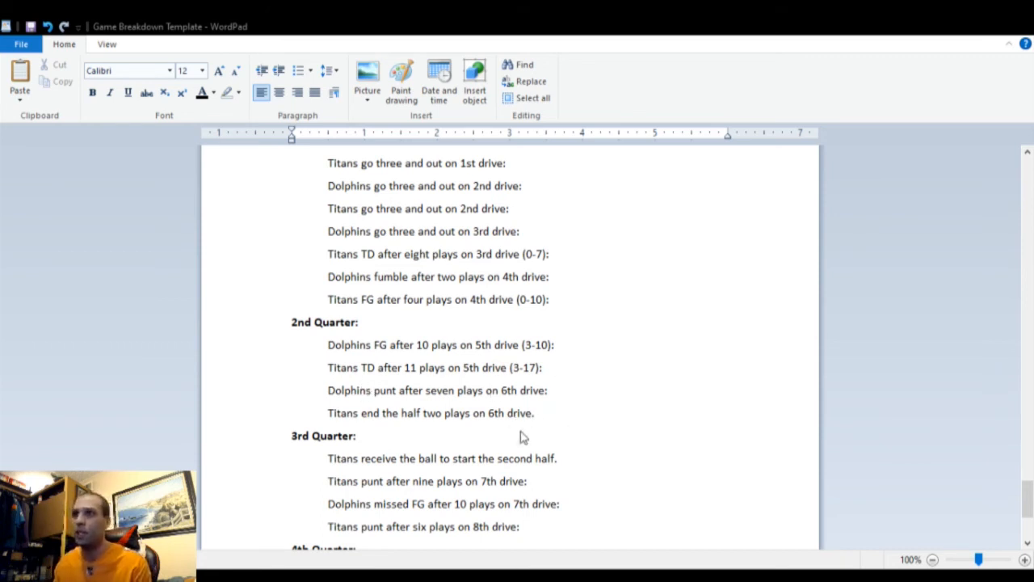
pyautogui.moveTo(504, 520)
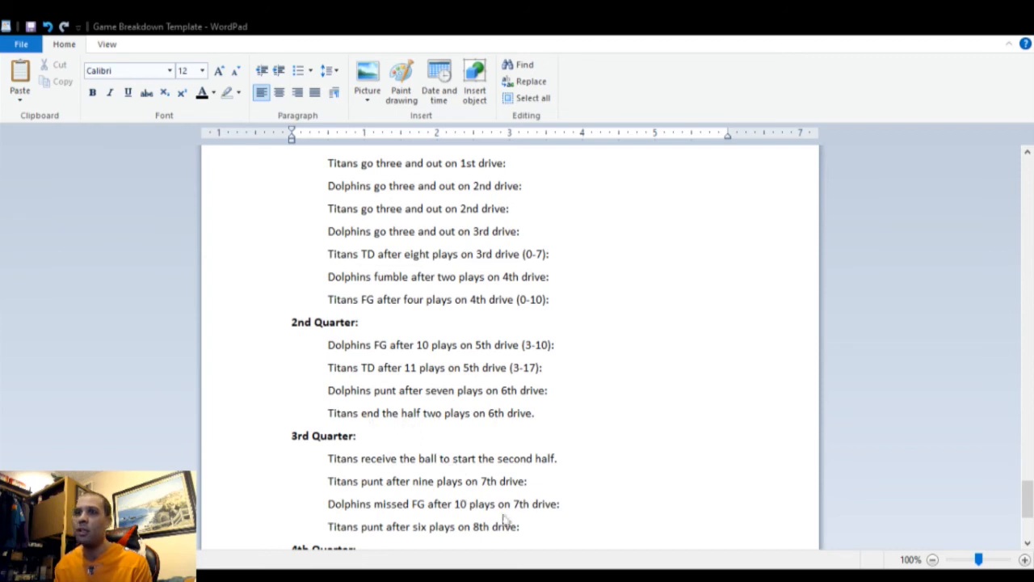
pyautogui.scroll(-3)
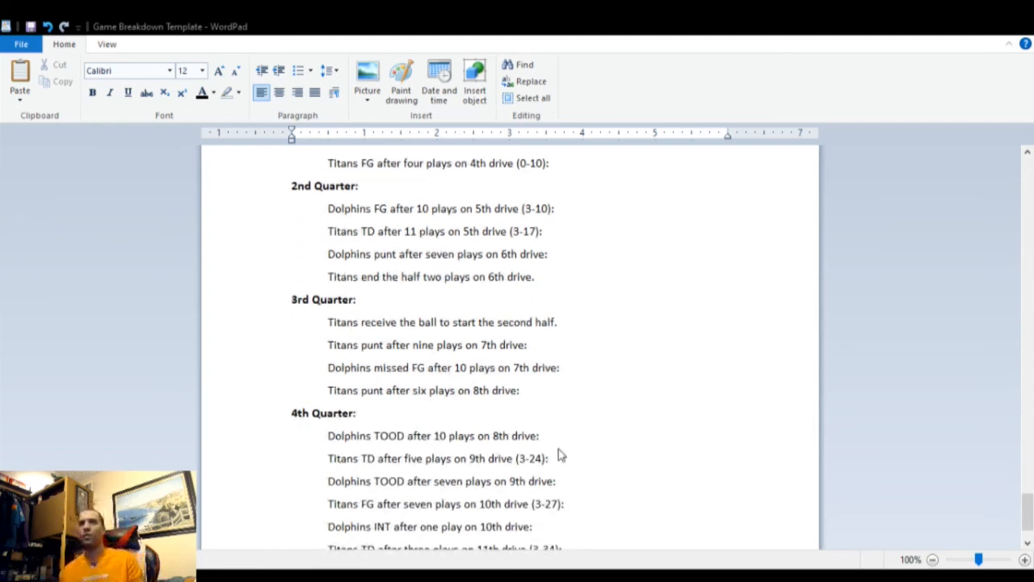
pyautogui.moveTo(475, 436)
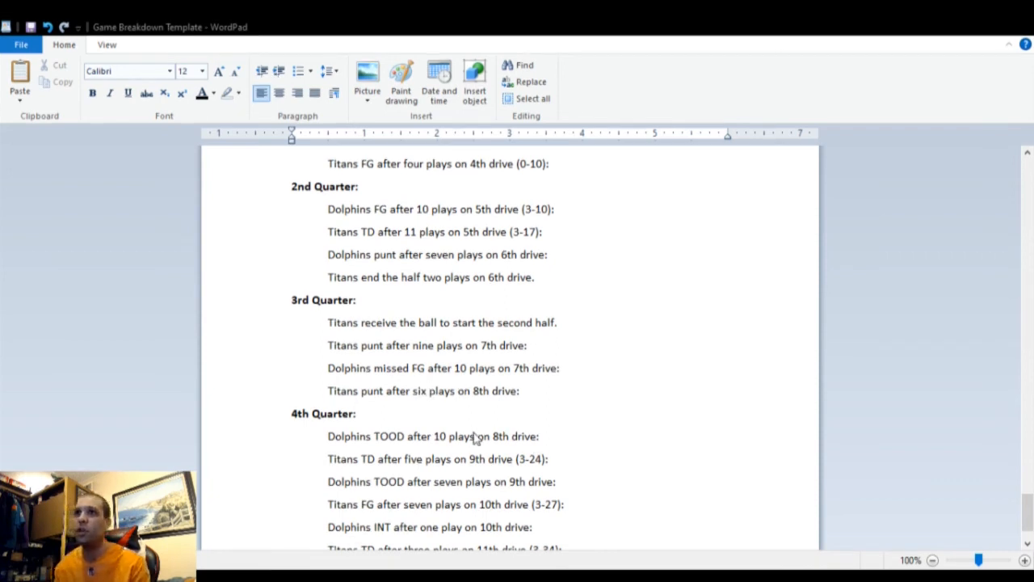
pyautogui.moveTo(439, 422)
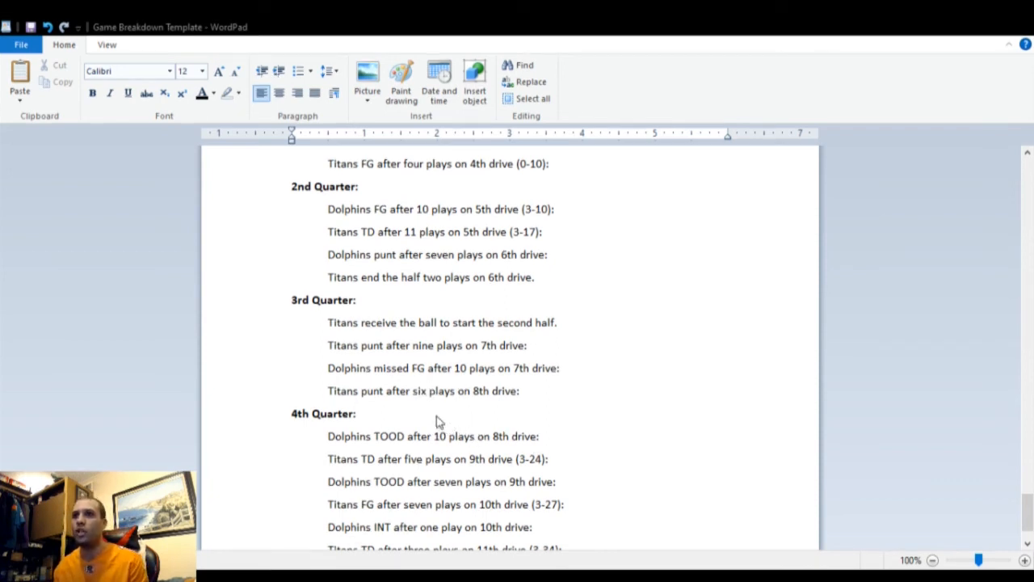
pyautogui.moveTo(378, 407)
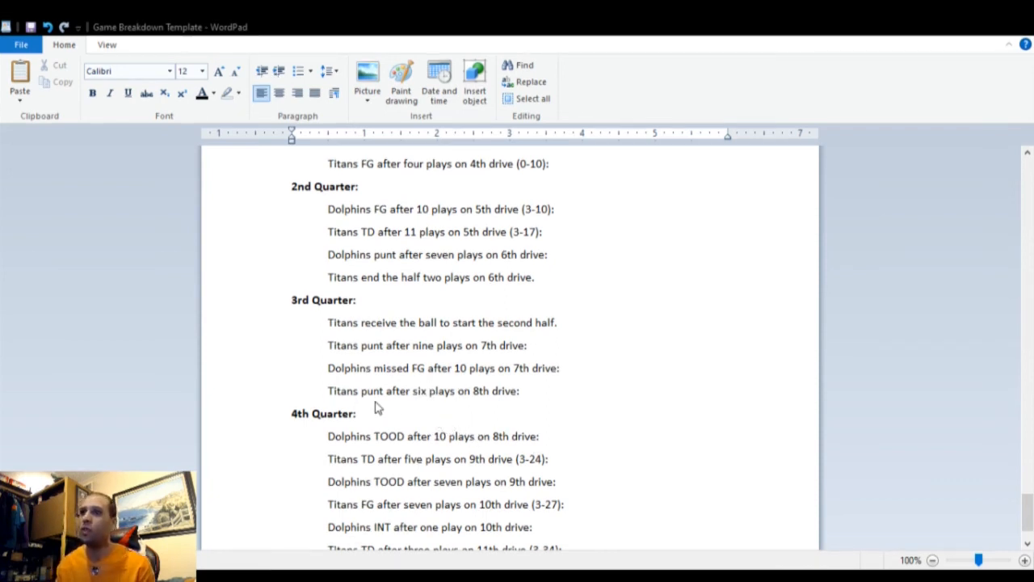
pyautogui.scroll(-3)
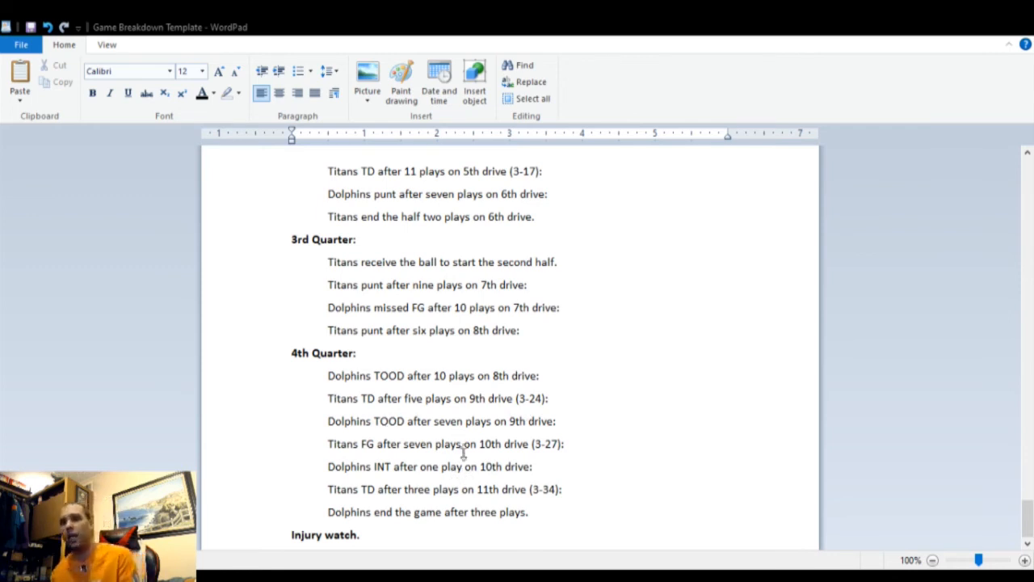
pyautogui.moveTo(521, 467)
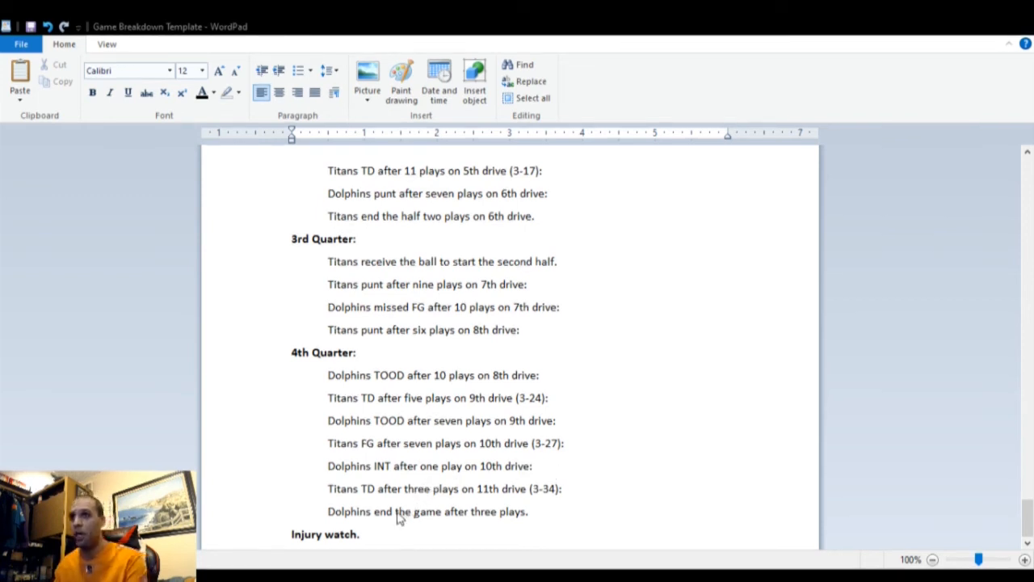
pyautogui.moveTo(534, 498)
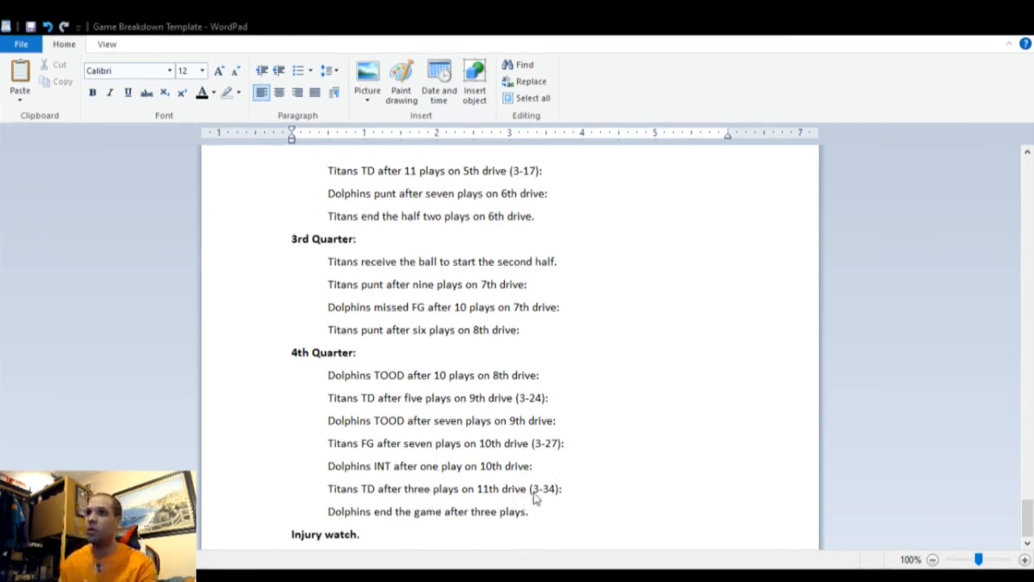
pyautogui.moveTo(603, 491)
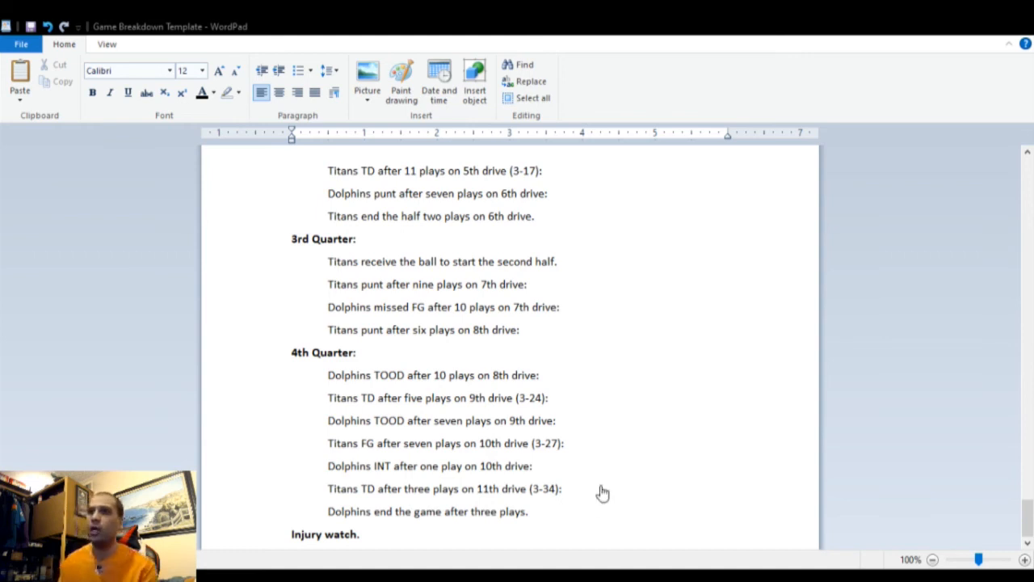